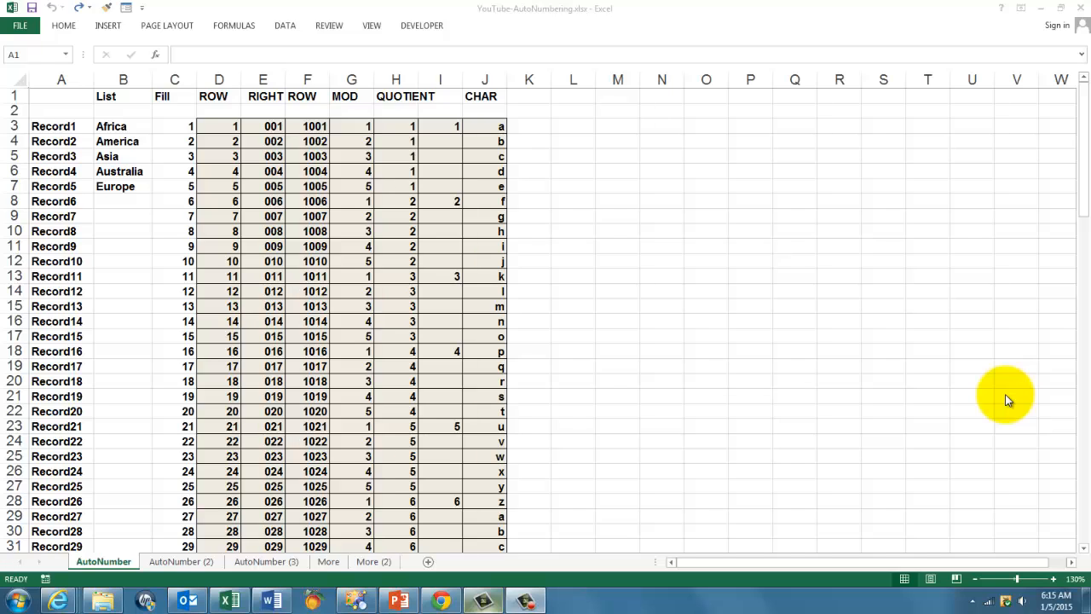
mouse_move(433, 341)
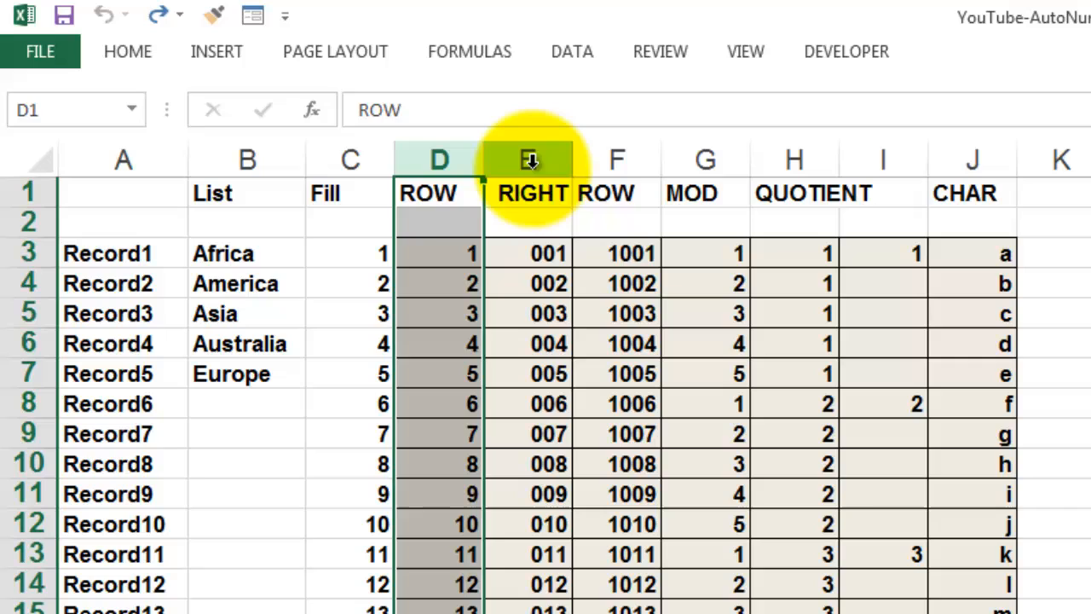
Review the existing RIGHT, 1001-style ROW, MOD, QUOTIENT and CHAR numbering columns.
left_click(529, 159)
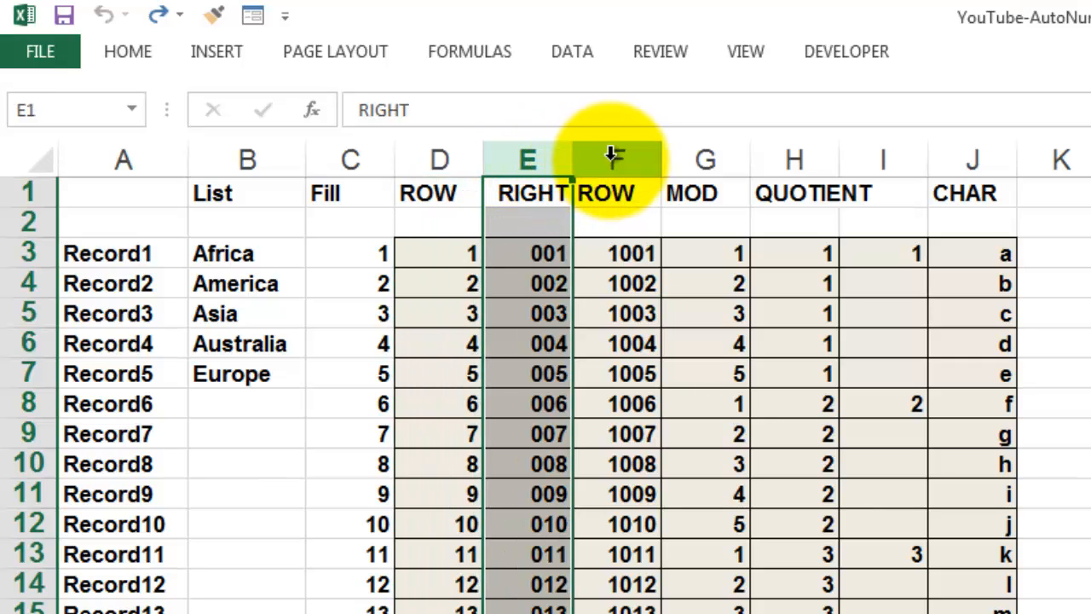
left_click(615, 159)
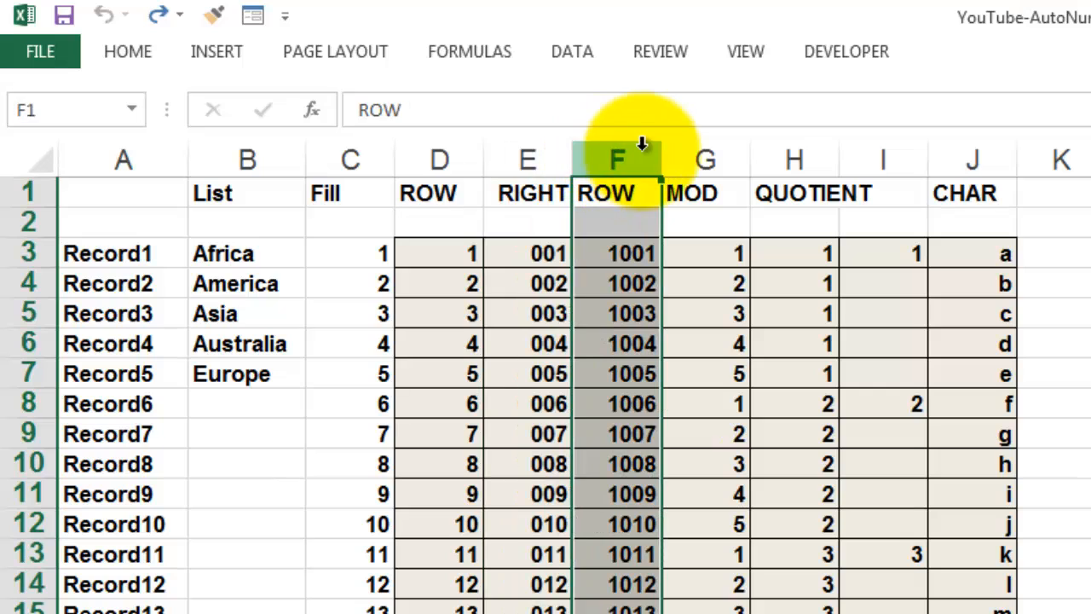
mouse_move(705, 159)
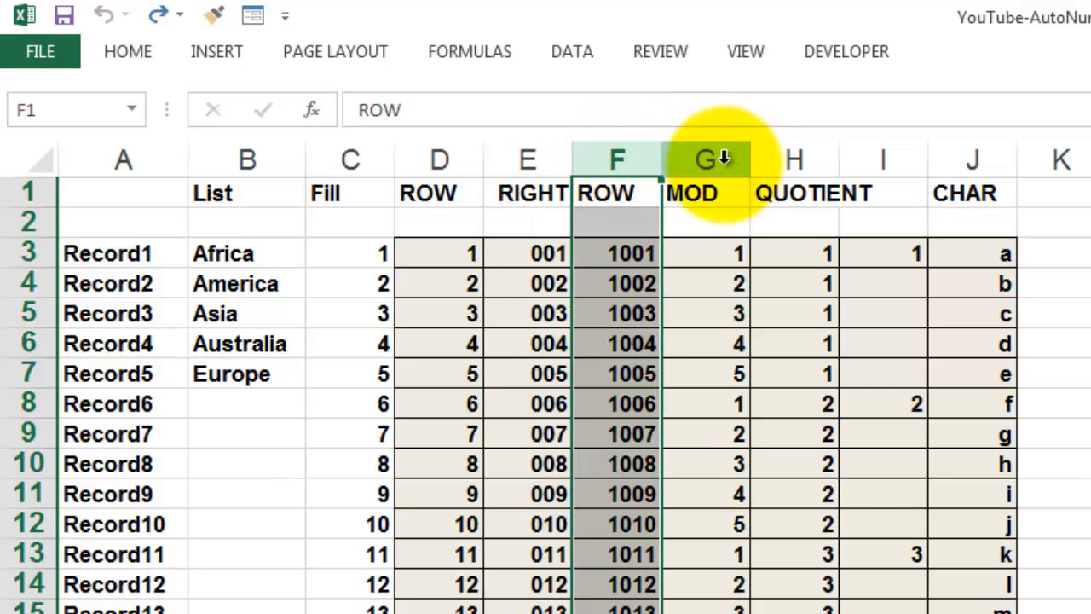
left_click(705, 158)
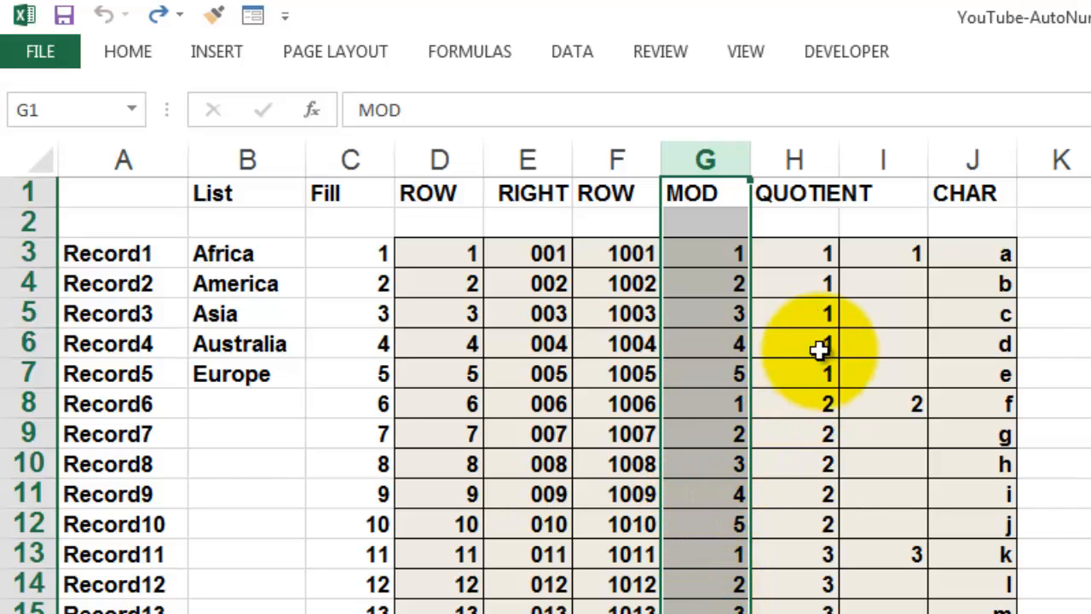
left_click(794, 158)
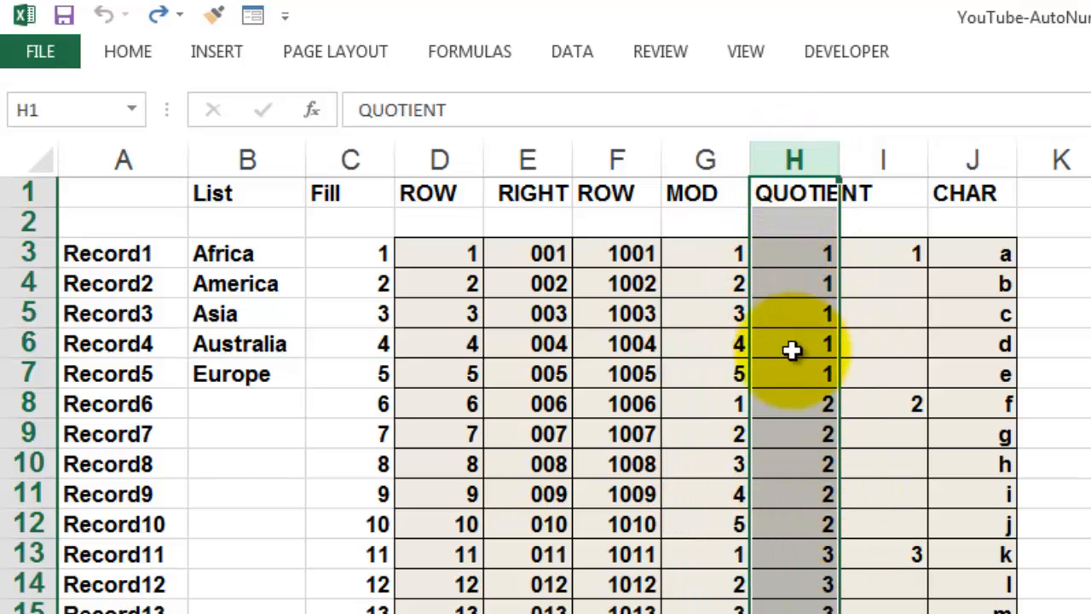
mouse_move(790, 376)
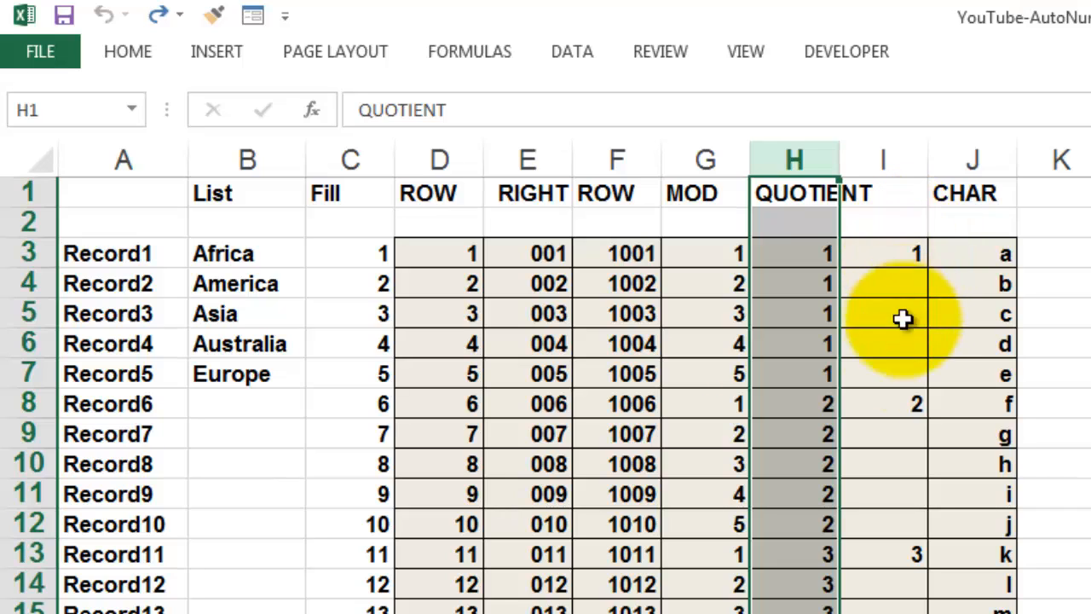
mouse_move(899, 609)
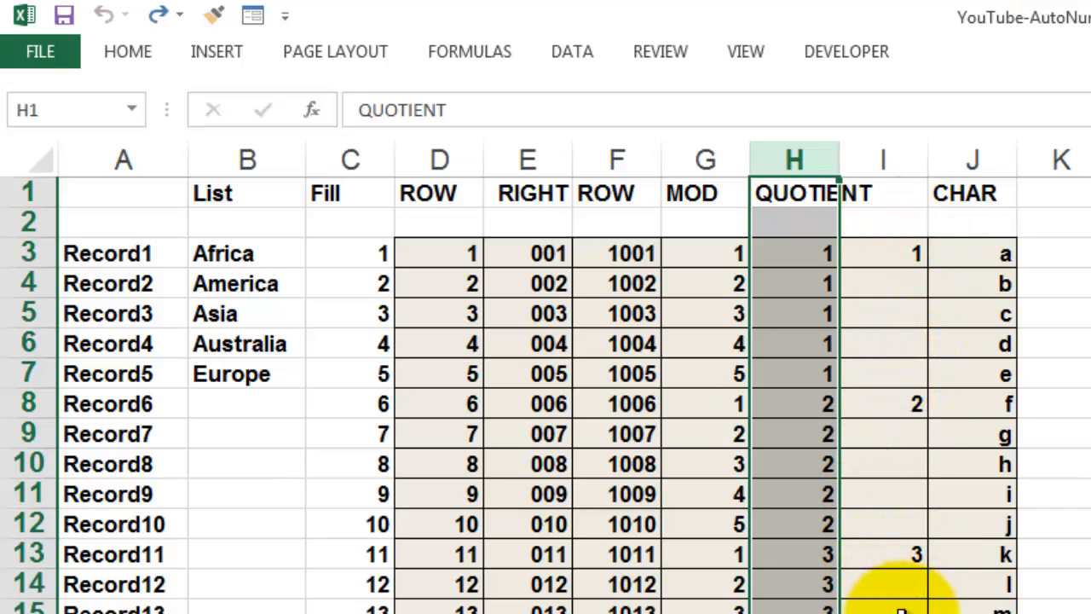
left_click(972, 159)
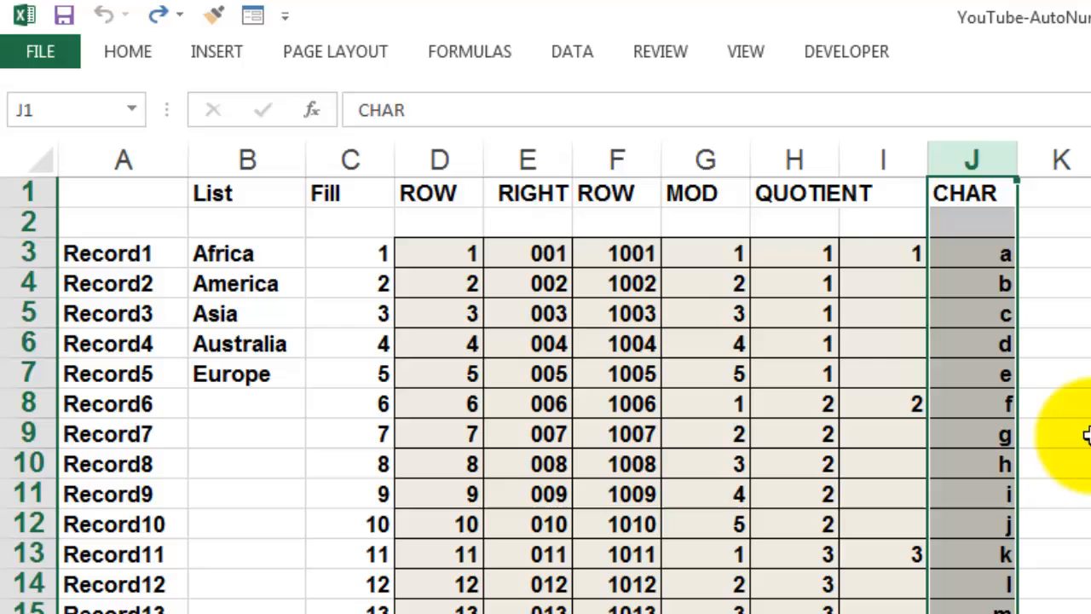
mouse_move(1082, 426)
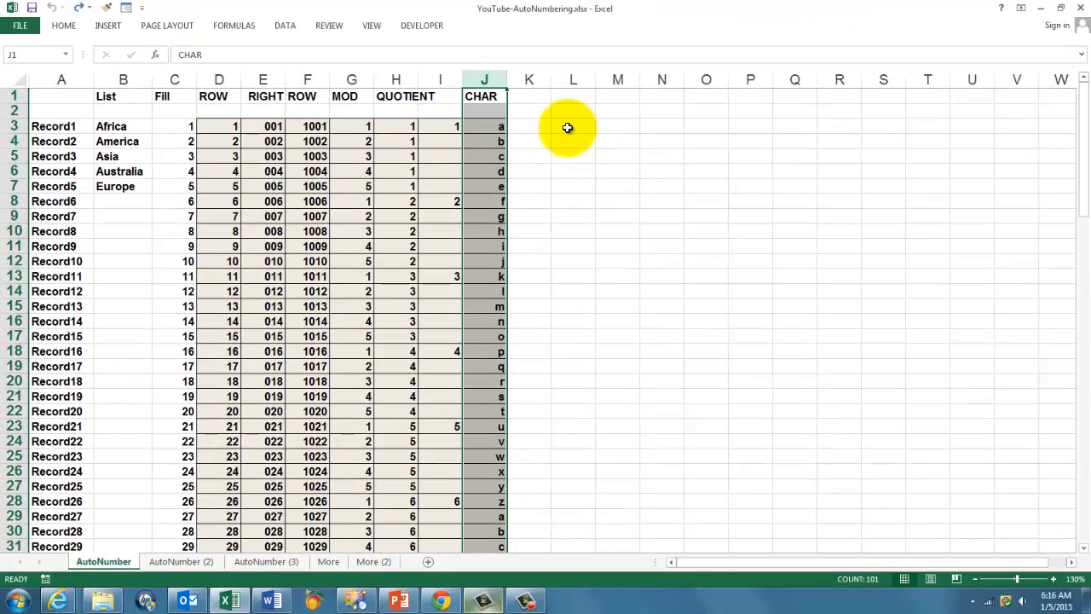
Enter =ROW() in cell L3 so it returns 3.
left_click(571, 126)
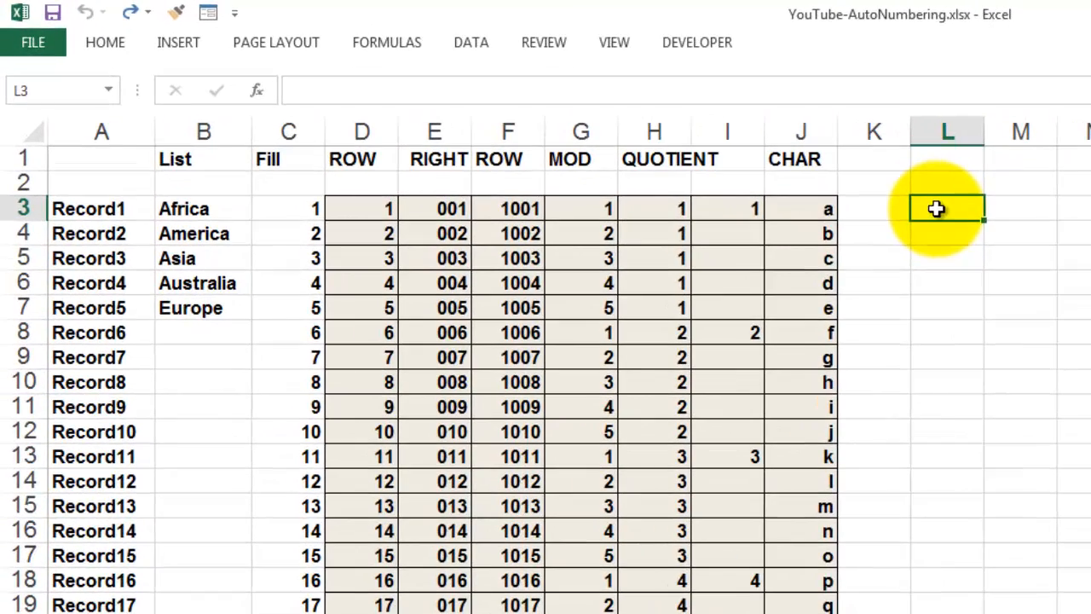
type("=row")
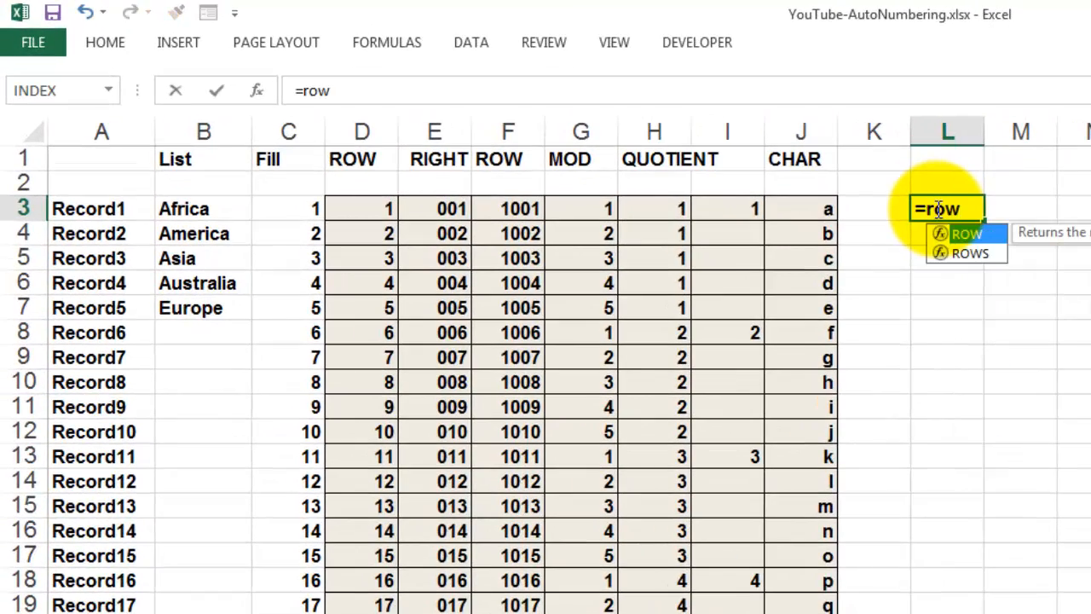
type("(")
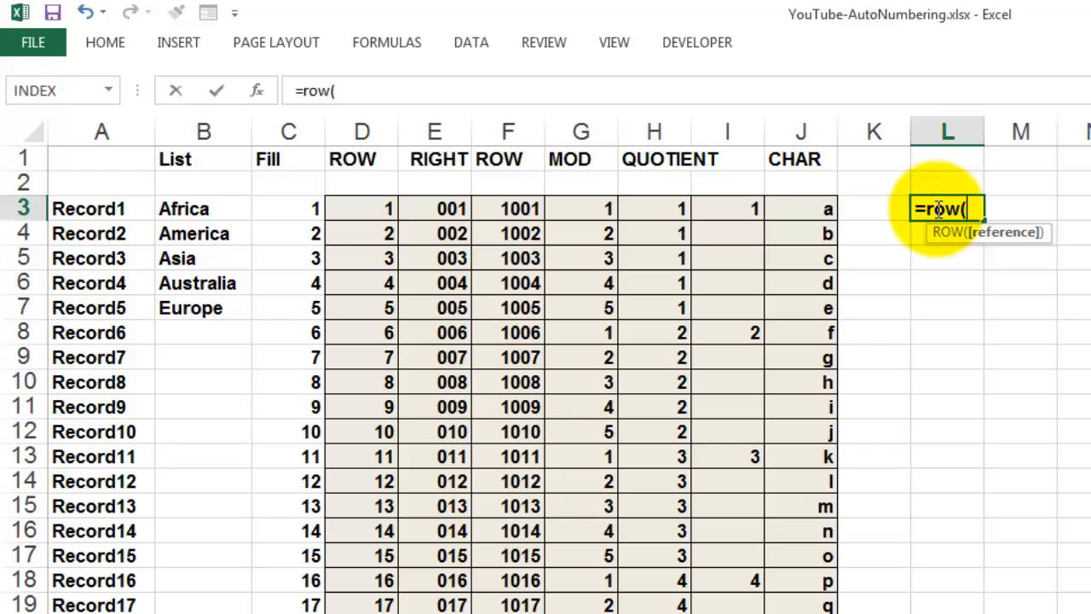
type(")")
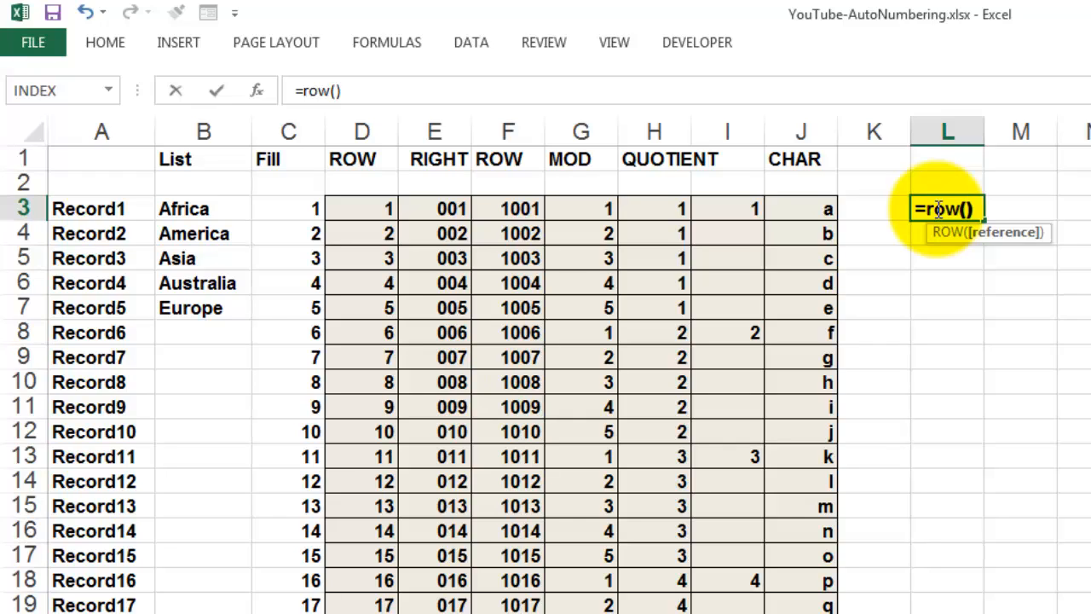
key("Enter")
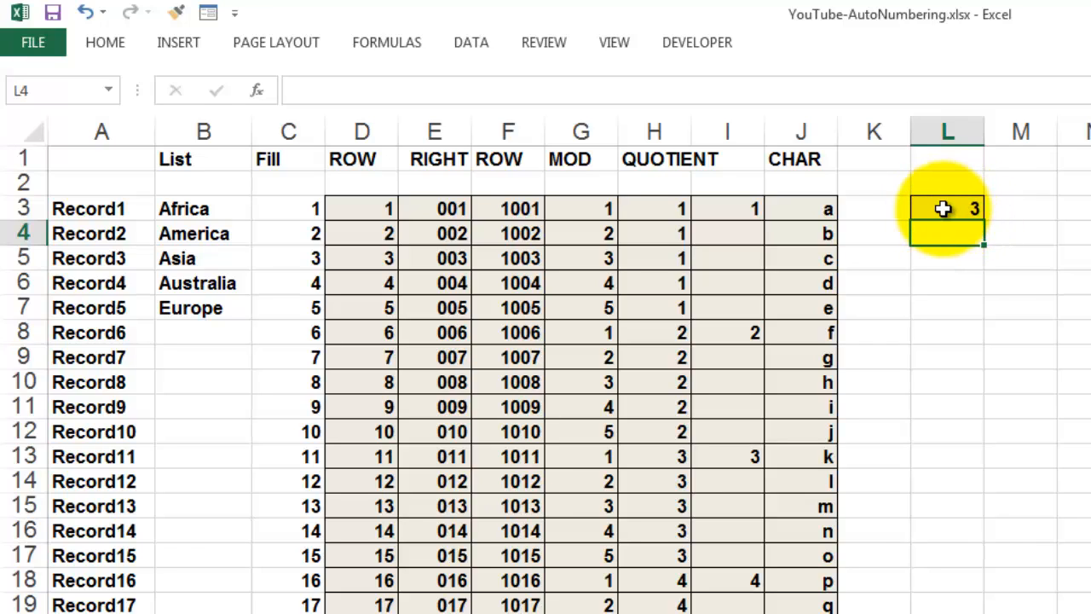
Enter =ROW(A1) in cell M3 so it returns 1.
left_click(1020, 209)
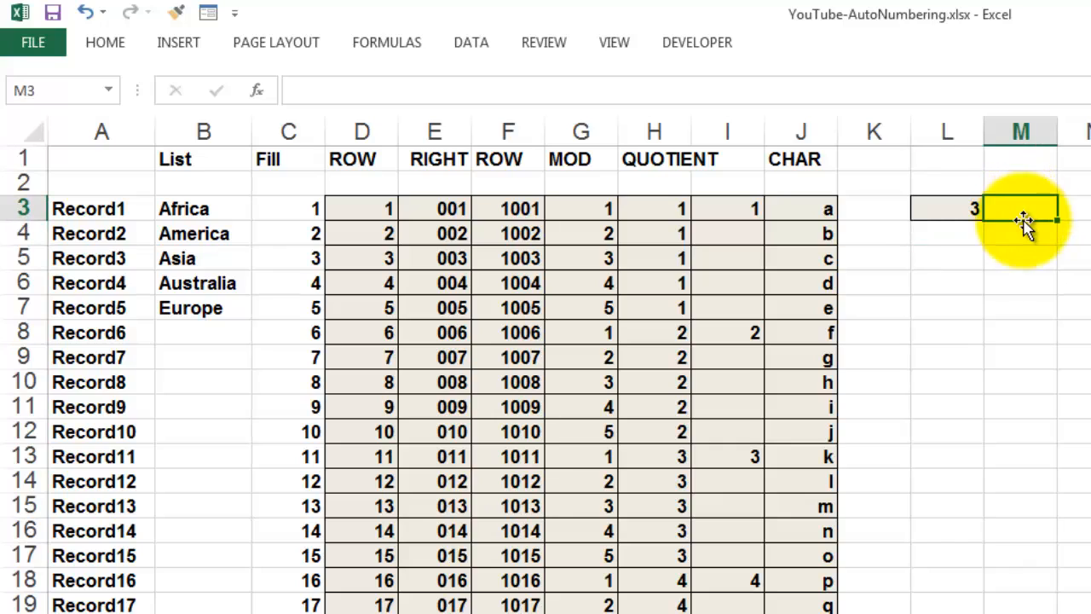
double_click(1020, 208)
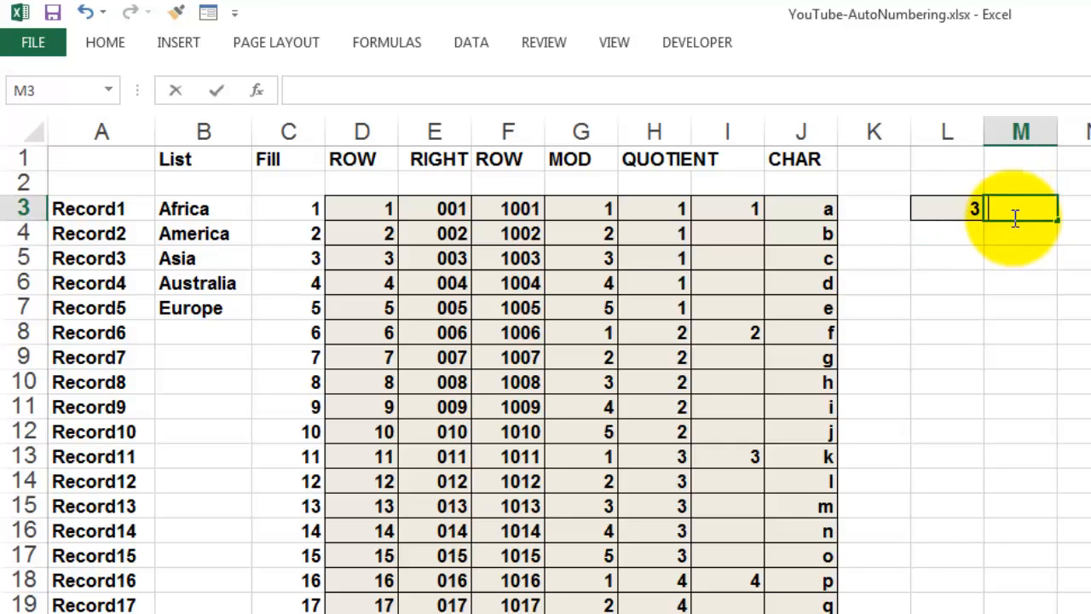
type("=row")
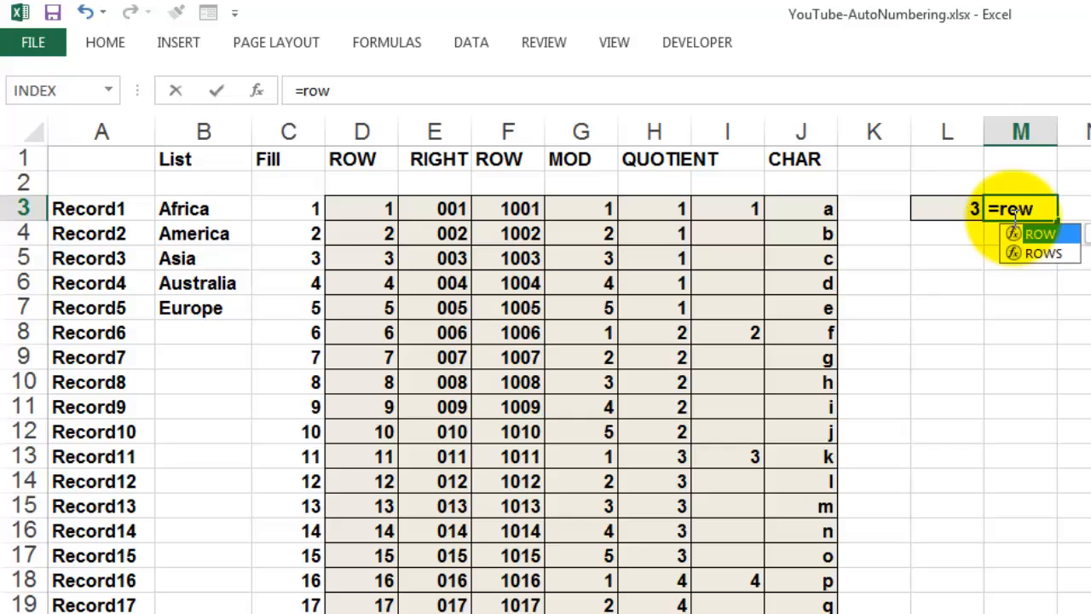
type("(")
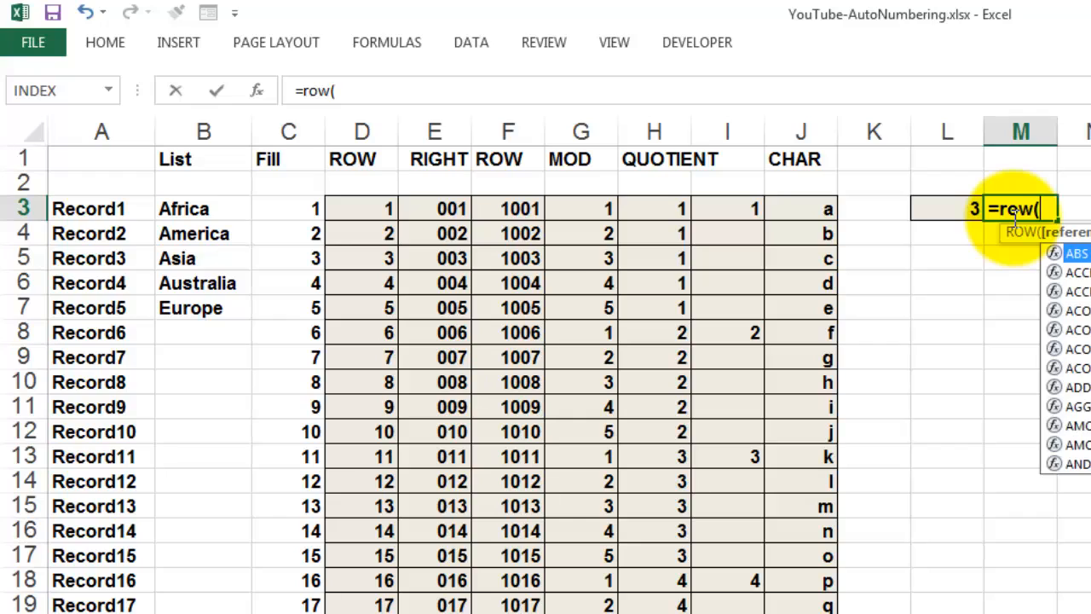
left_click(101, 158)
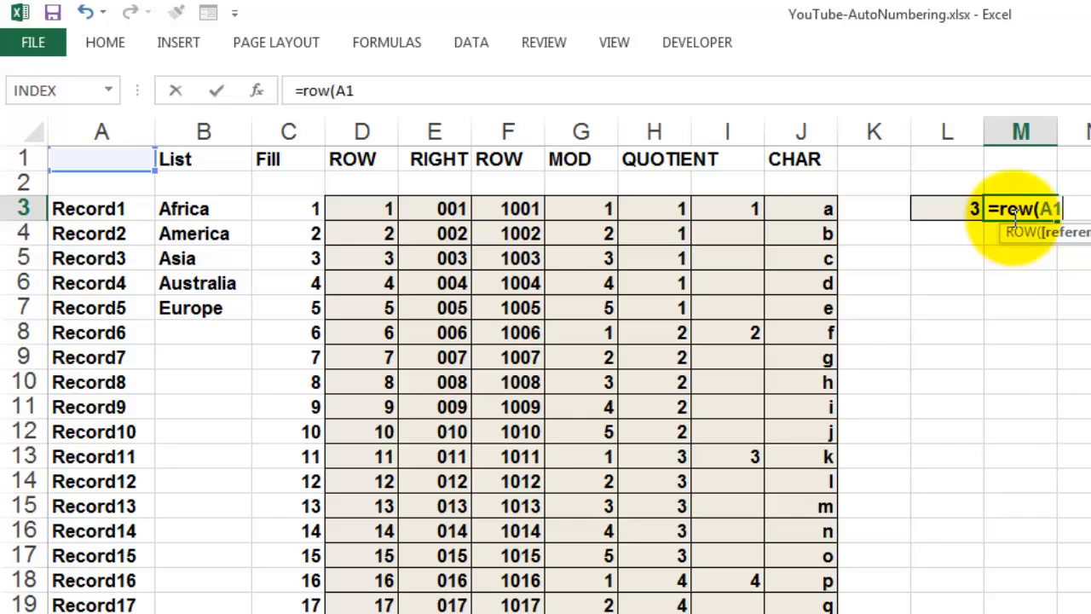
type(")")
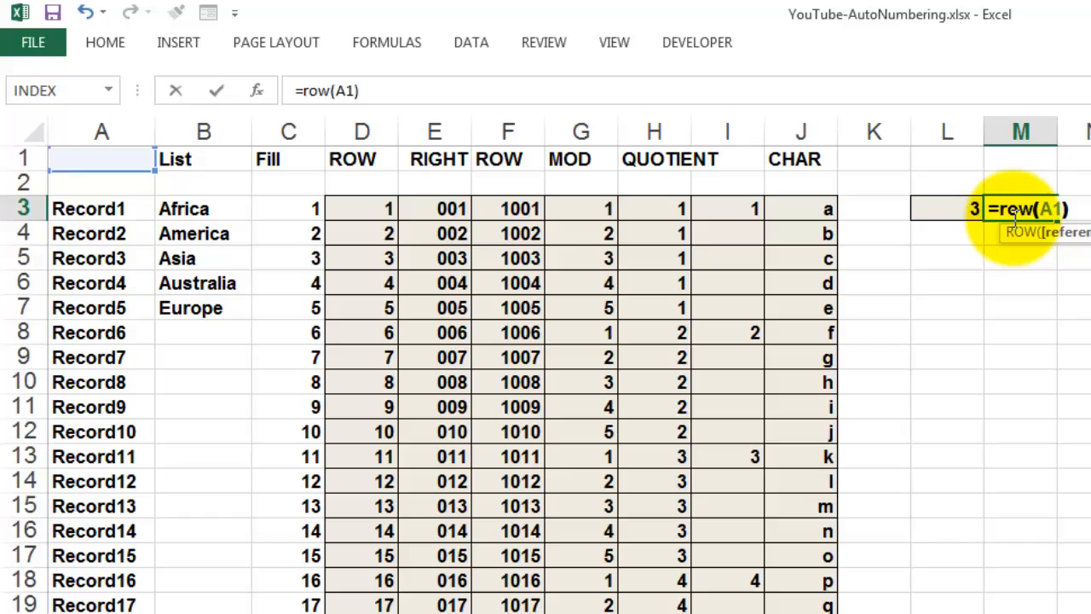
key("Enter")
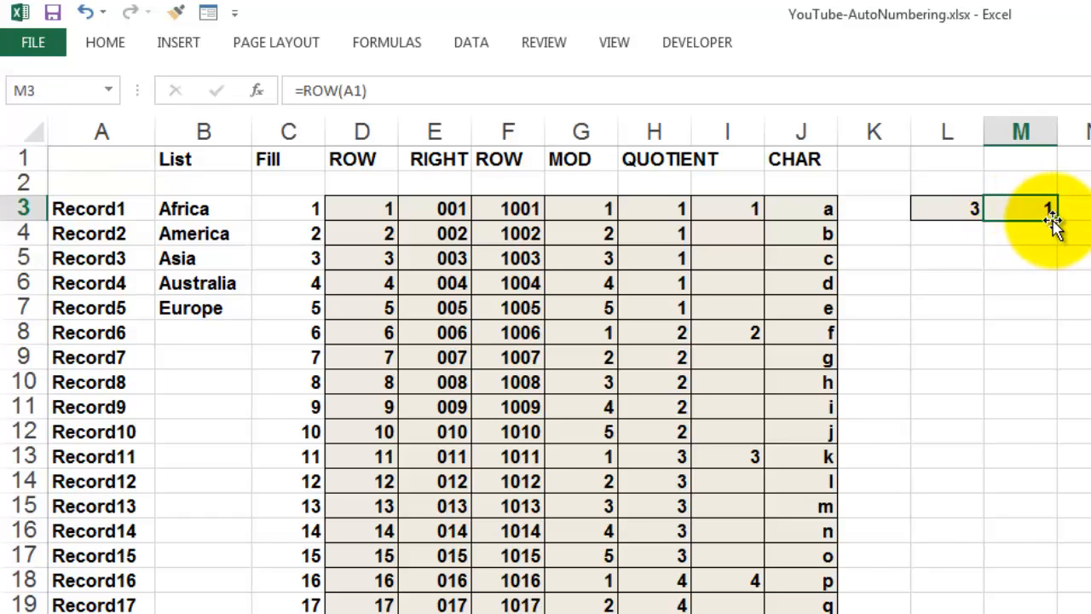
Fill the M3 formula down to M5 and select L3 for extending.
left_click_drag(1053, 218, 1052, 232)
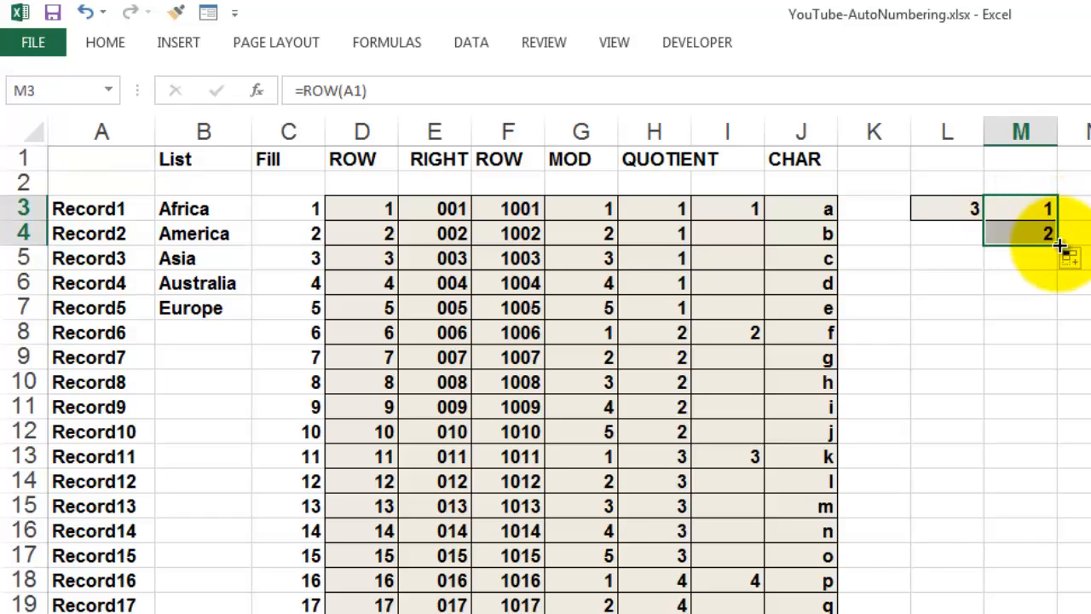
left_click_drag(1046, 239, 1047, 258)
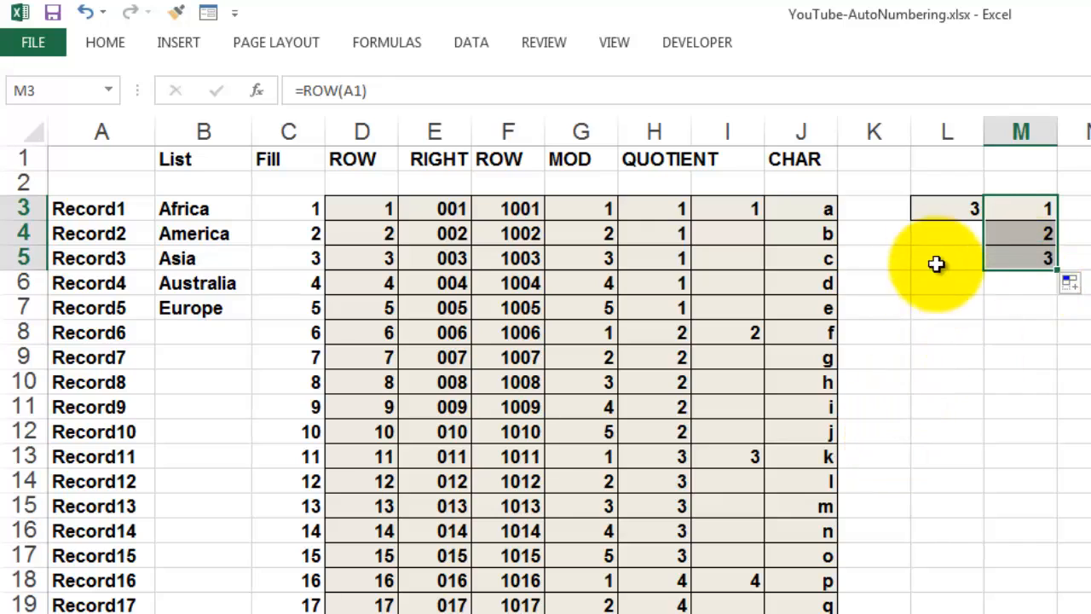
left_click(946, 208)
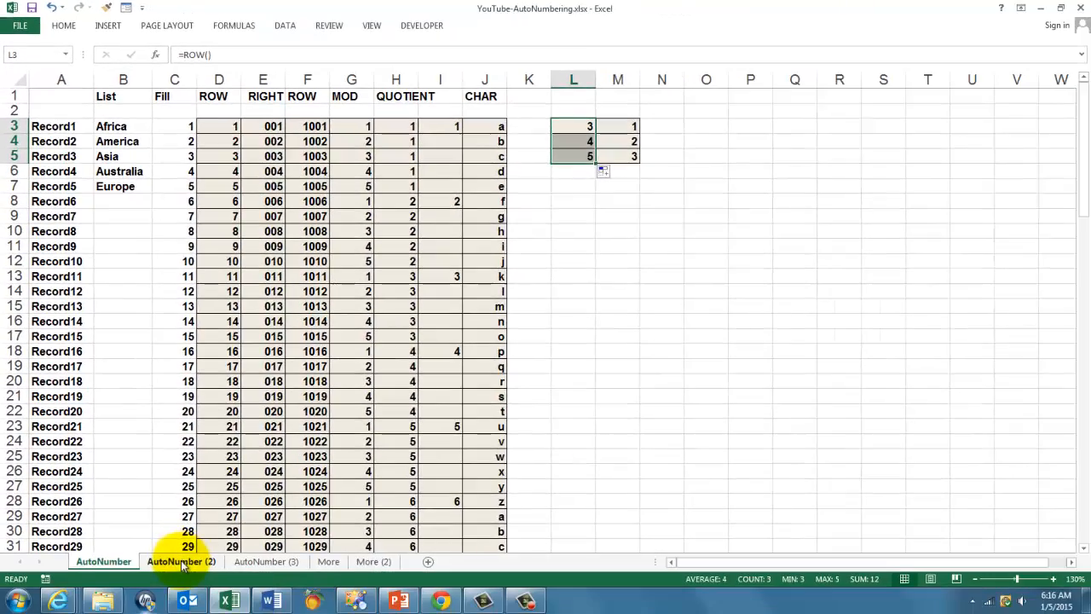
Switch to the AutoNumber (2) practice sheet.
left_click(181, 561)
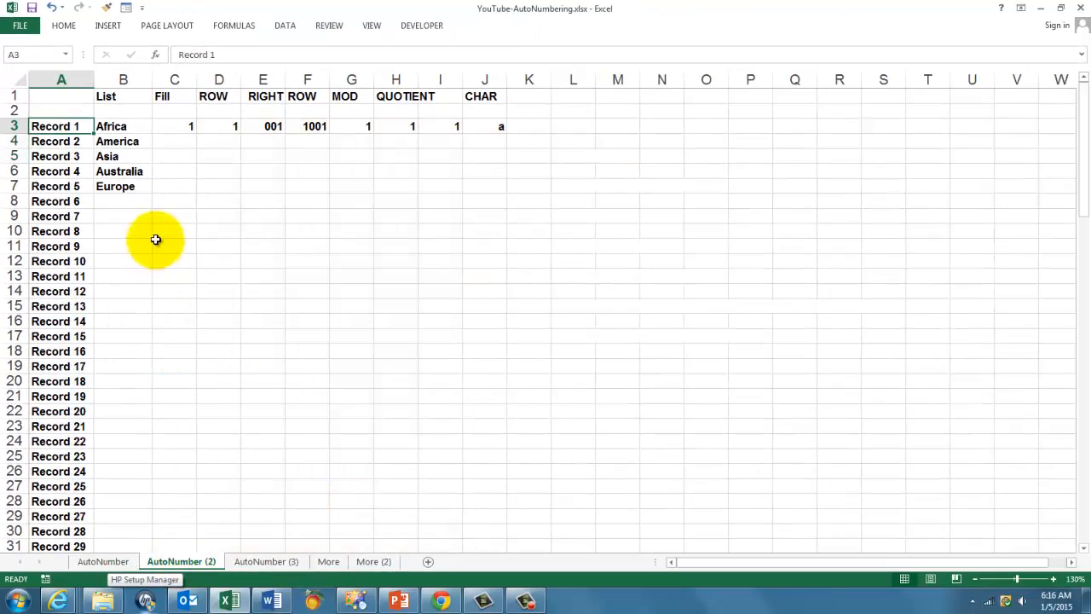
mouse_move(59, 126)
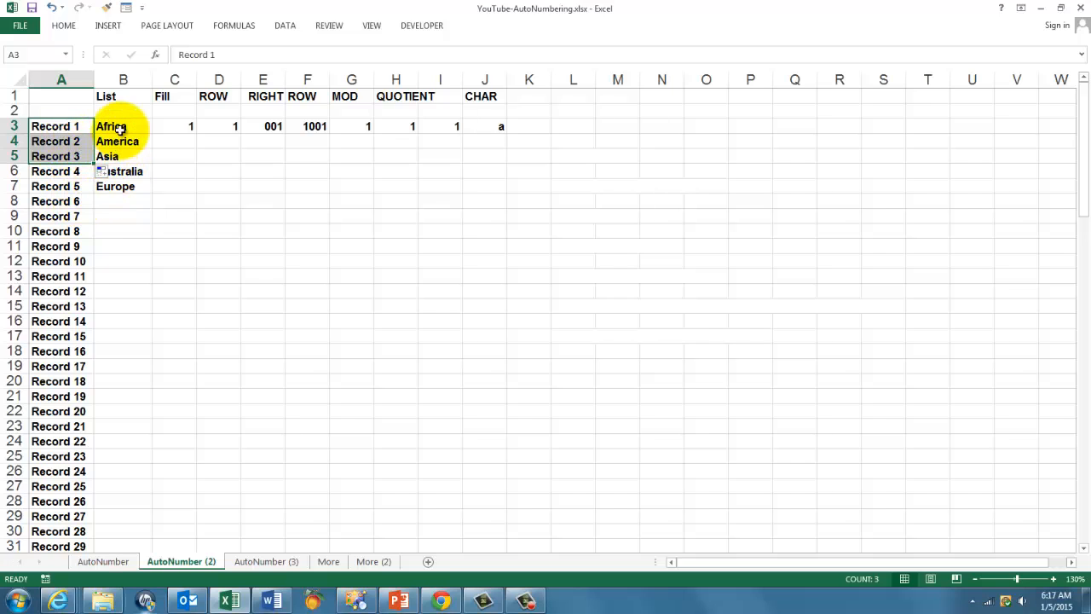
left_click(118, 125)
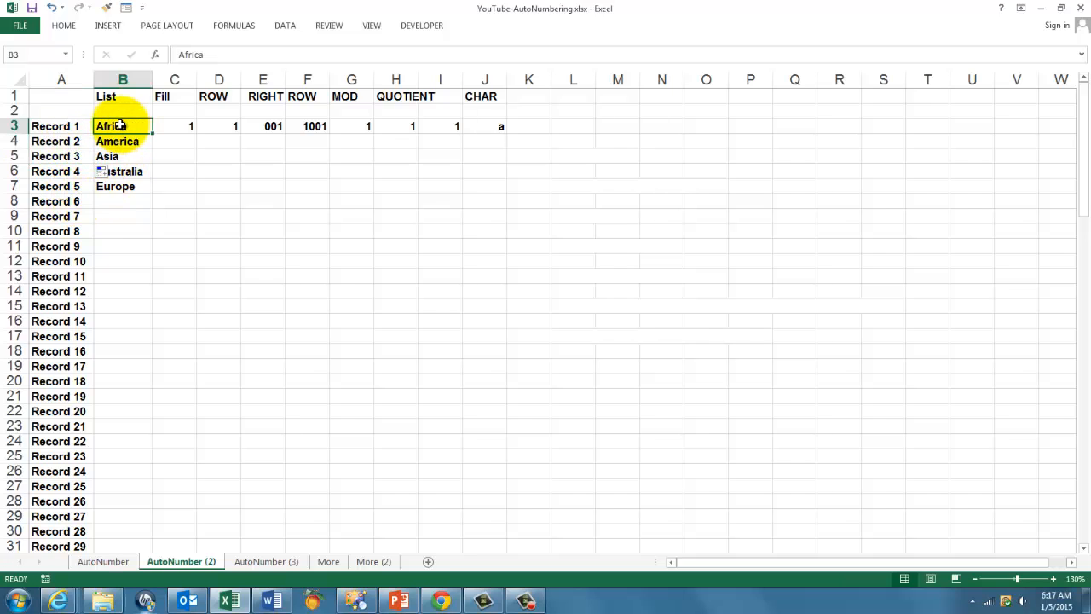
left_click_drag(122, 126, 122, 176)
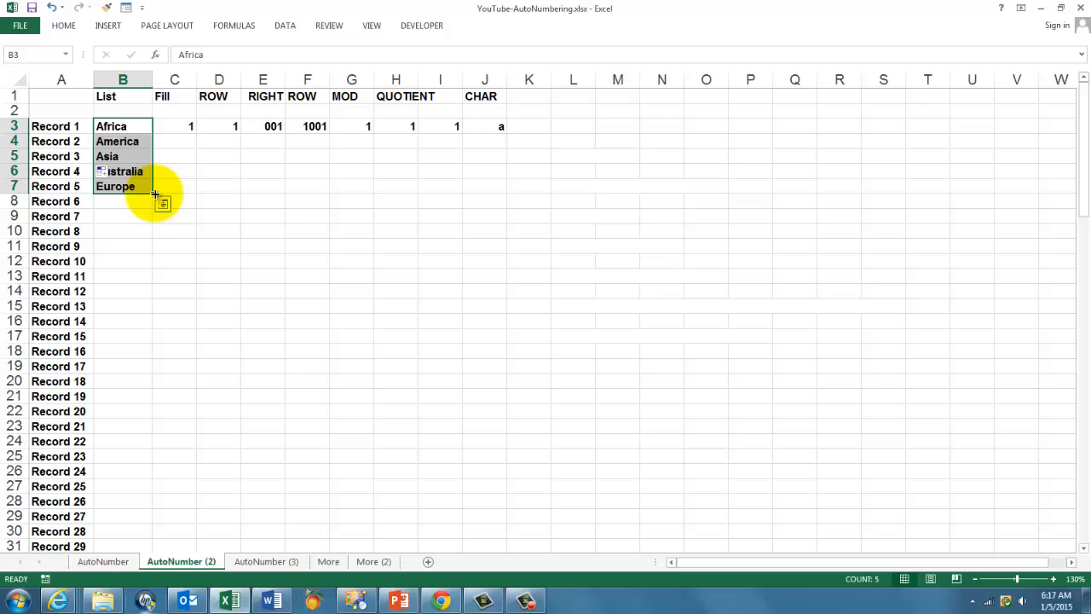
left_click_drag(154, 194, 155, 546)
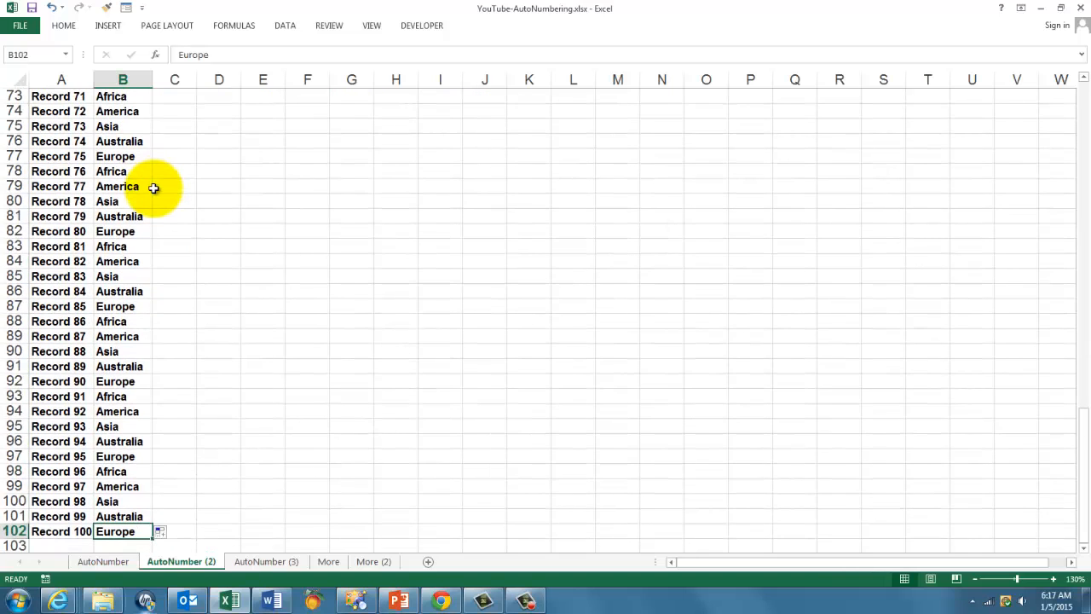
key("ctrl+Home")
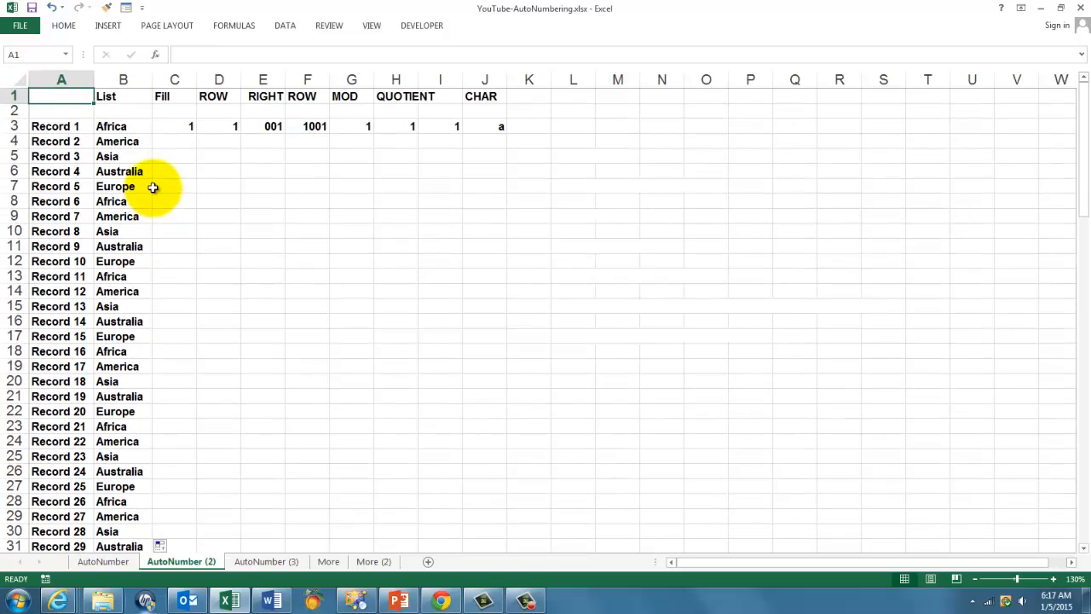
left_click(174, 126)
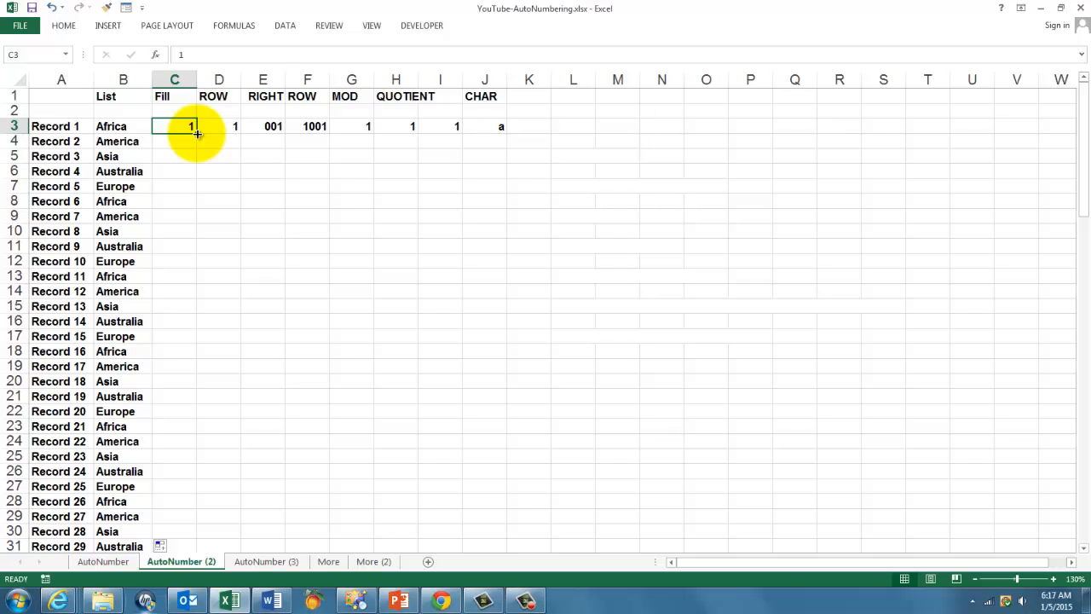
Copy the starting value 1 down the Fill column across all records.
left_click_drag(195, 133, 195, 545)
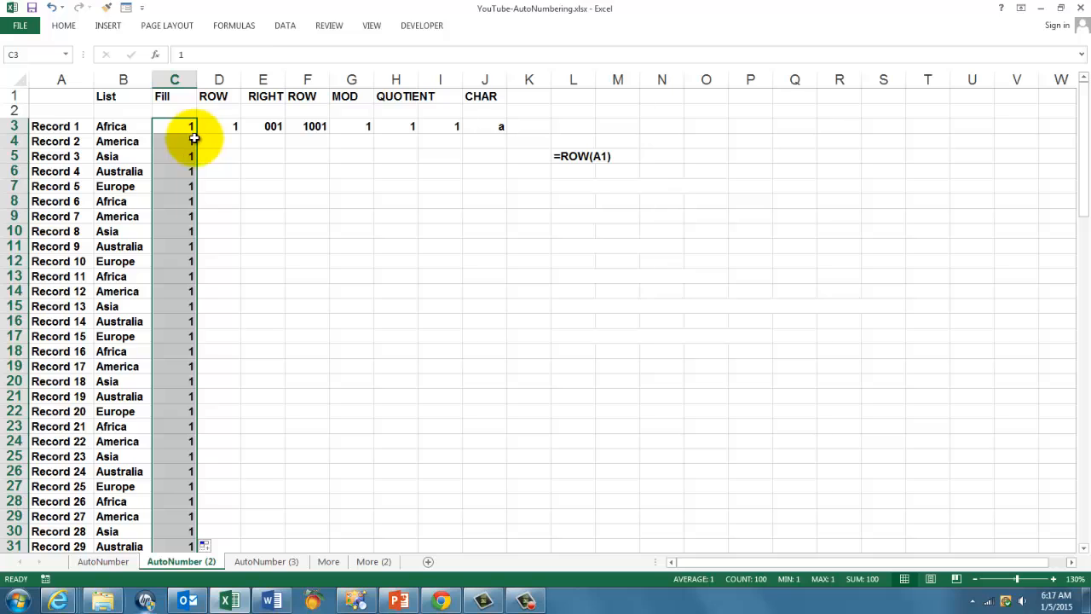
mouse_move(205, 467)
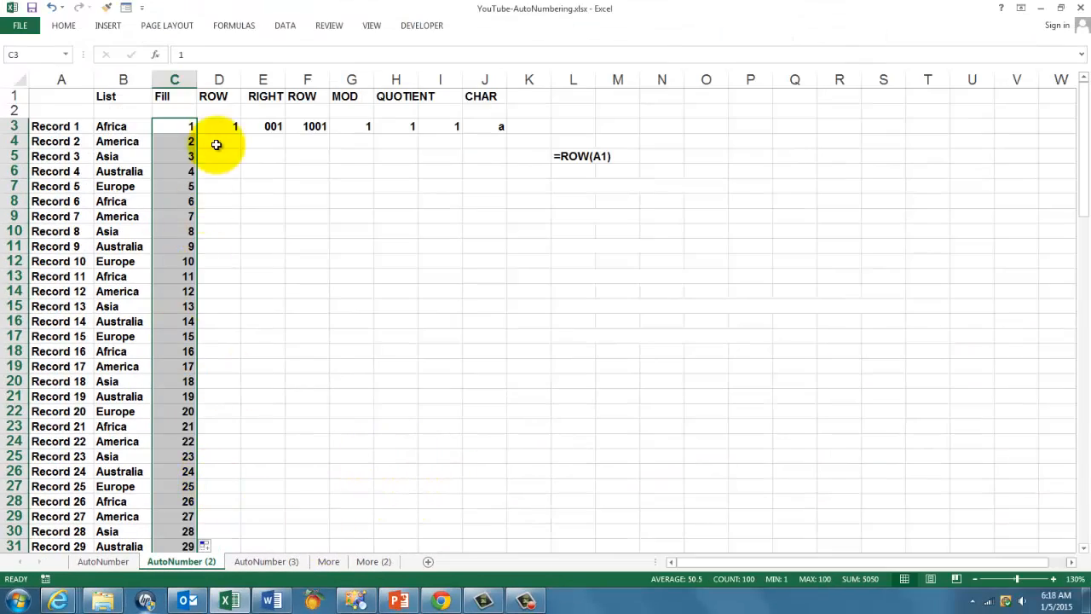
Select D3, the first =ROW(A1) formula in the ROW column.
left_click(219, 126)
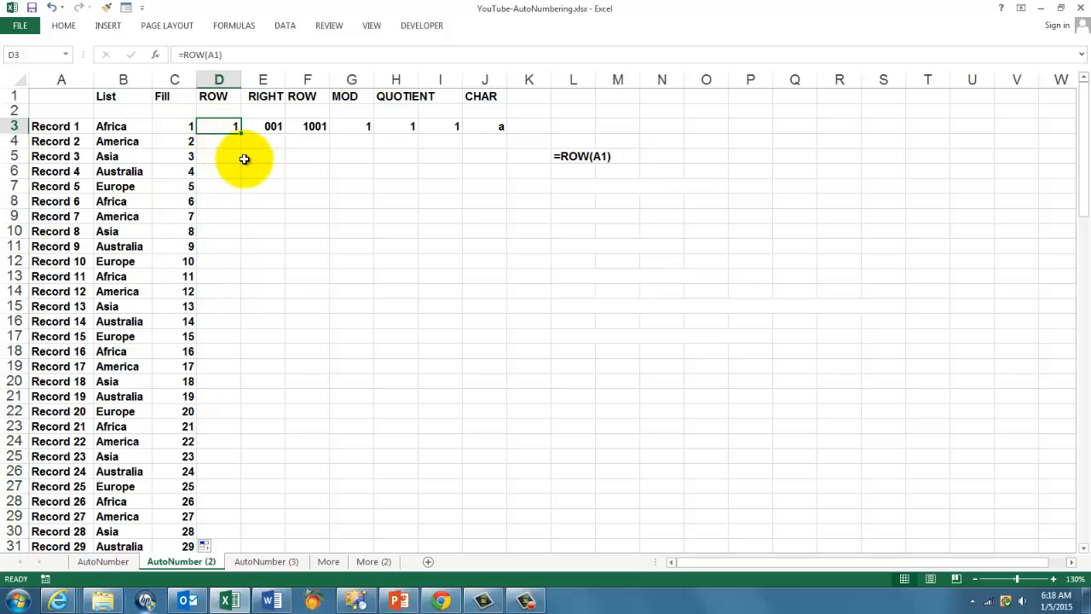
mouse_move(573, 142)
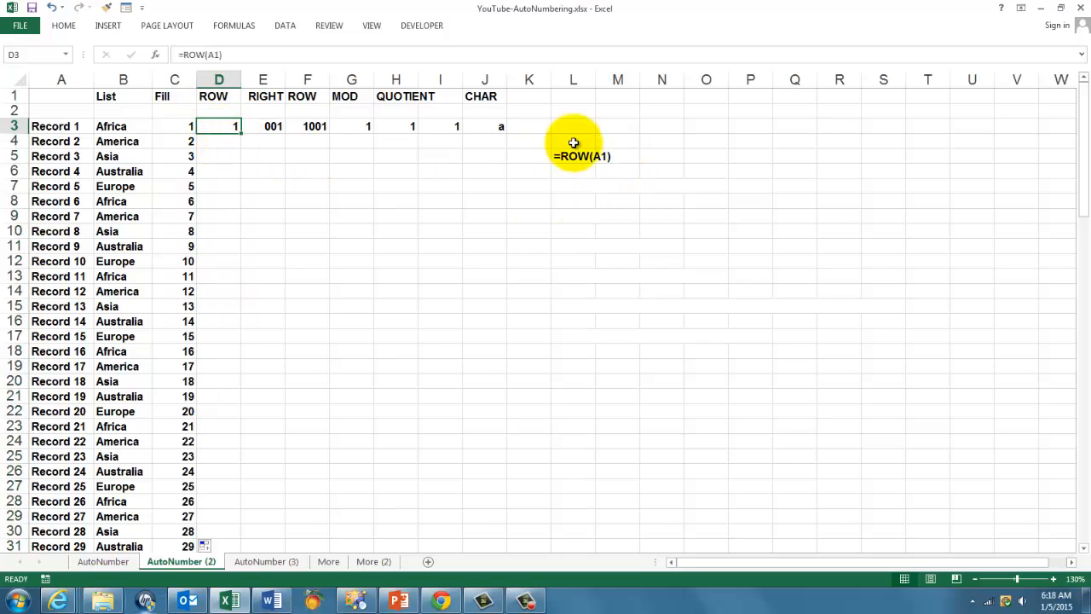
mouse_move(236, 185)
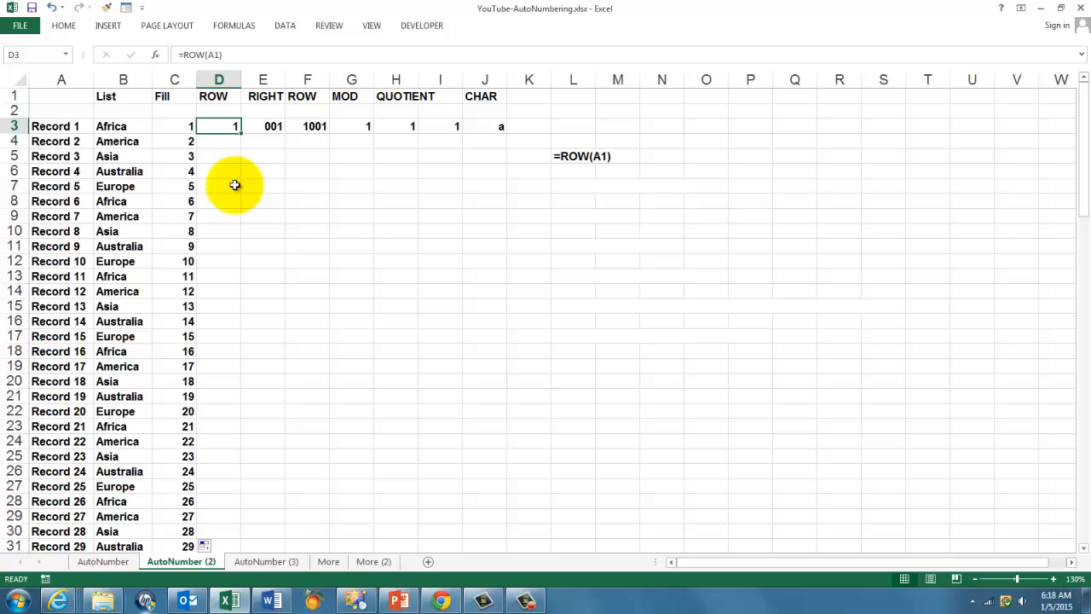
mouse_move(216, 126)
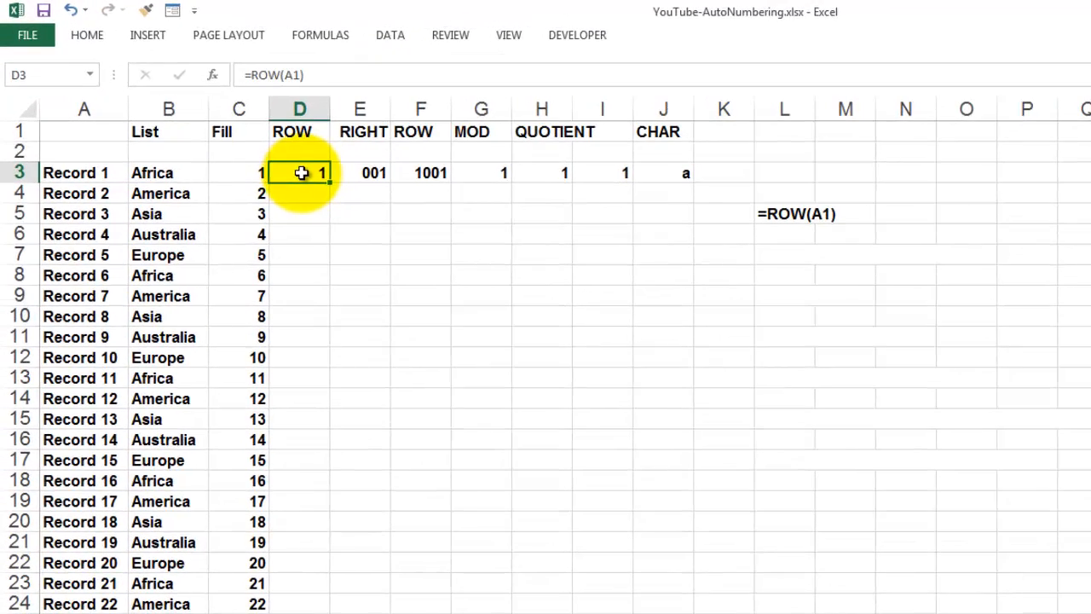
mouse_move(335, 189)
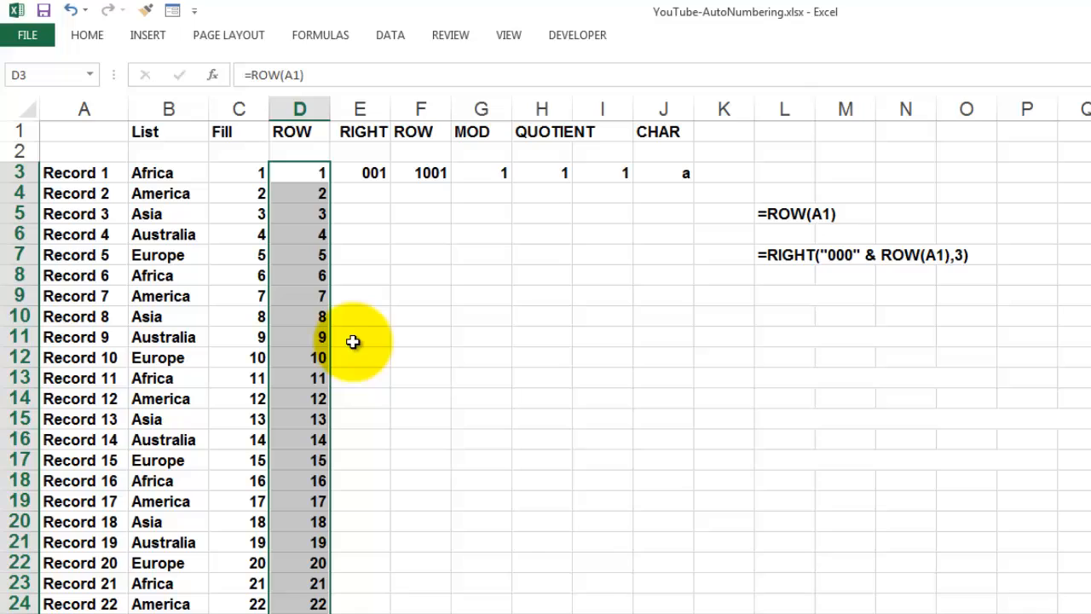
mouse_move(366, 236)
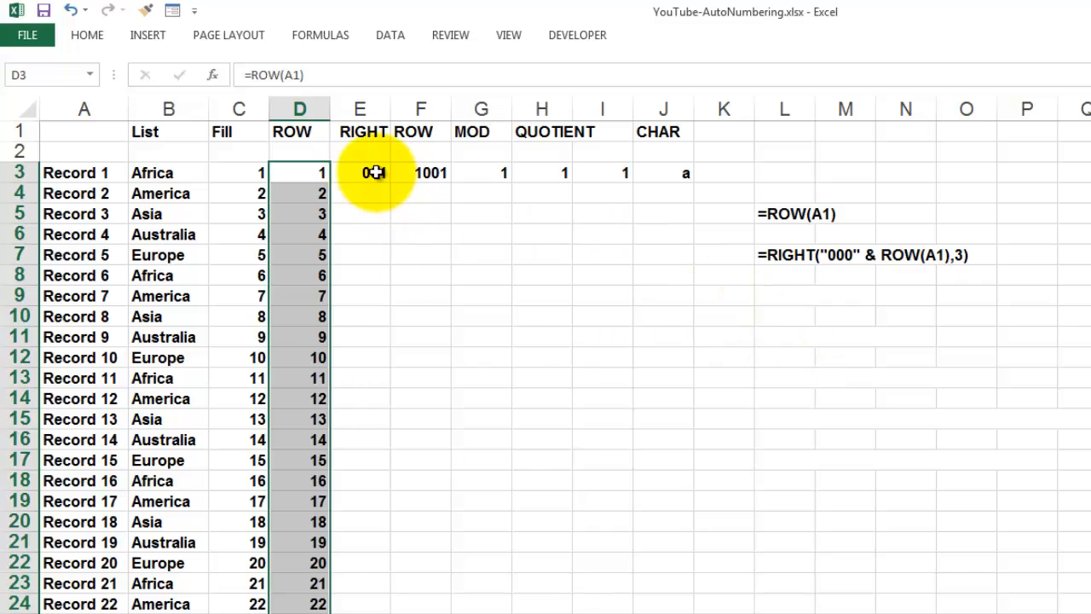
Select E3 holding the RIGHT("000"&ROW(A1),3) zero-padding formula.
left_click(360, 172)
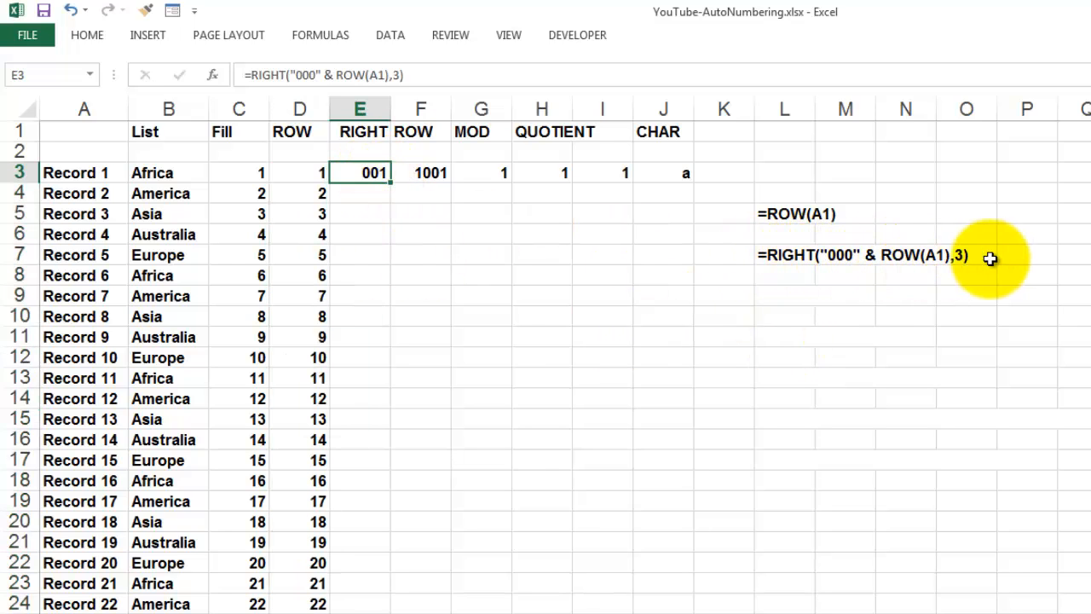
mouse_move(831, 267)
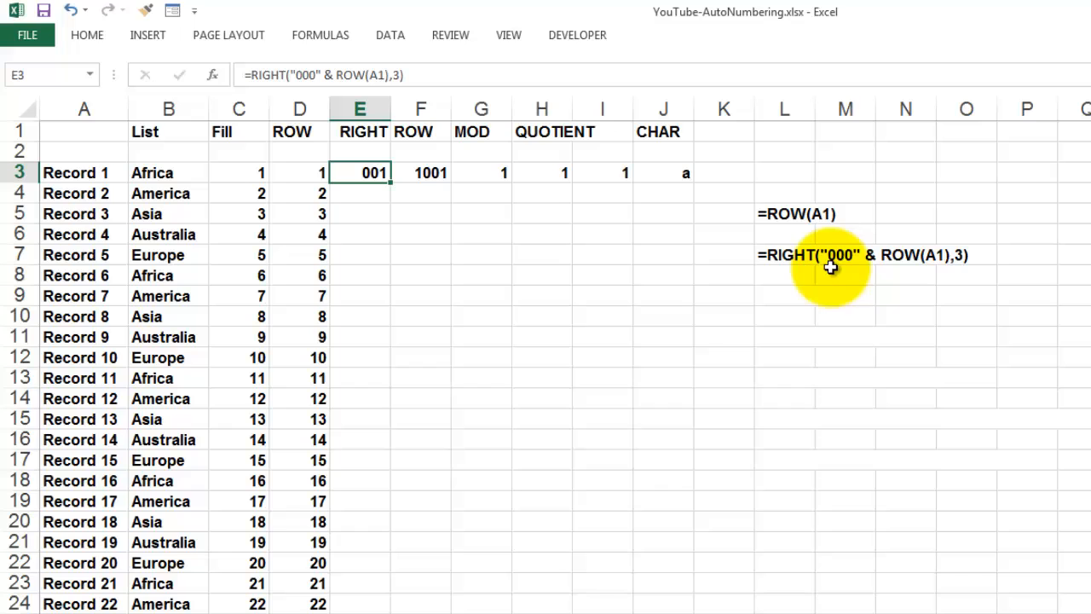
mouse_move(847, 284)
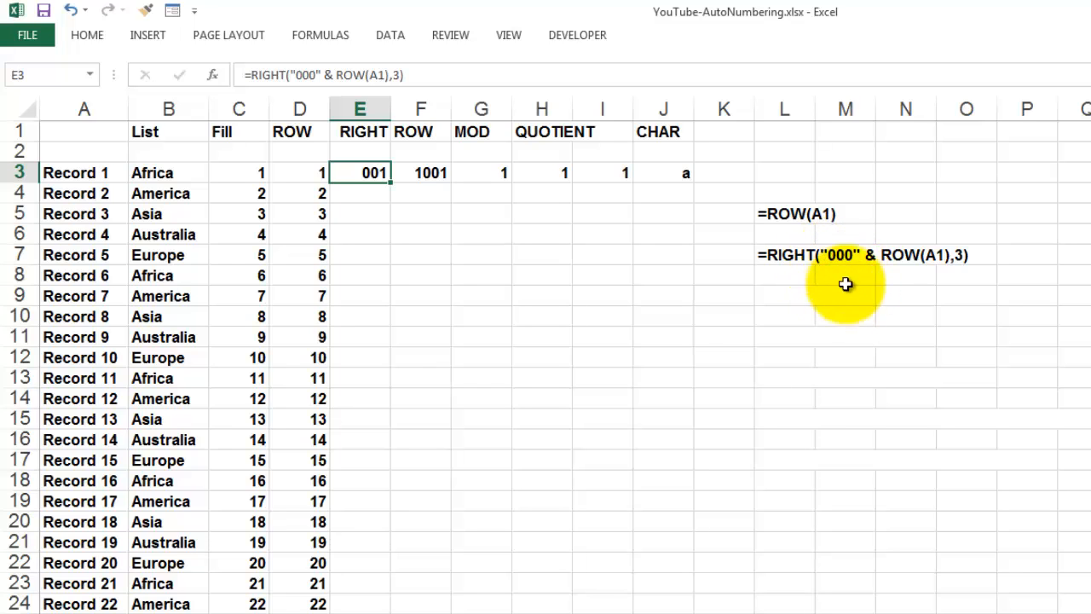
mouse_move(857, 267)
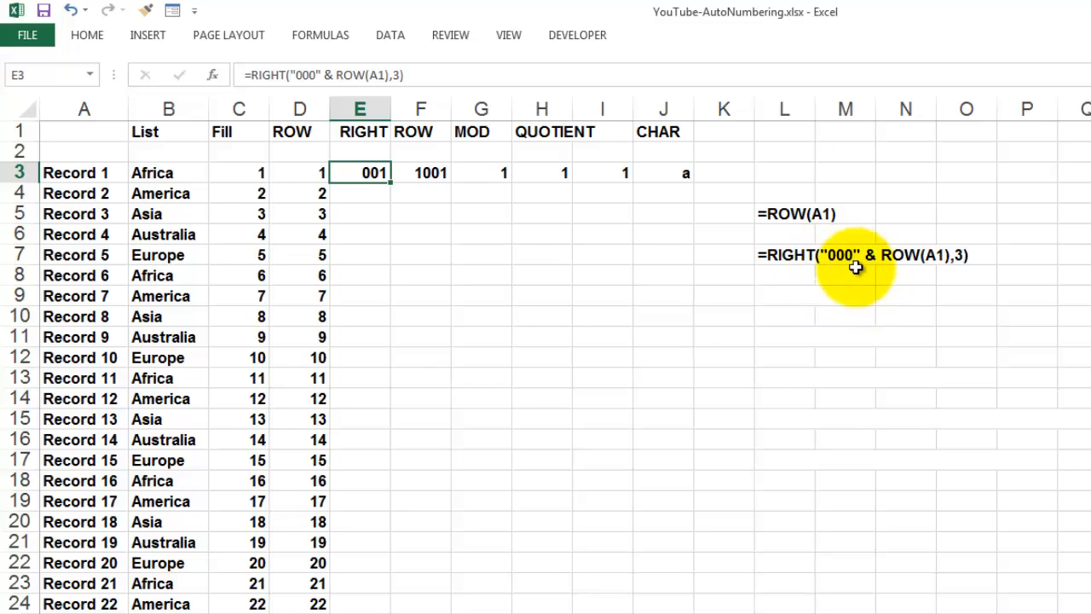
mouse_move(851, 262)
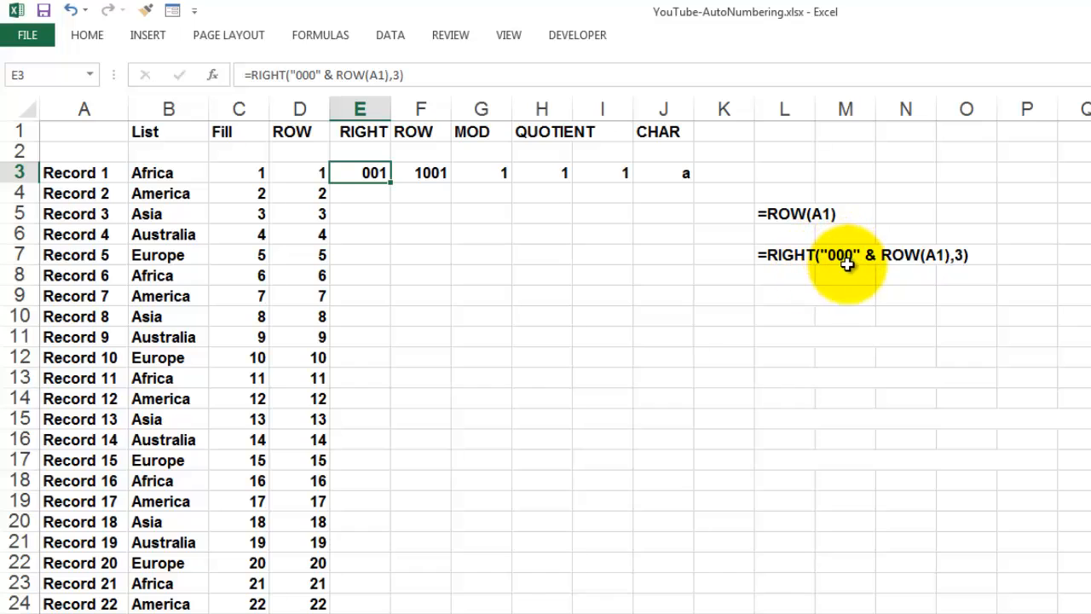
mouse_move(876, 262)
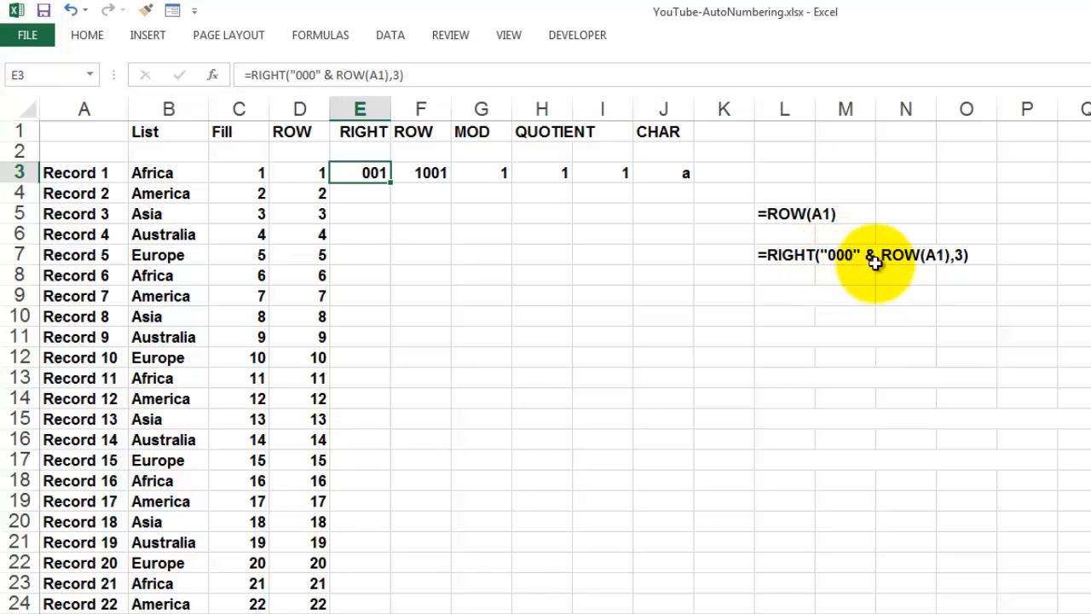
mouse_move(909, 255)
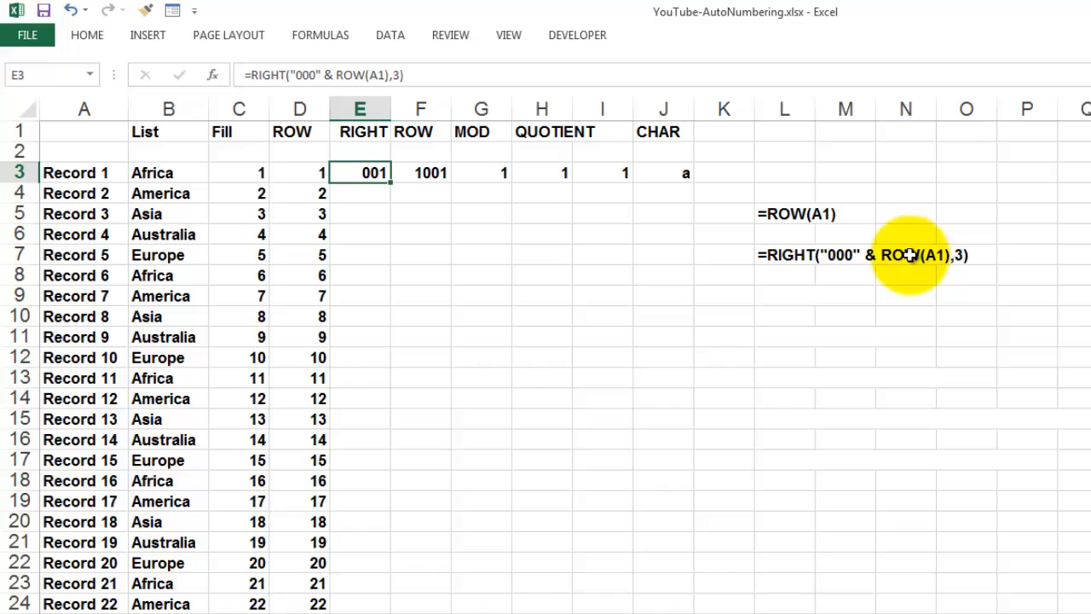
mouse_move(993, 268)
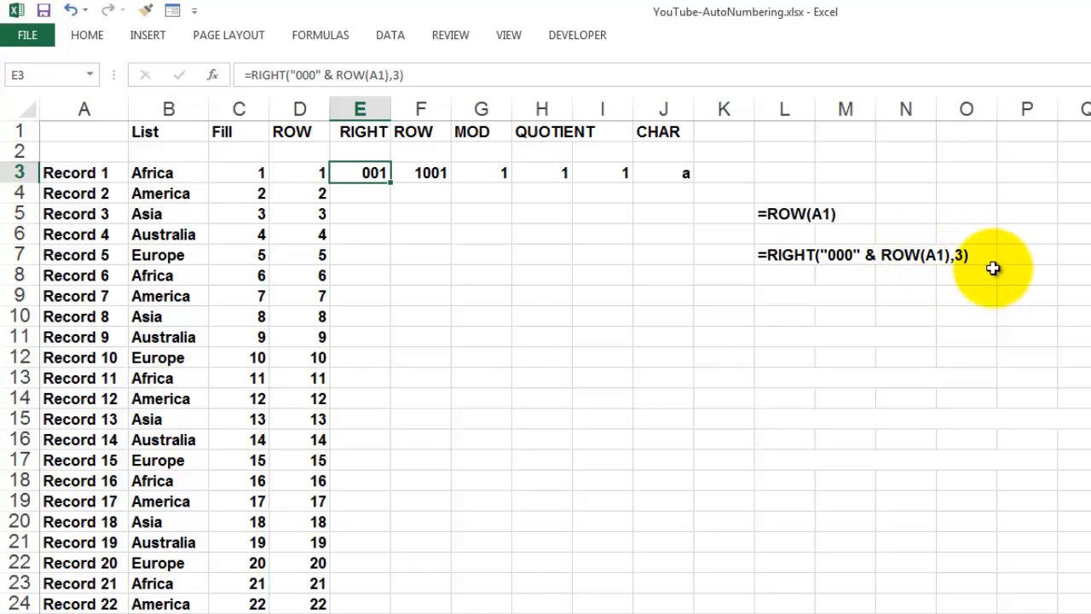
mouse_move(973, 298)
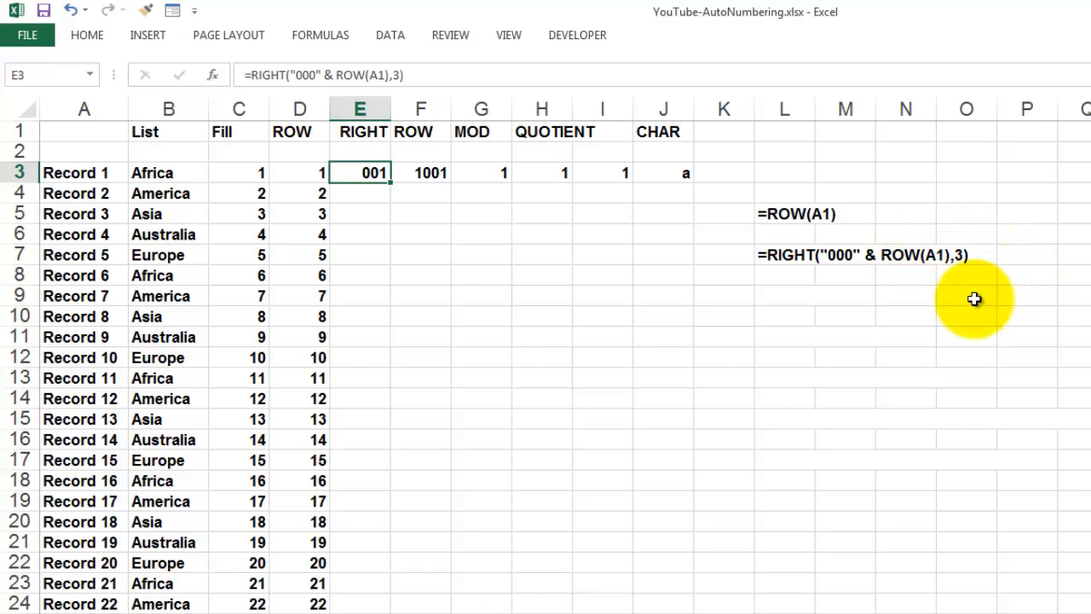
mouse_move(813, 332)
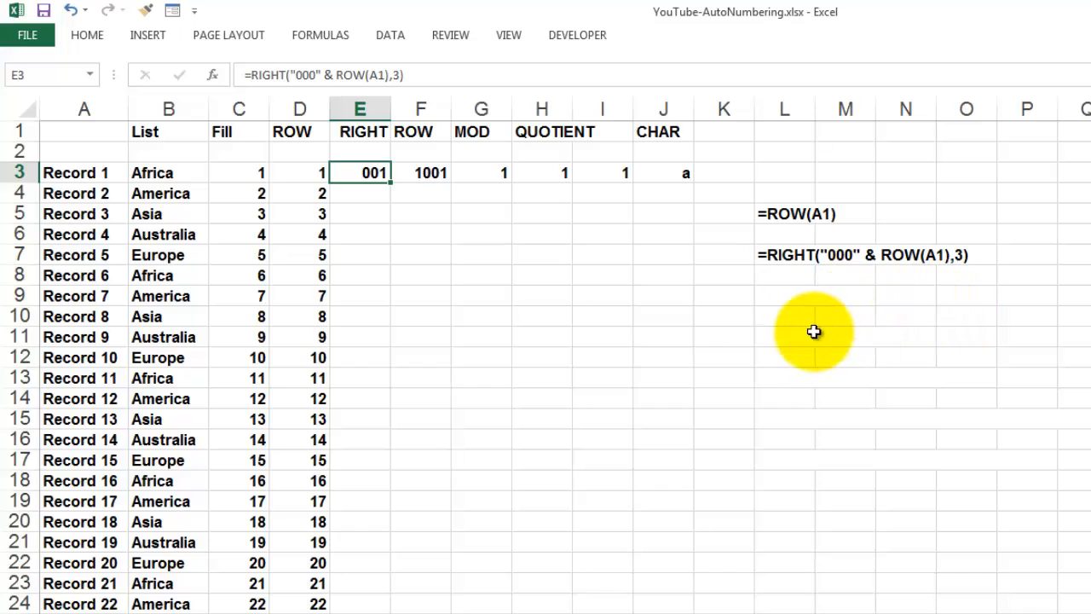
mouse_move(850, 254)
type("=ROW(A1001)")
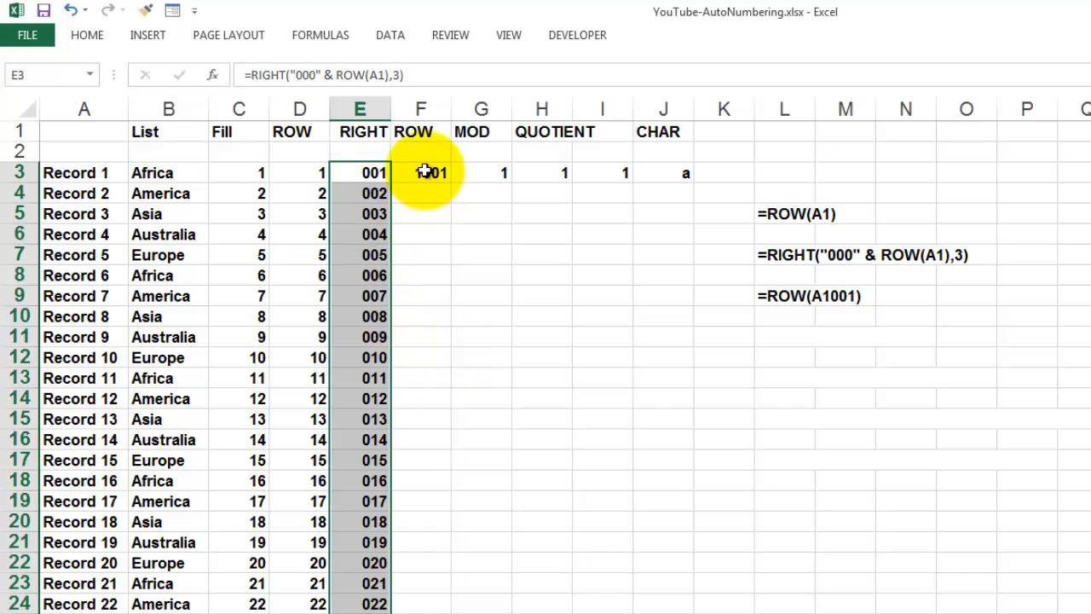
Select F3 holding the =ROW(A1001) formula that starts at 1001.
left_click(421, 172)
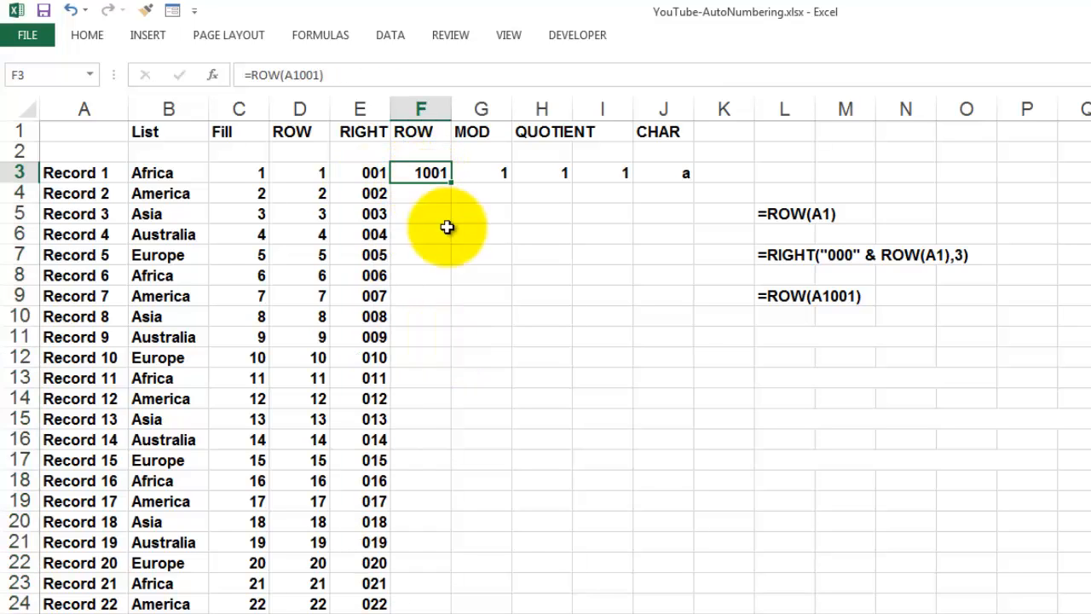
mouse_move(822, 306)
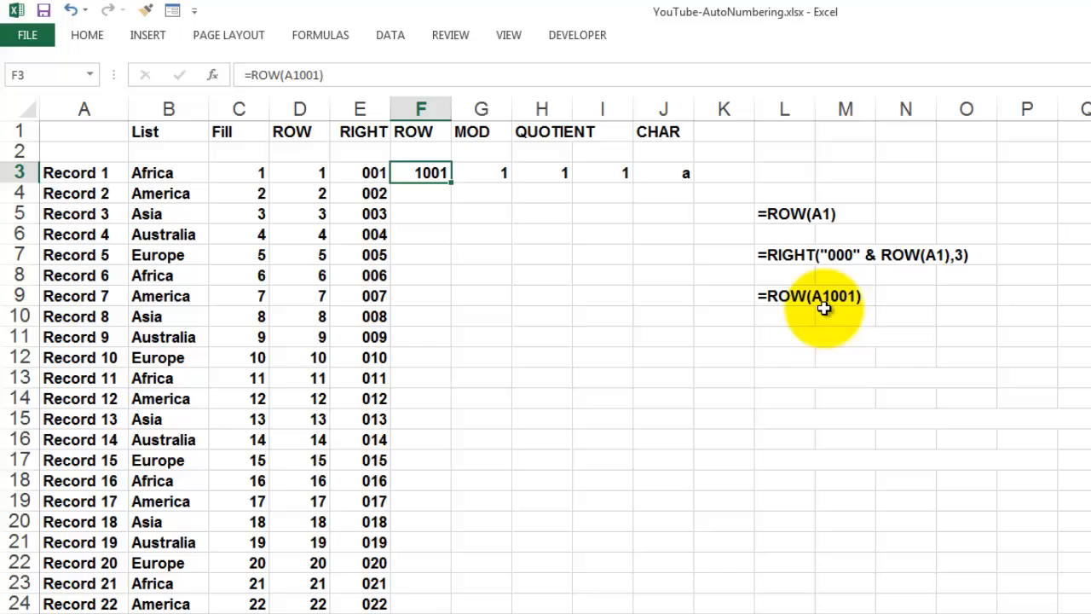
mouse_move(847, 308)
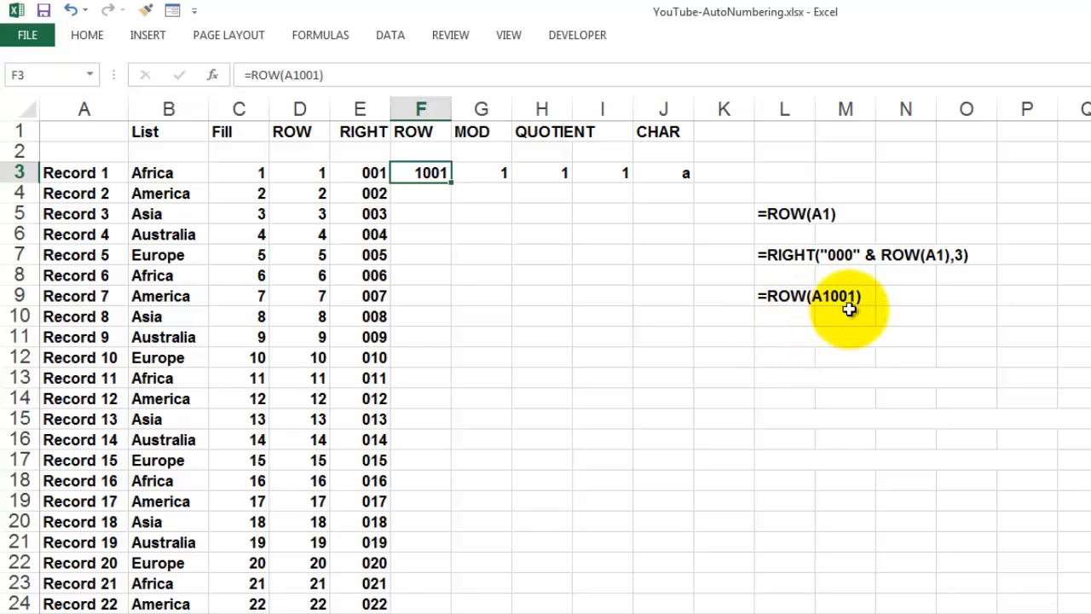
mouse_move(781, 296)
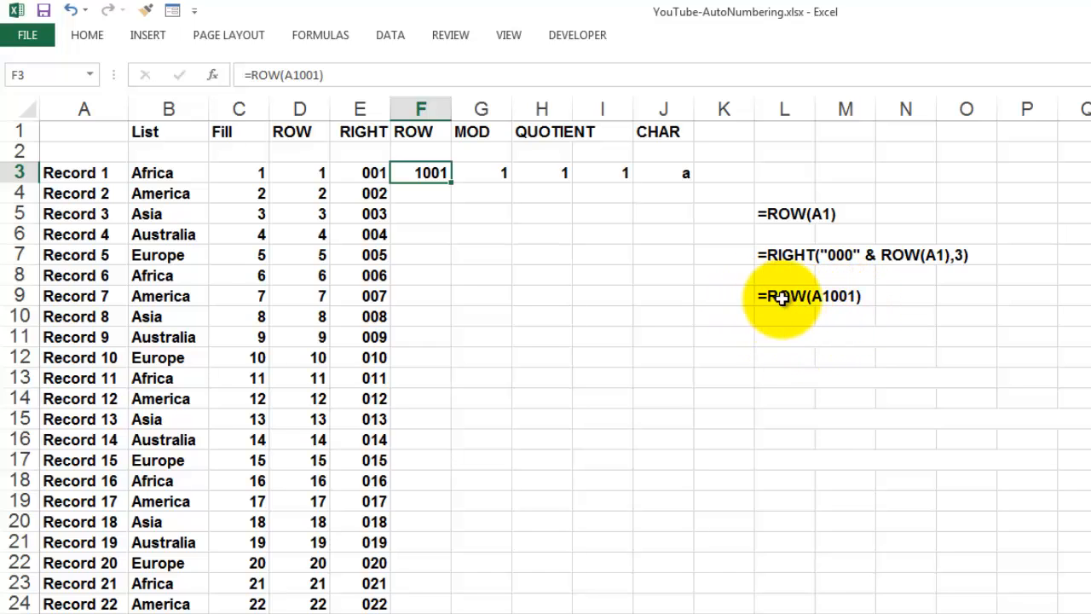
mouse_move(805, 300)
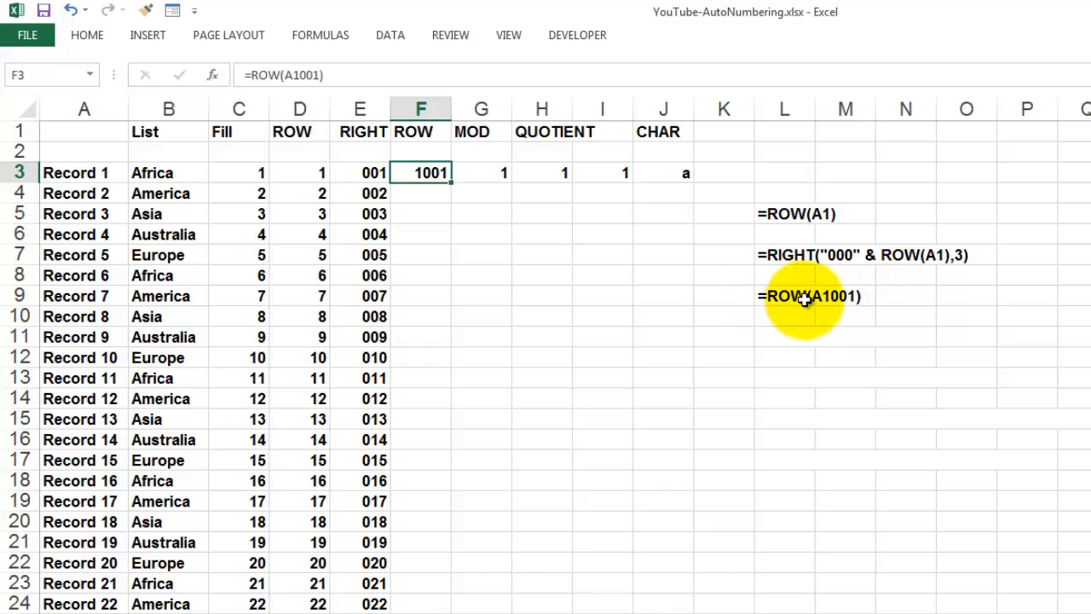
mouse_move(854, 315)
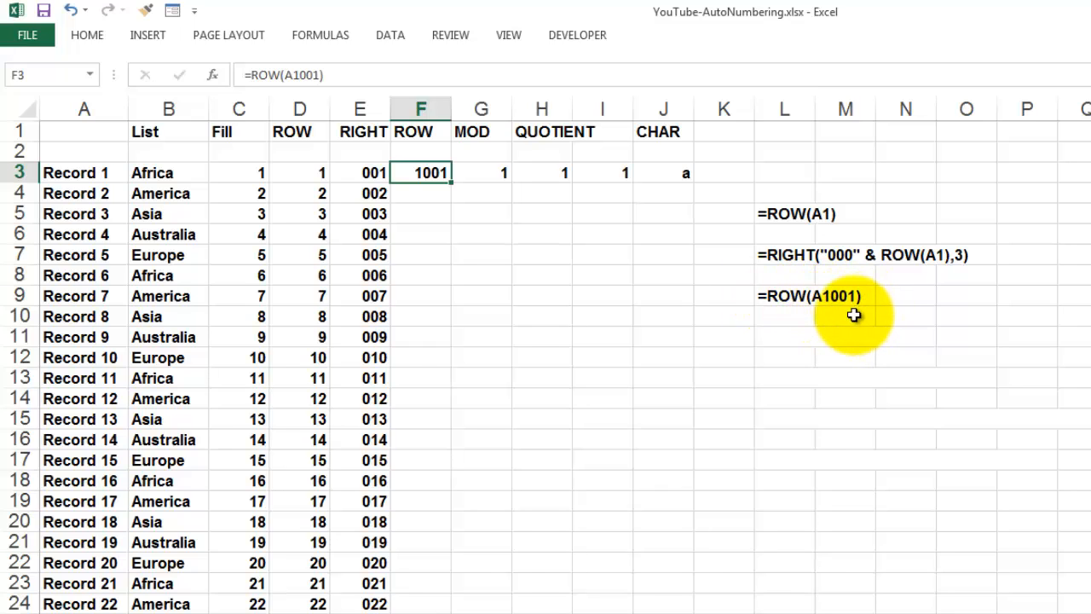
mouse_move(803, 342)
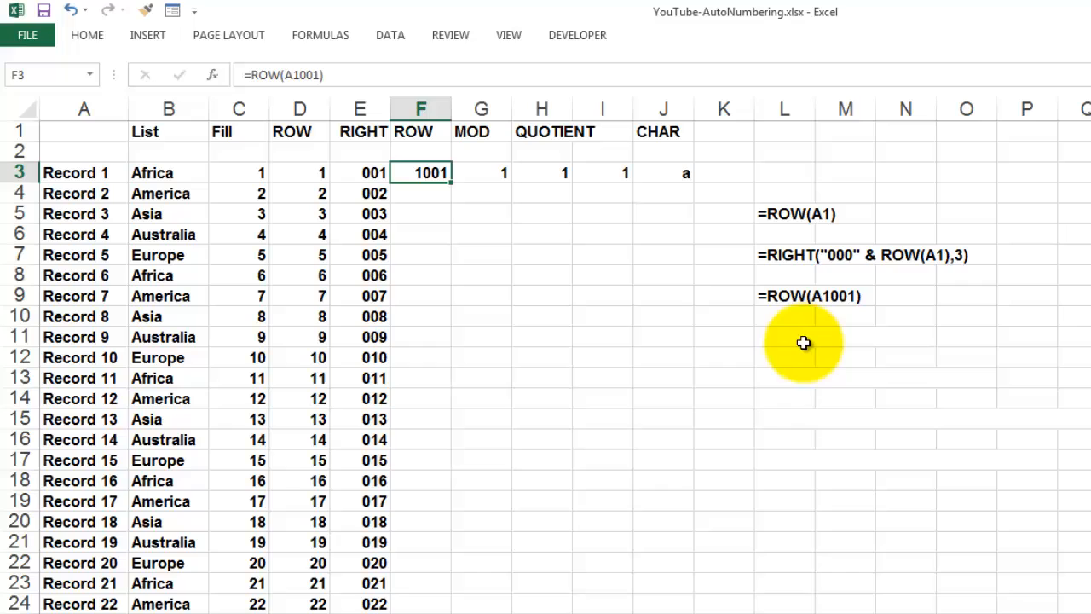
mouse_move(454, 180)
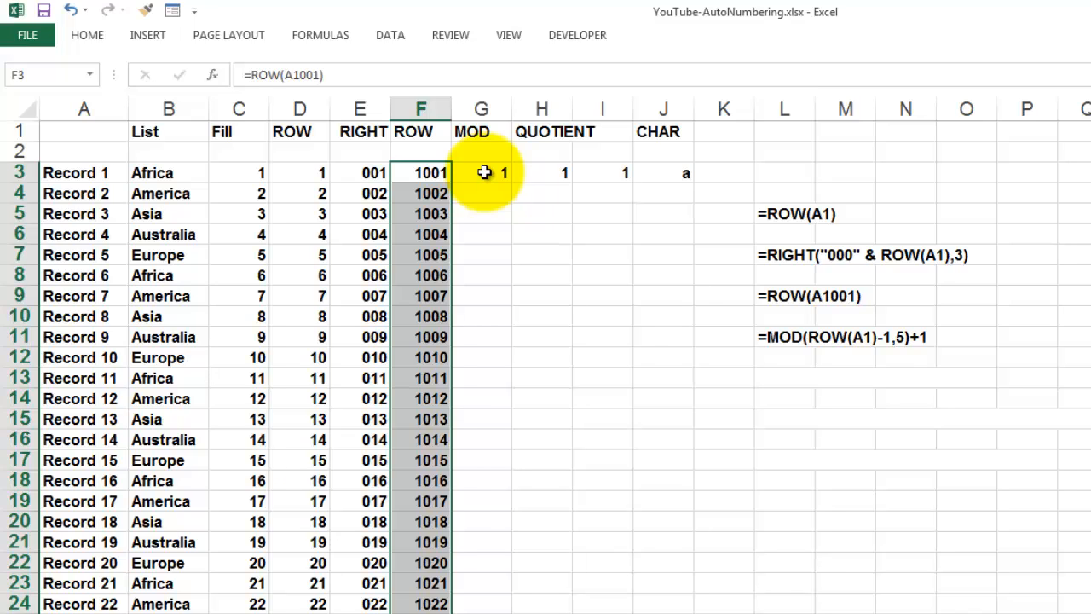
Select G3 holding the MOD formula that cycles 1 to 5.
left_click(480, 172)
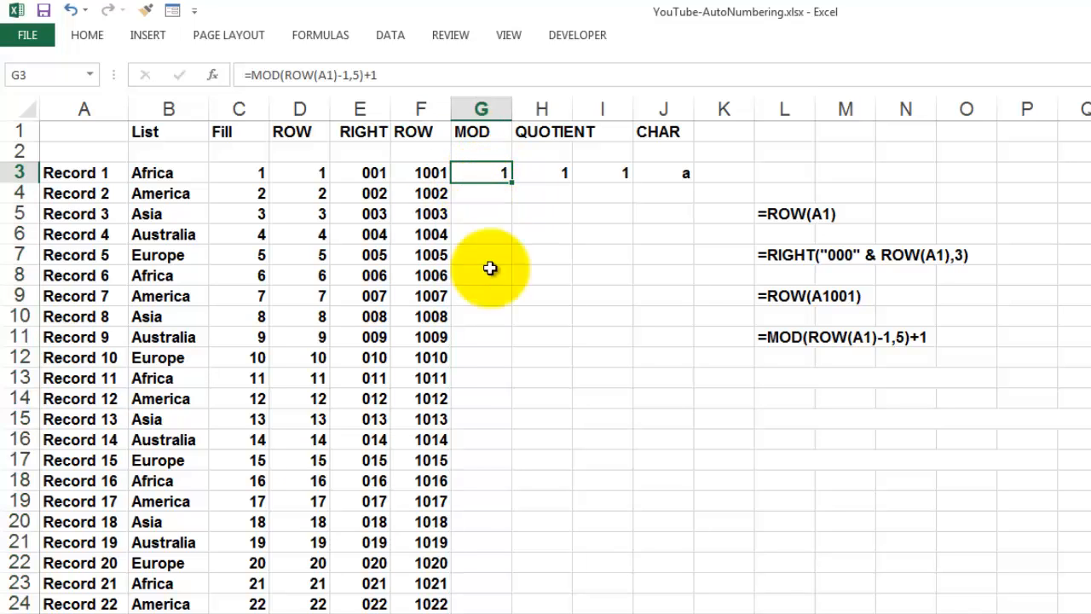
mouse_move(871, 452)
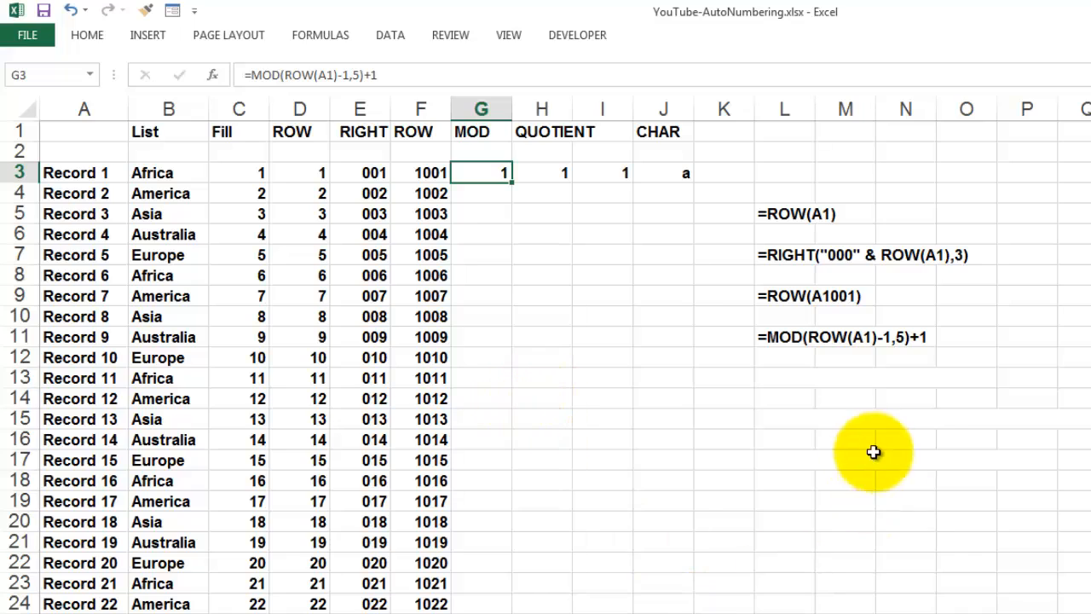
mouse_move(838, 347)
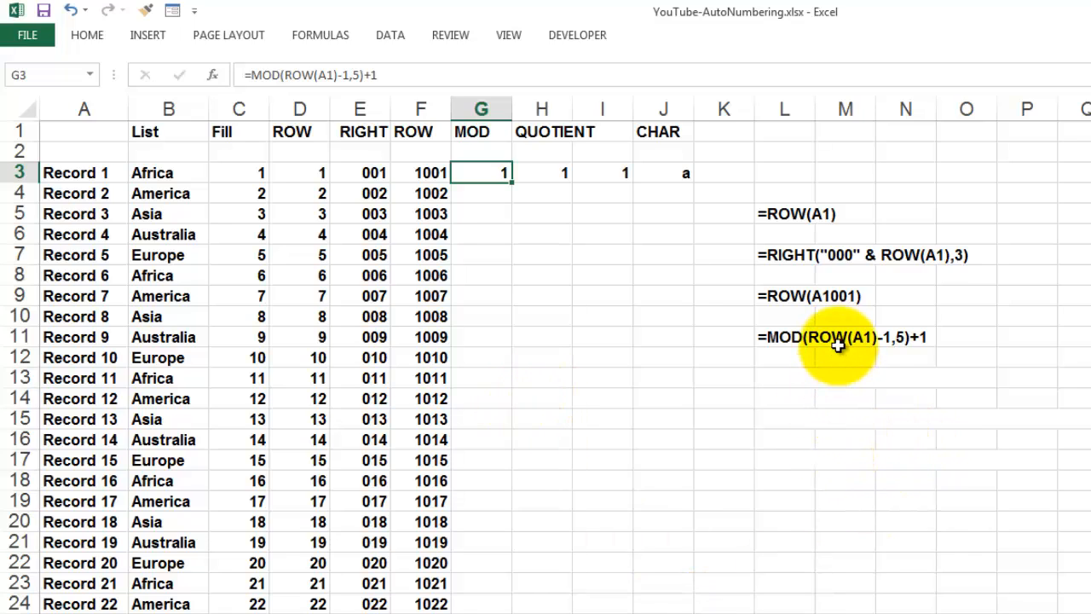
mouse_move(828, 339)
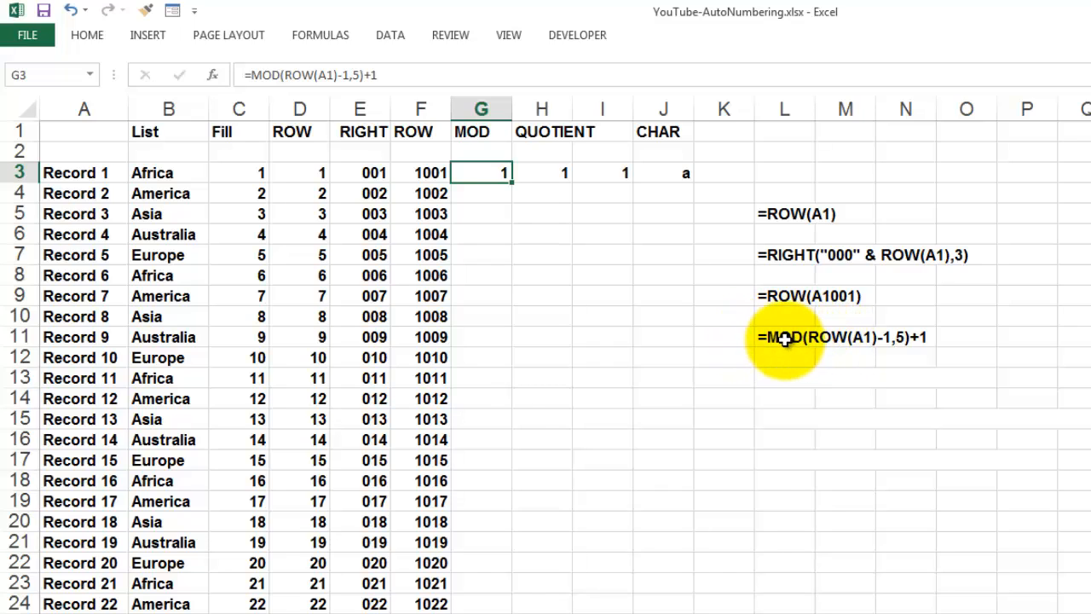
mouse_move(786, 338)
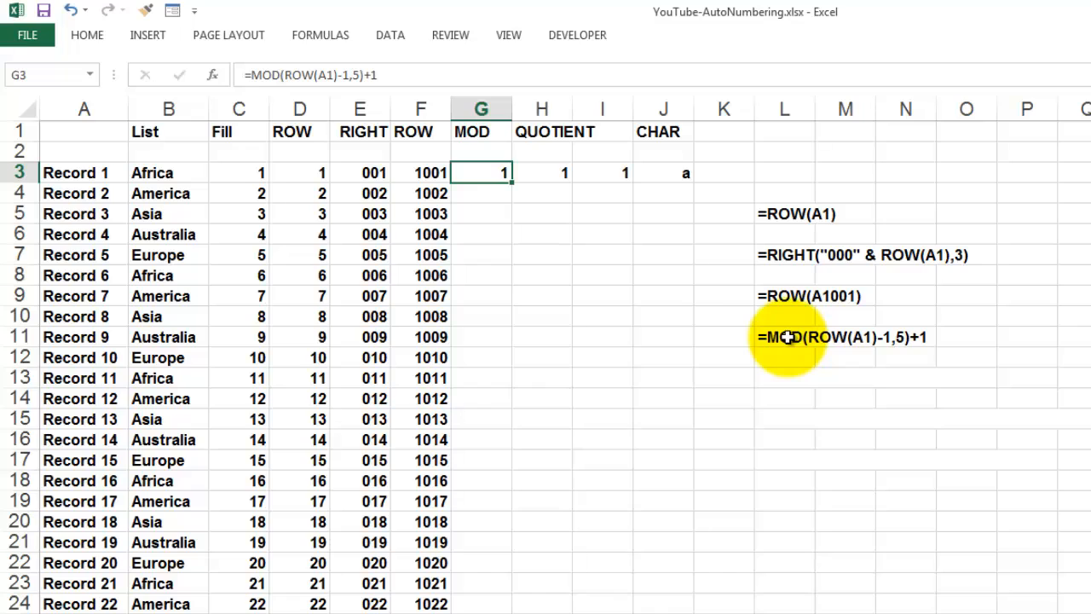
mouse_move(905, 353)
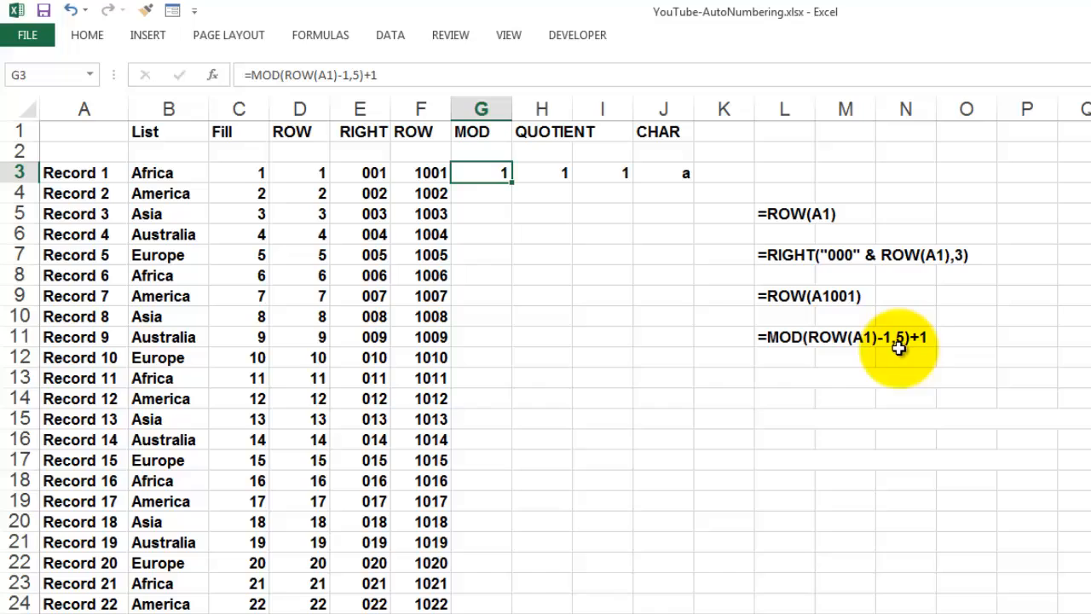
mouse_move(878, 338)
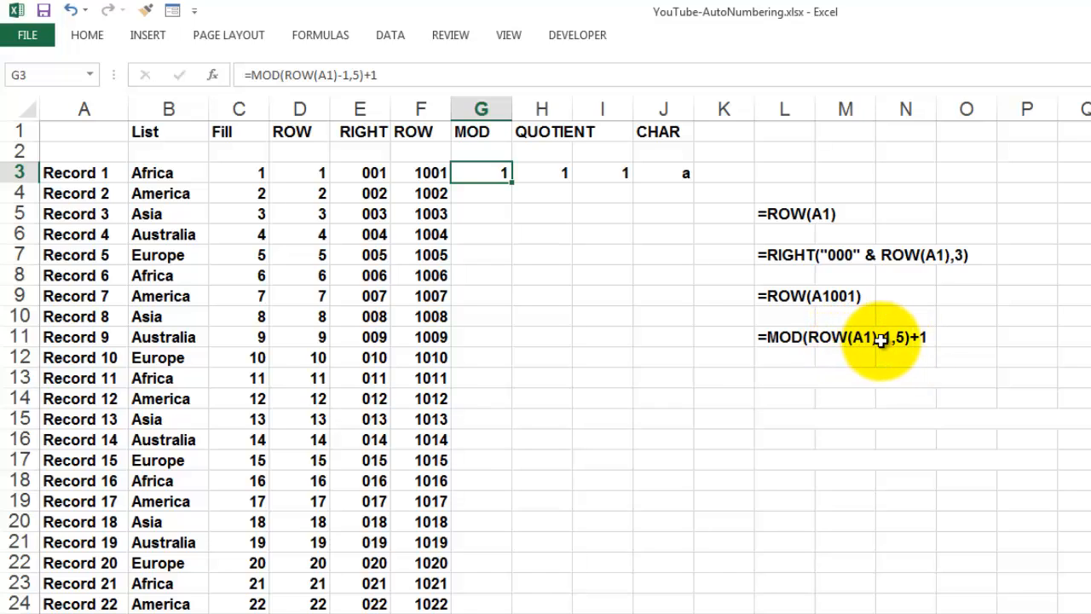
mouse_move(899, 339)
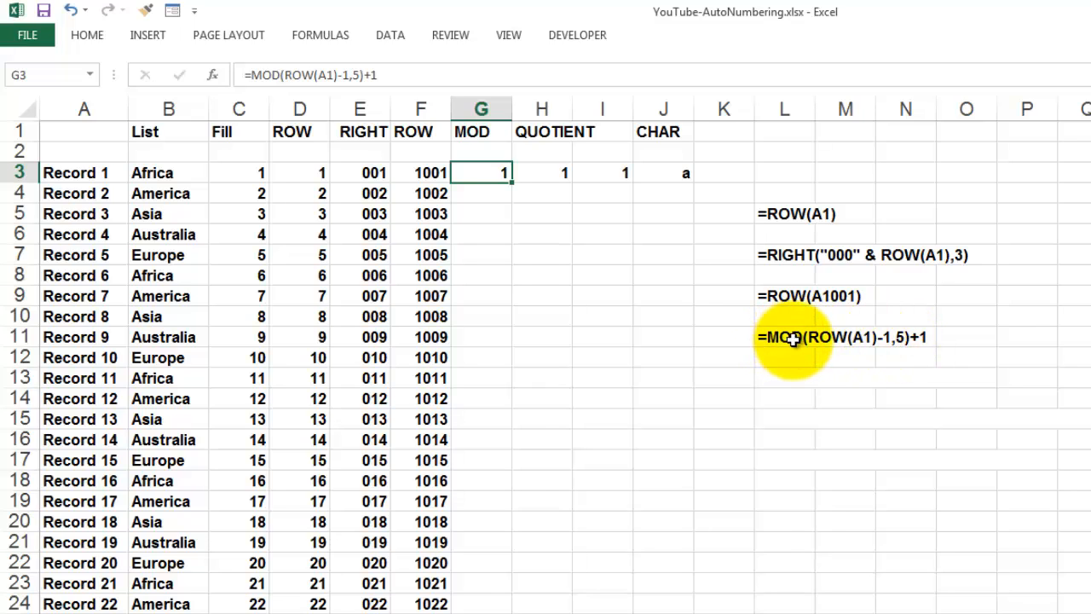
mouse_move(948, 348)
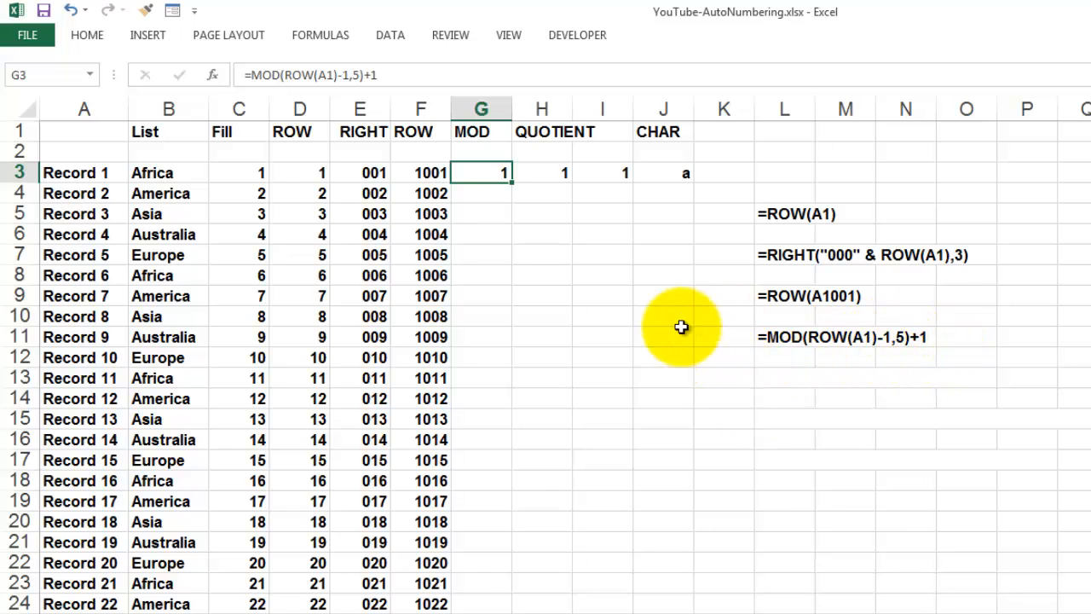
mouse_move(511, 182)
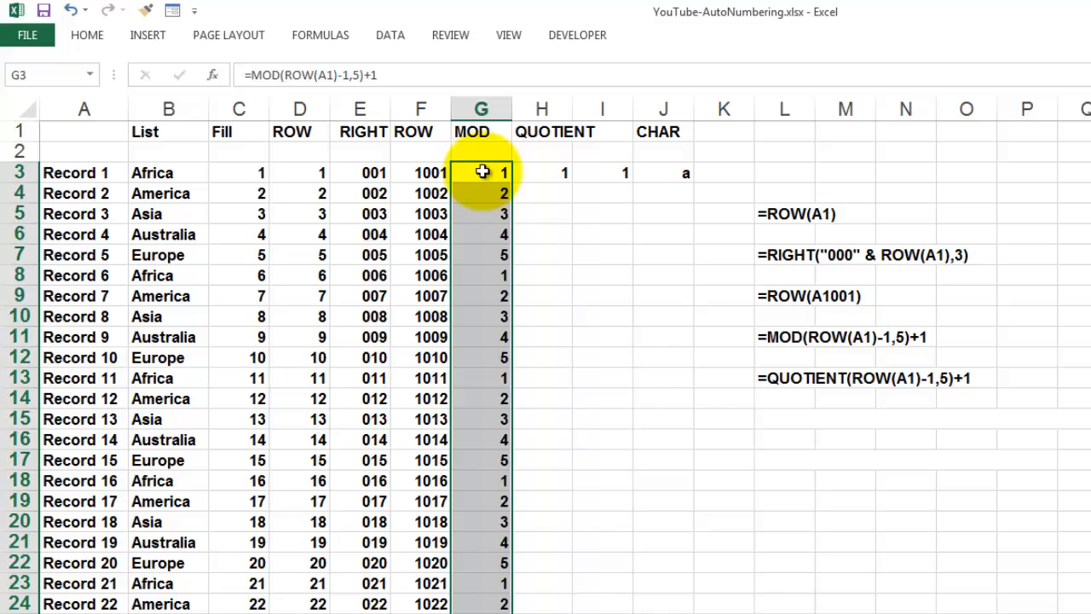
mouse_move(482, 386)
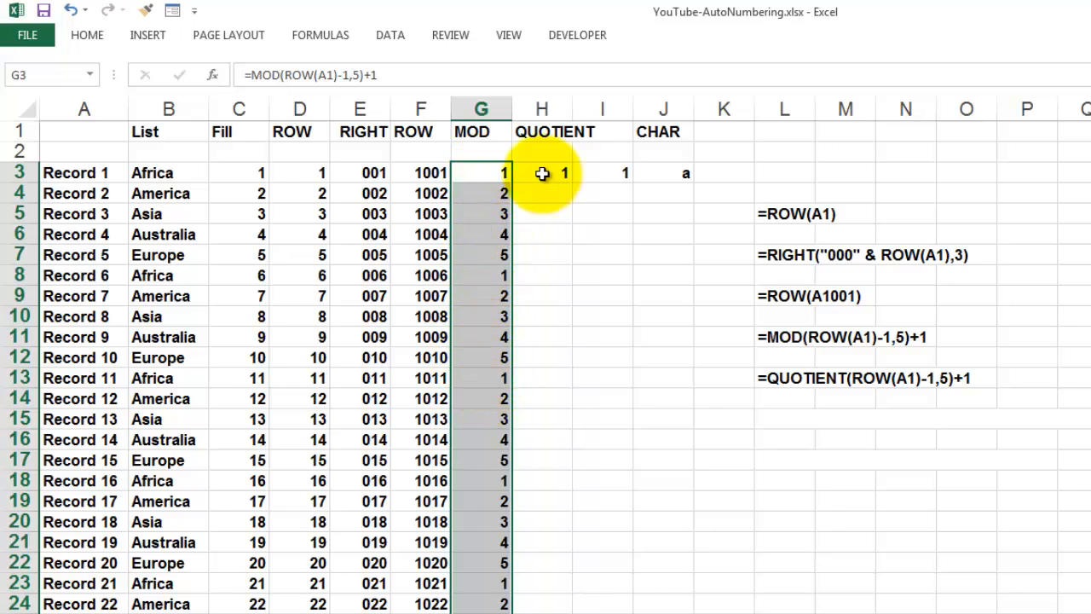
left_click(543, 172)
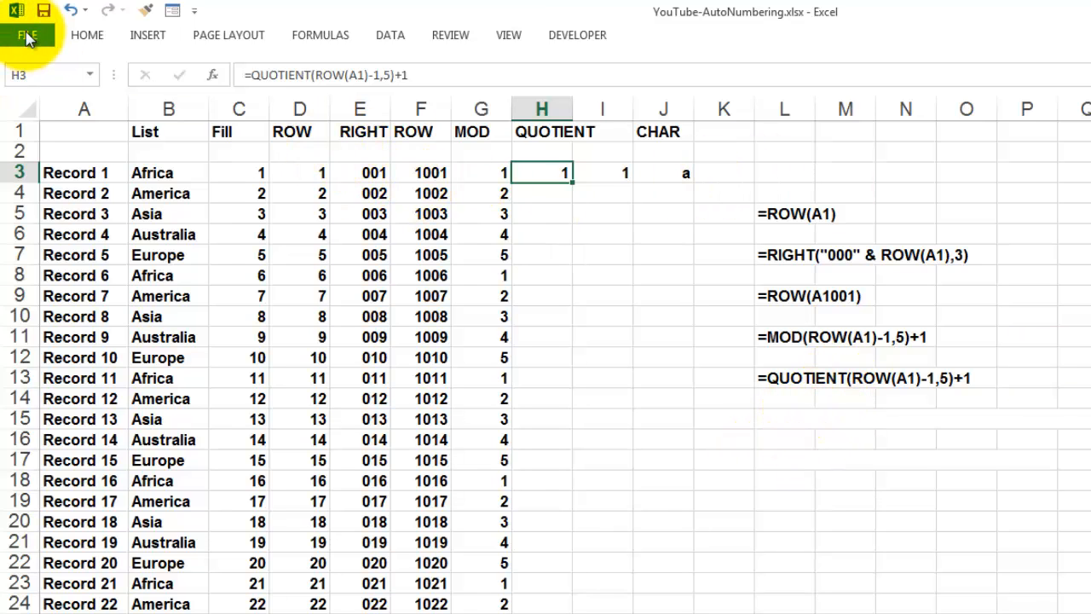
left_click(34, 34)
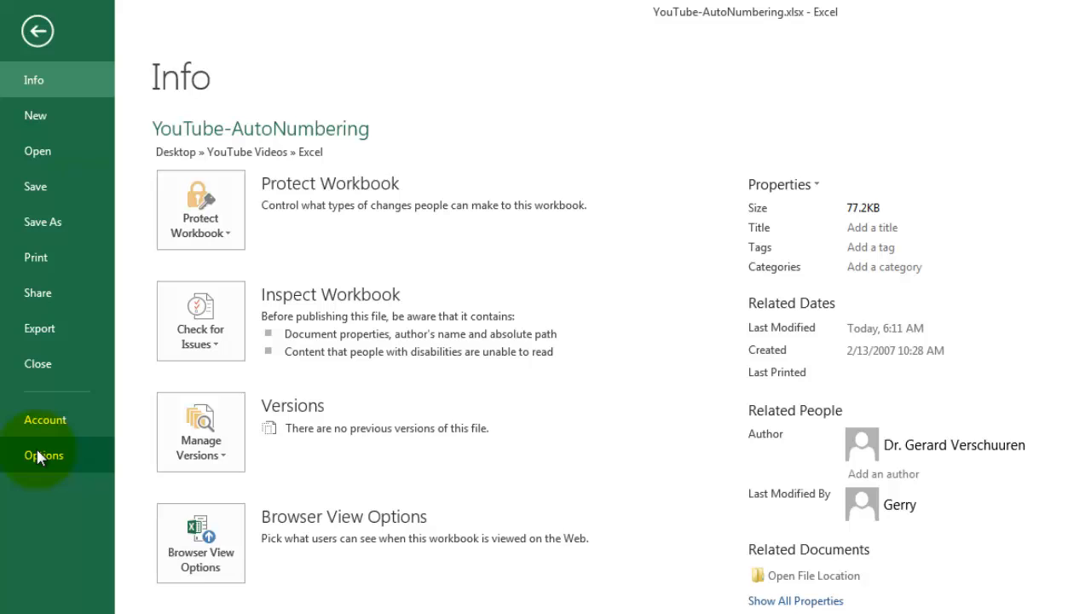
left_click(42, 454)
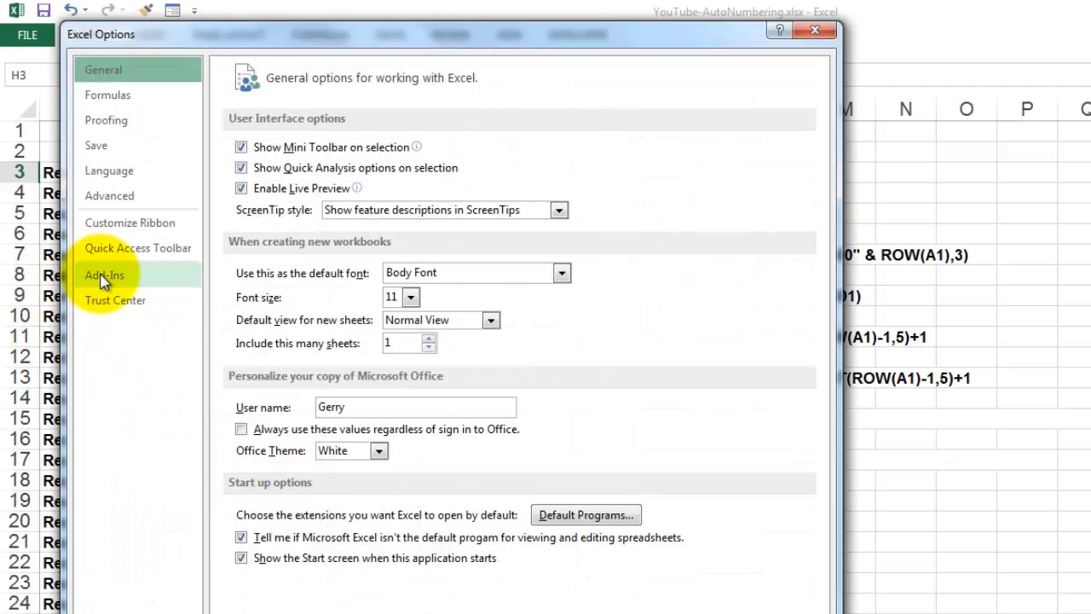
left_click(104, 275)
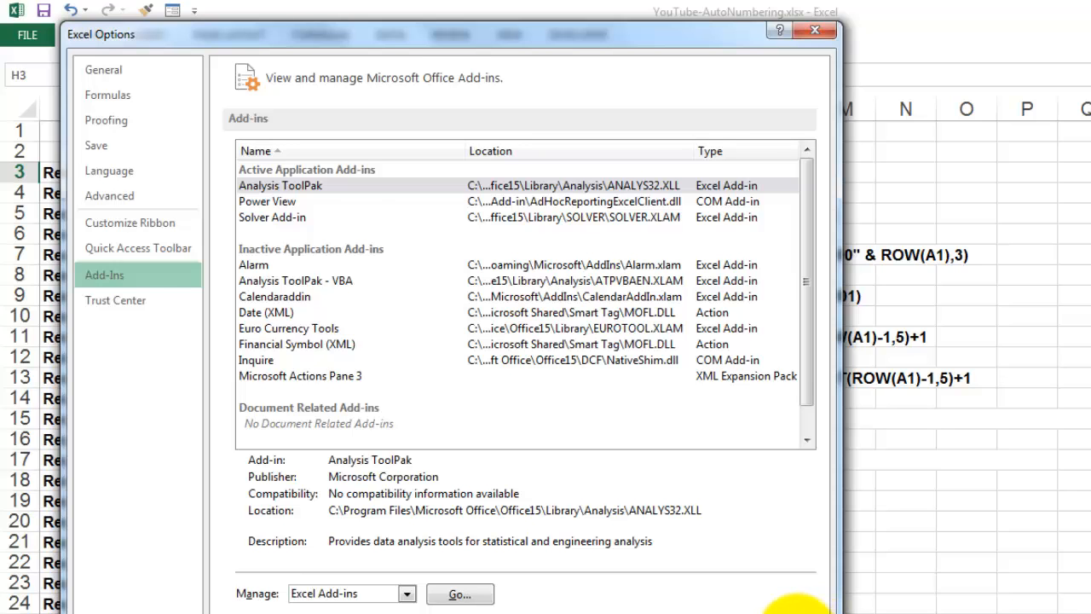
left_click(810, 30)
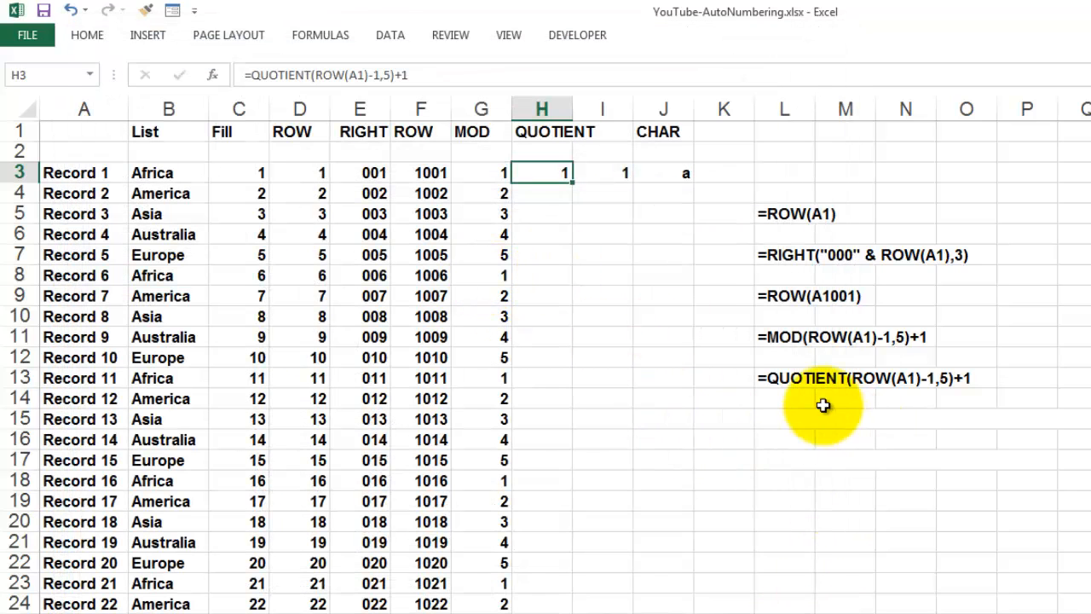
mouse_move(810, 443)
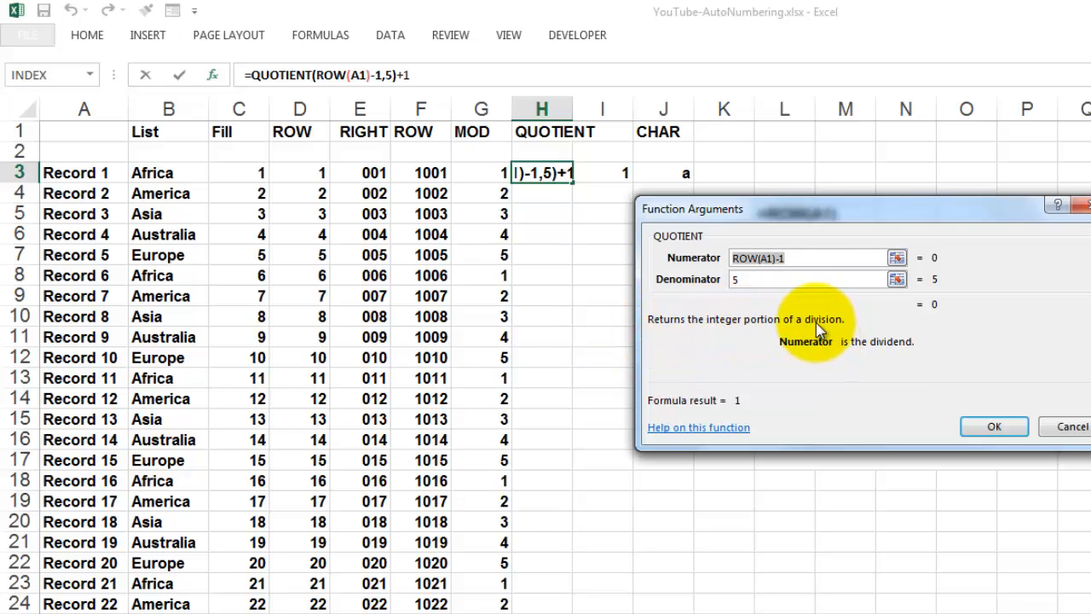
Inspect the QUOTIENT numerator and divisor 5 arguments in Function Arguments.
left_click(806, 258)
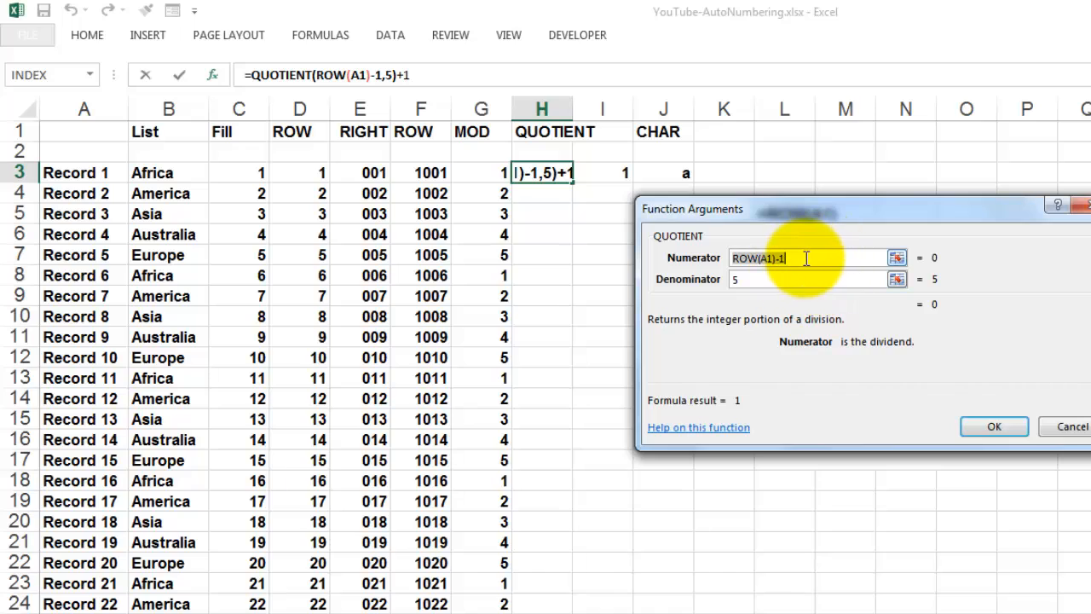
mouse_move(799, 262)
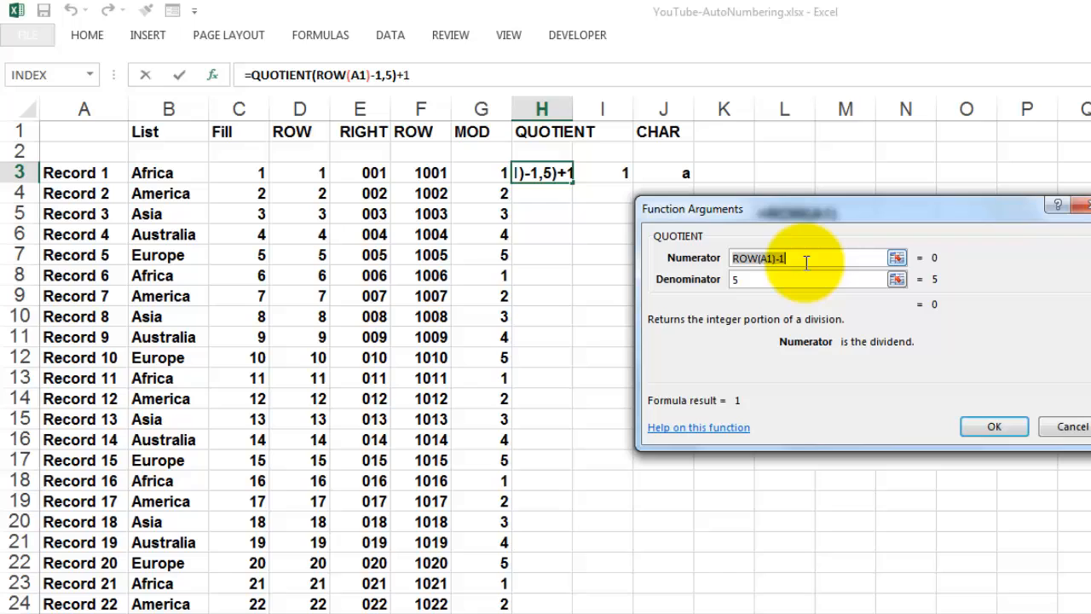
left_click(775, 279)
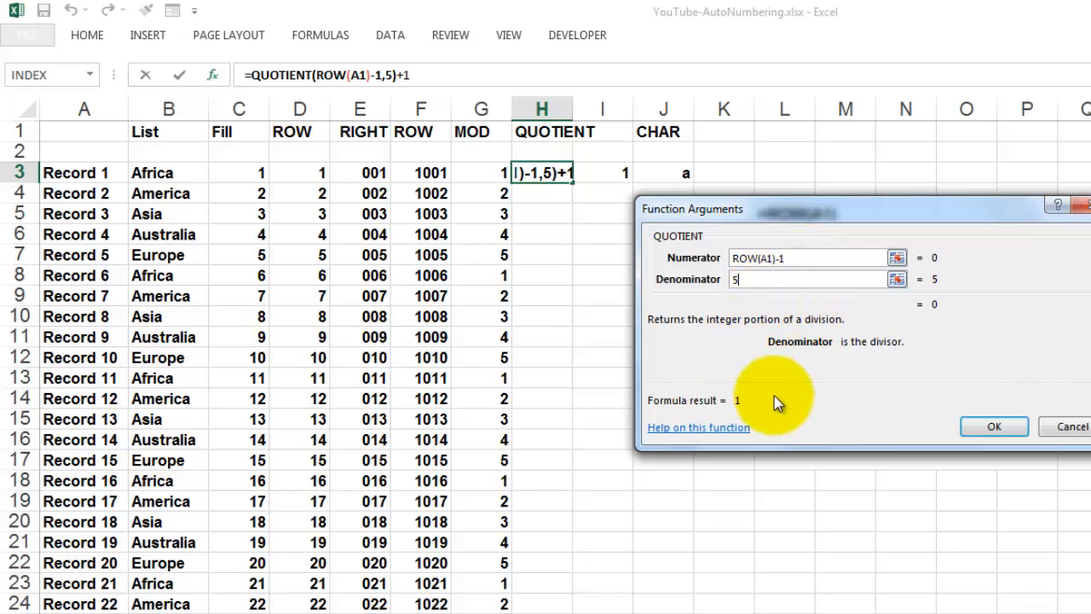
mouse_move(607, 438)
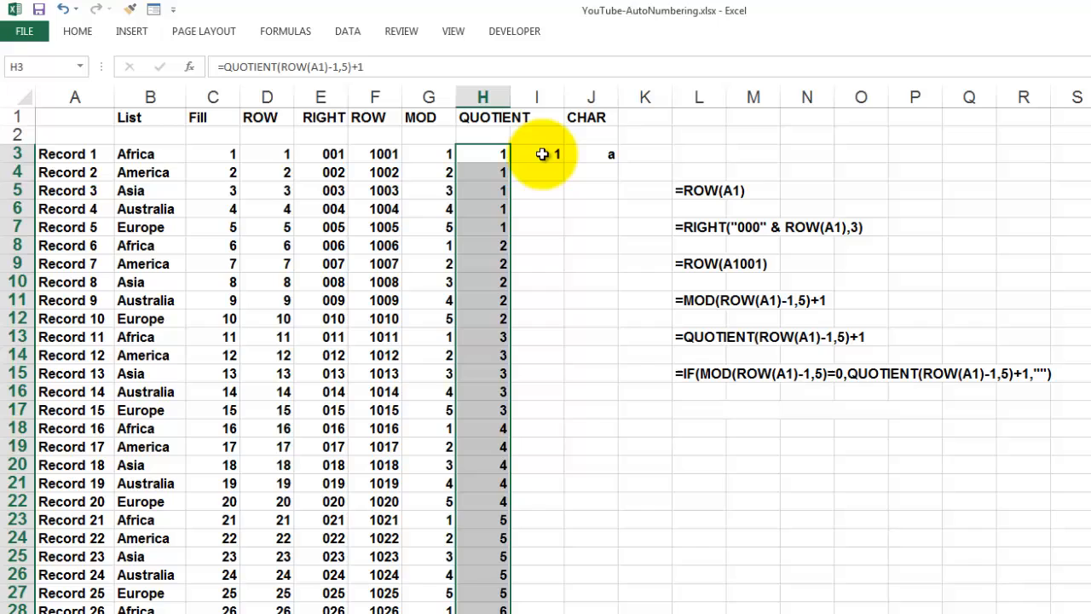
left_click(536, 153)
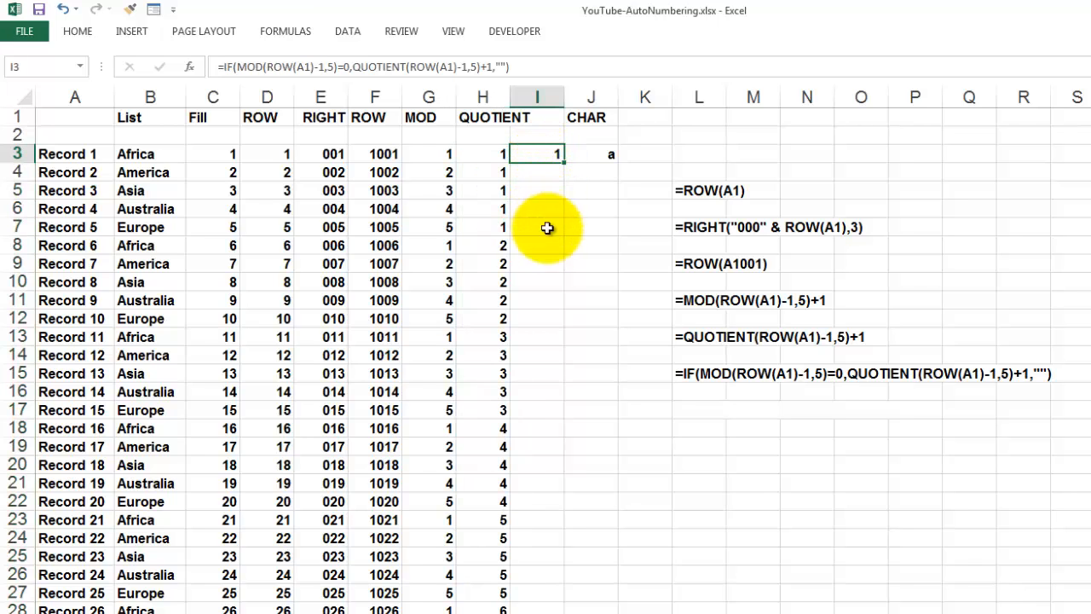
mouse_move(538, 247)
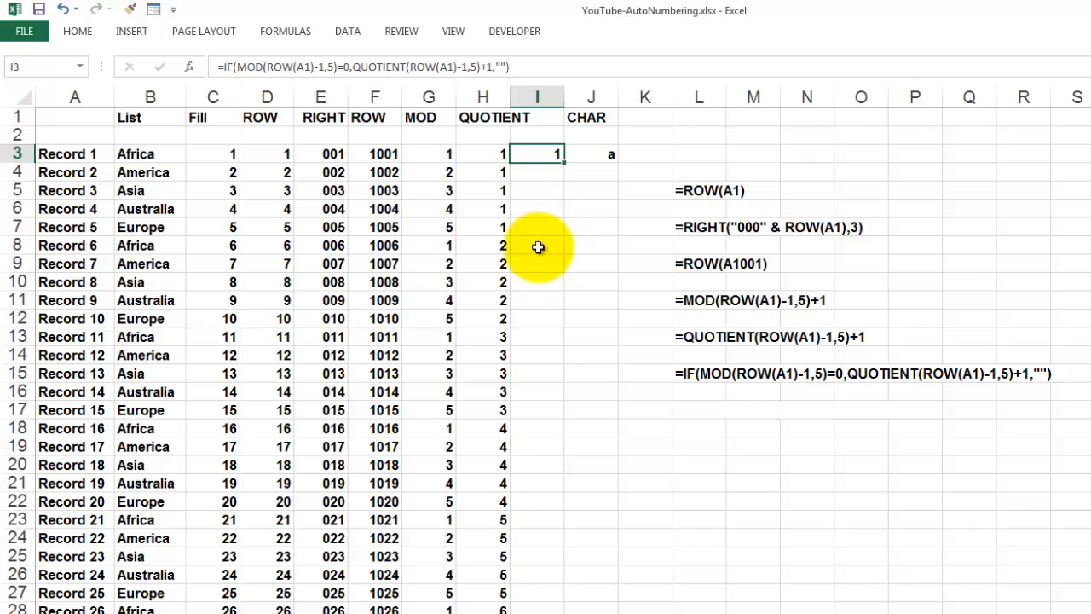
mouse_move(899, 372)
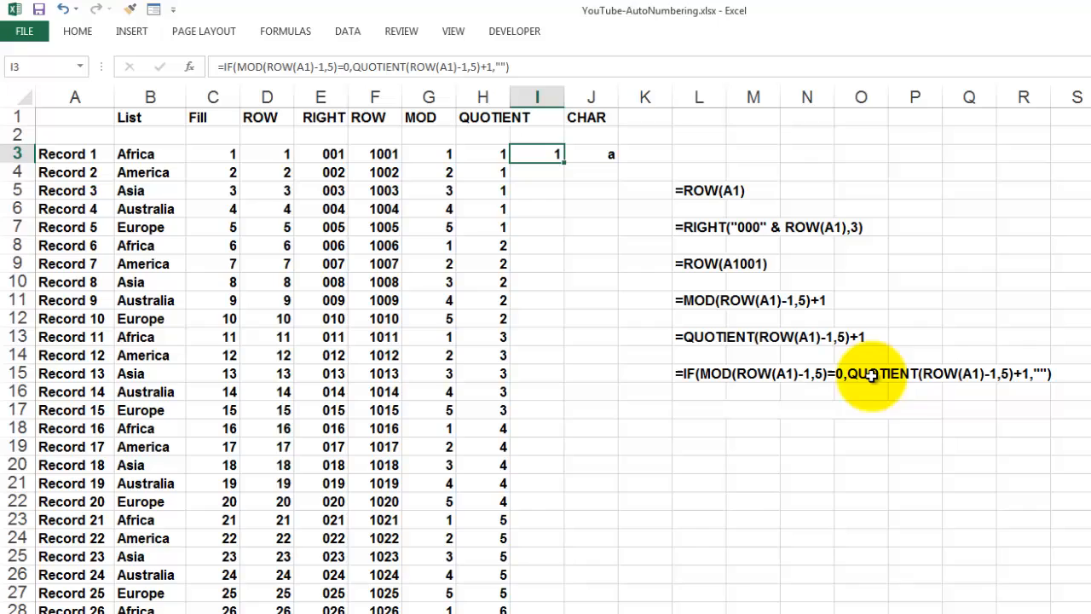
mouse_move(760, 387)
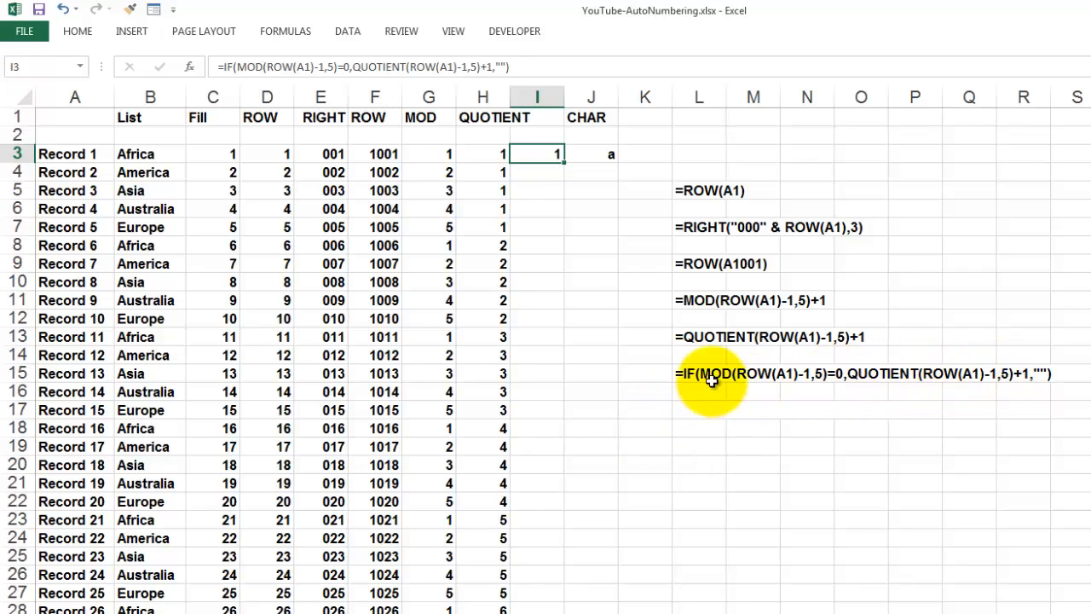
mouse_move(777, 392)
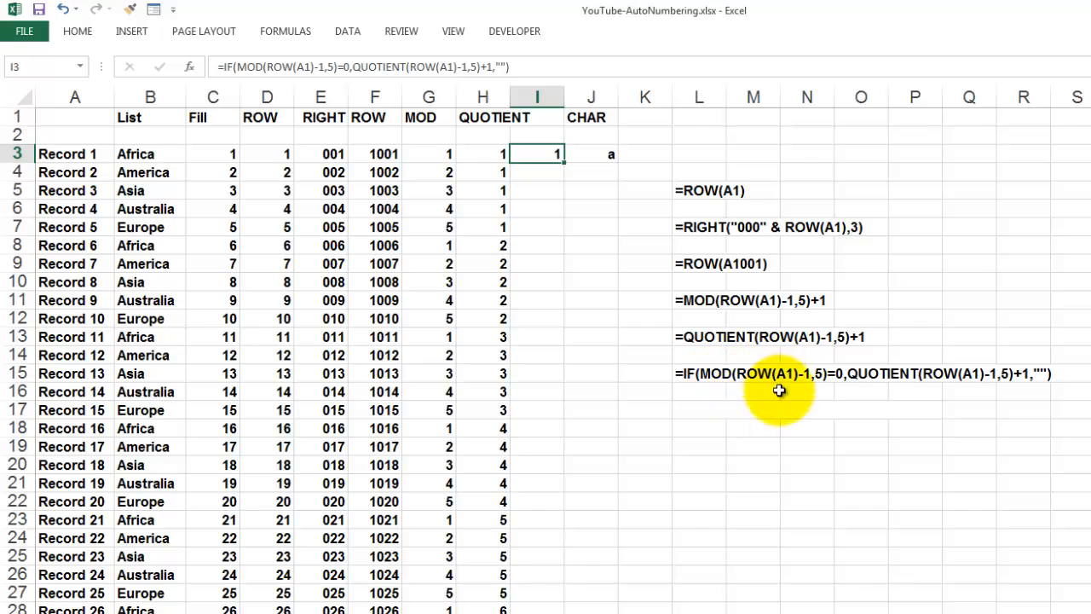
mouse_move(825, 374)
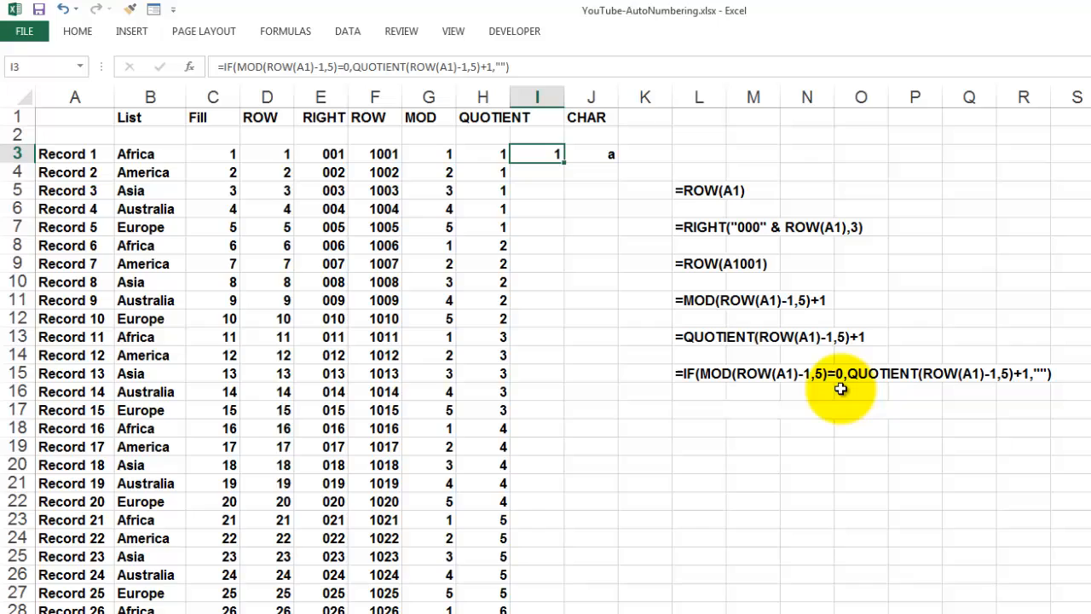
mouse_move(880, 393)
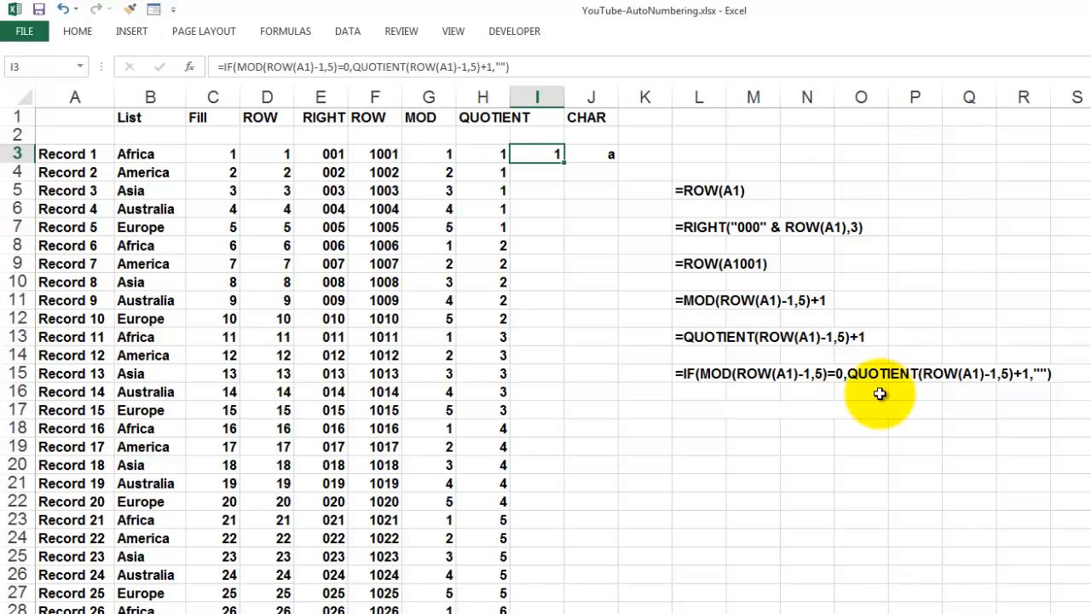
mouse_move(1011, 376)
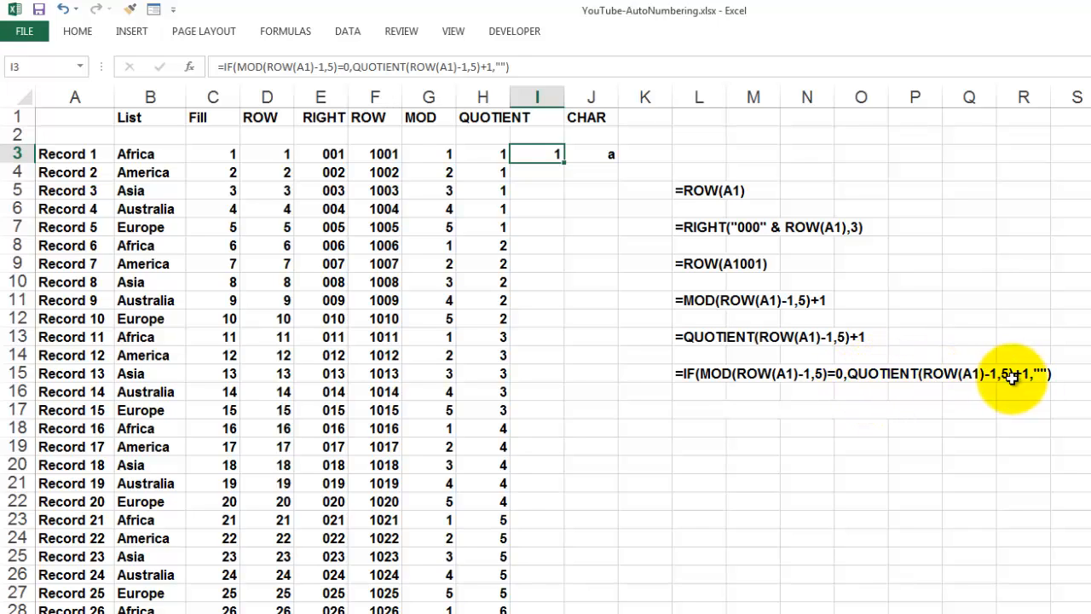
mouse_move(1040, 370)
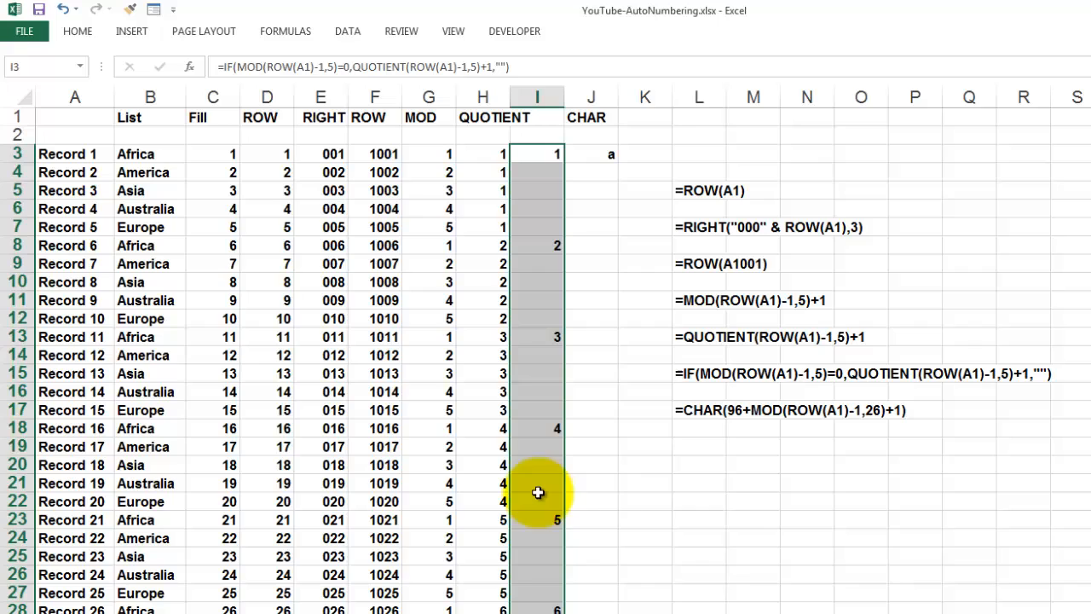
mouse_move(588, 186)
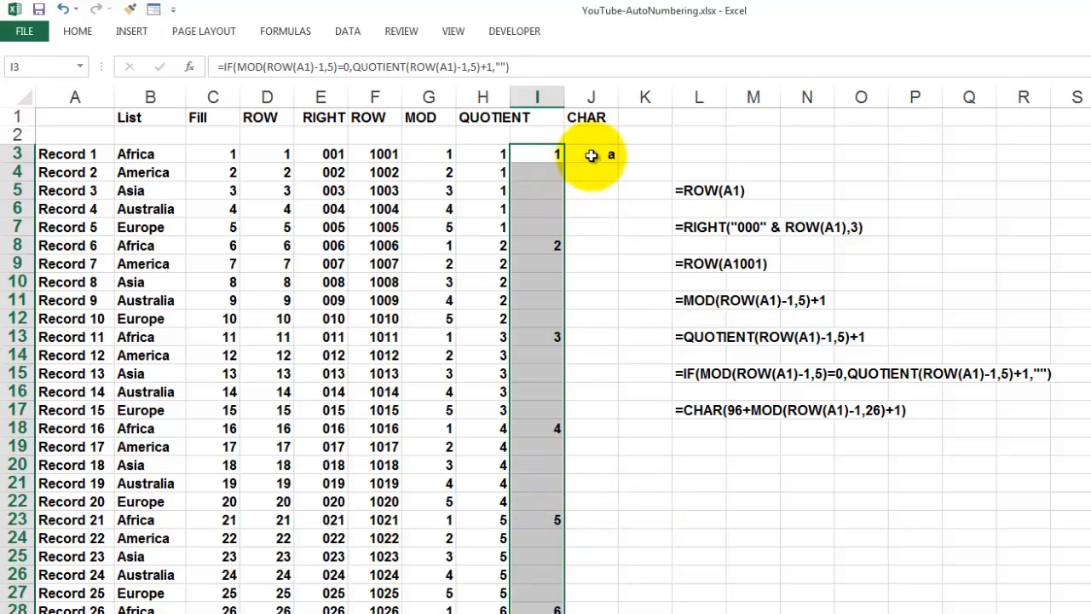
Select J3 containing the =CHAR(96+MOD(ROW(A1)-1,26)+1) lettering formula.
left_click(591, 155)
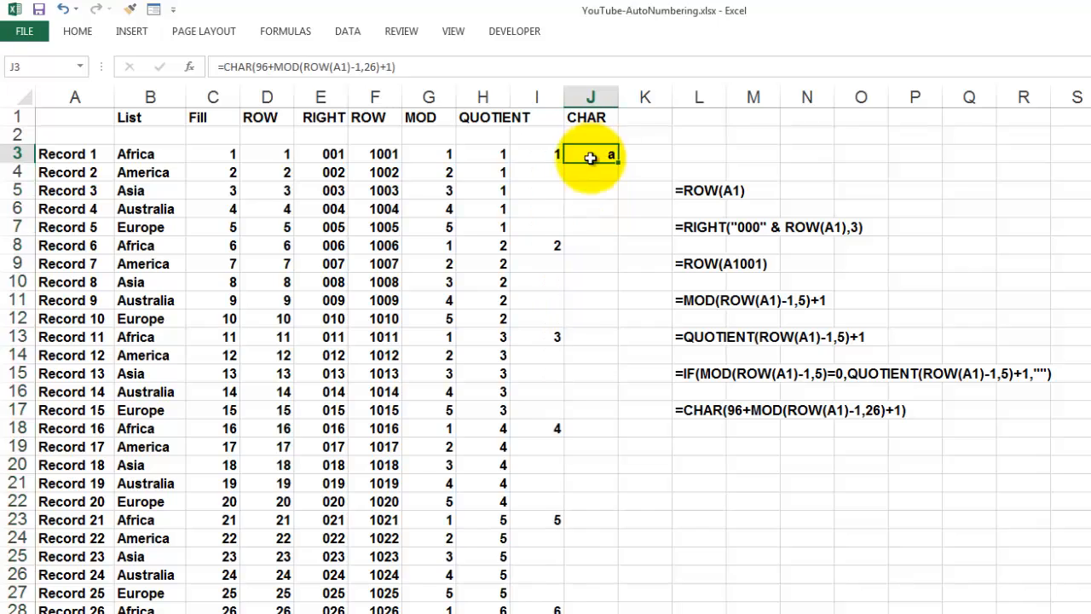
mouse_move(644, 485)
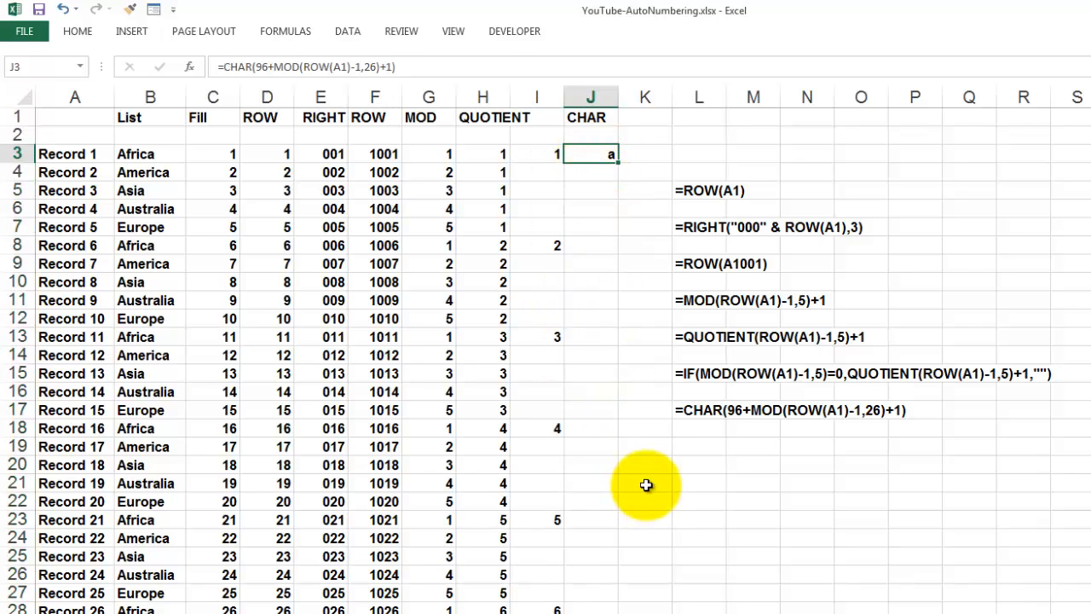
mouse_move(706, 410)
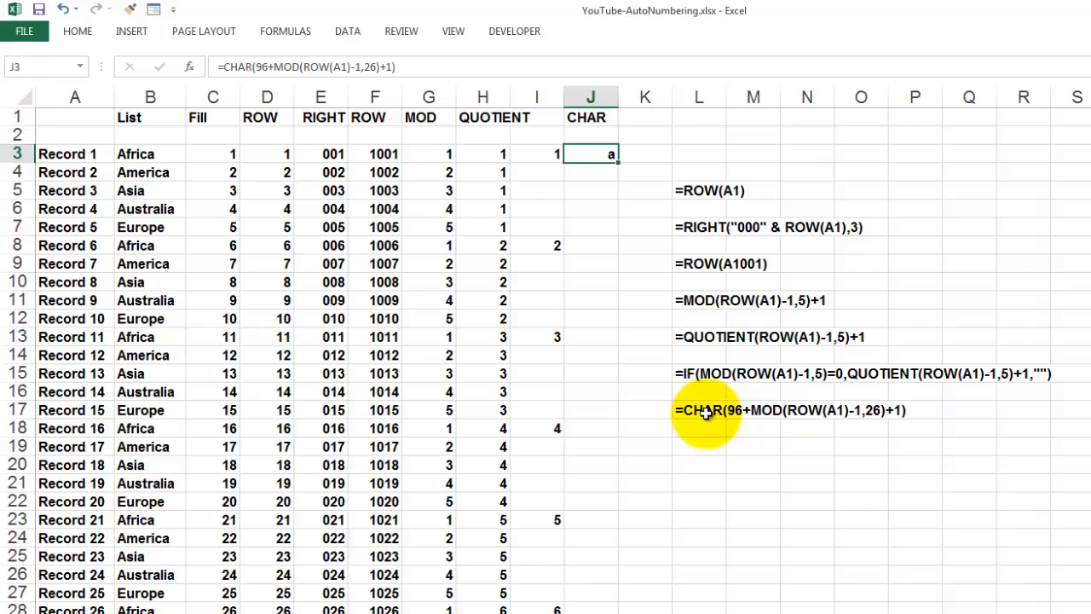
mouse_move(709, 467)
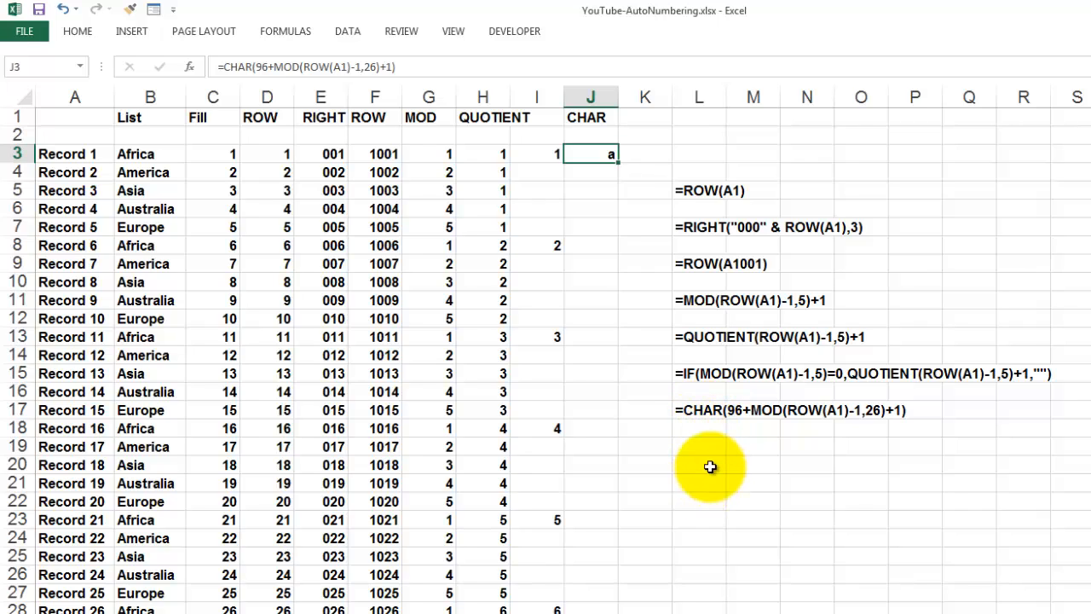
mouse_move(740, 417)
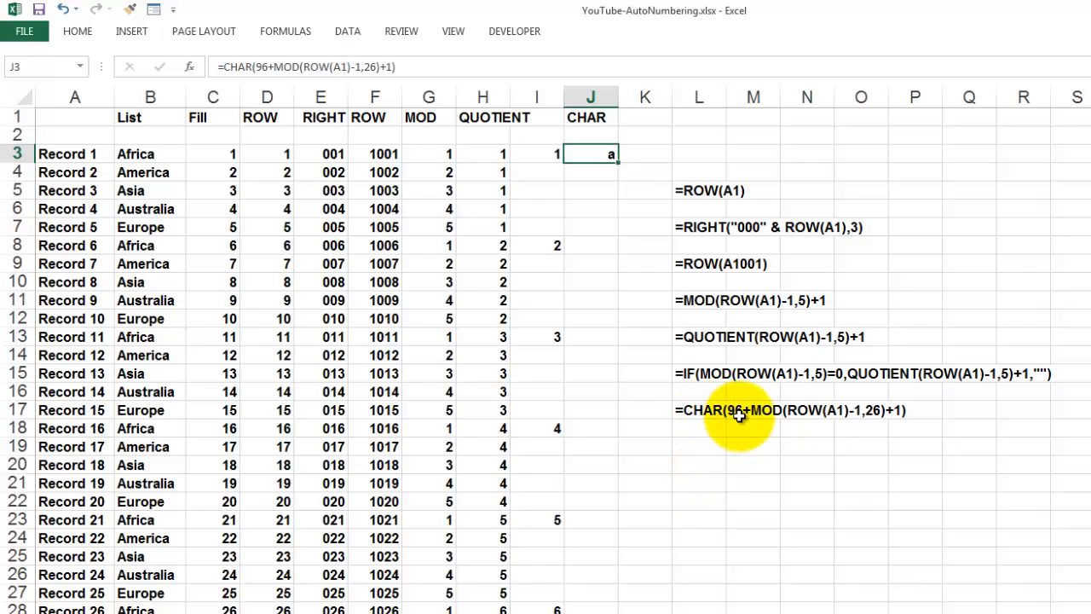
mouse_move(742, 420)
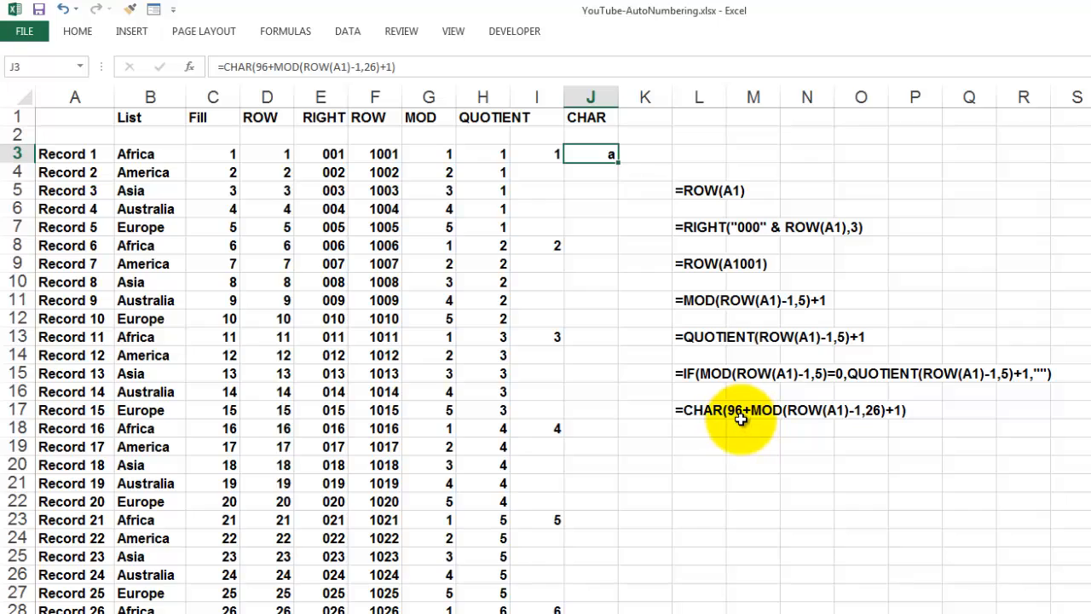
mouse_move(744, 432)
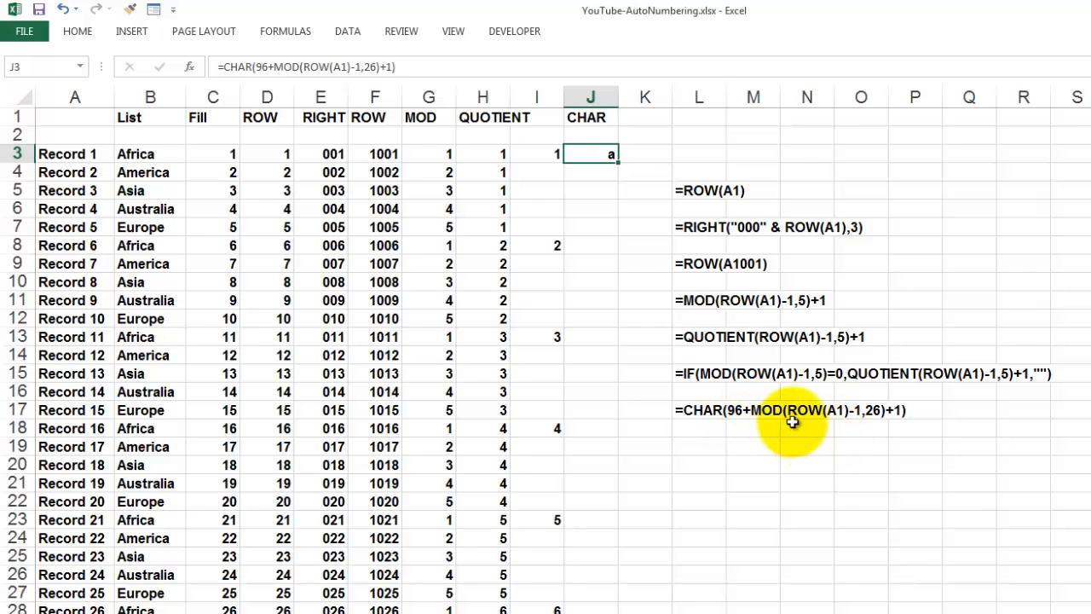
mouse_move(874, 410)
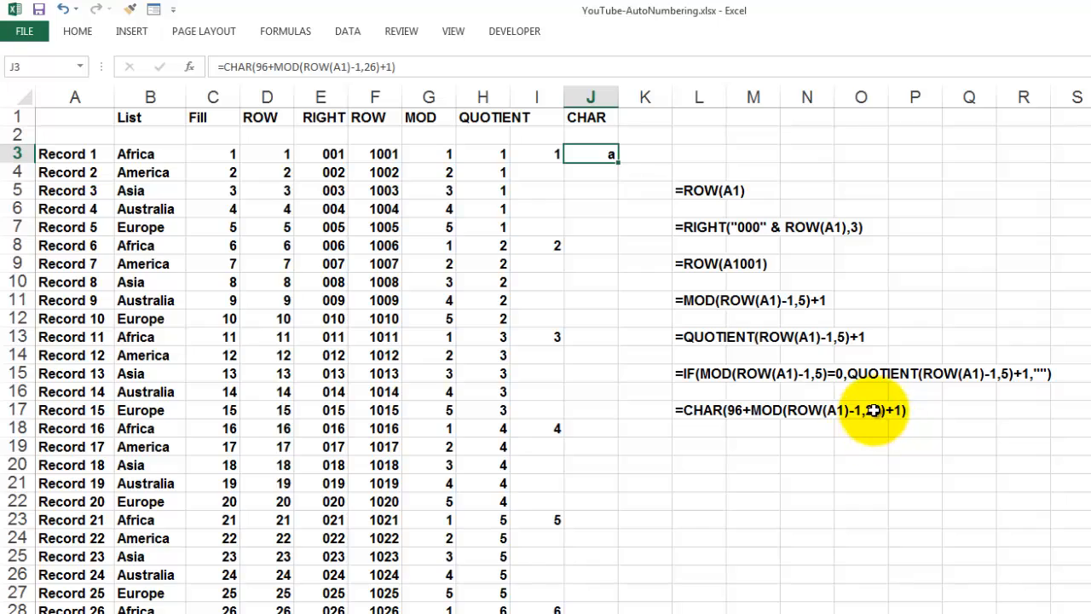
mouse_move(859, 422)
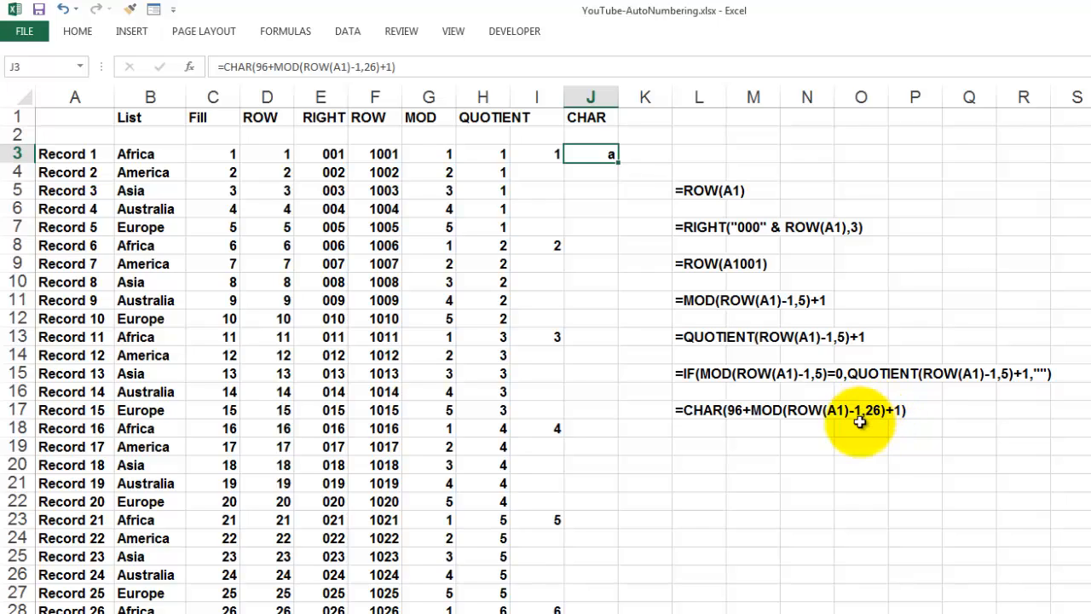
mouse_move(873, 410)
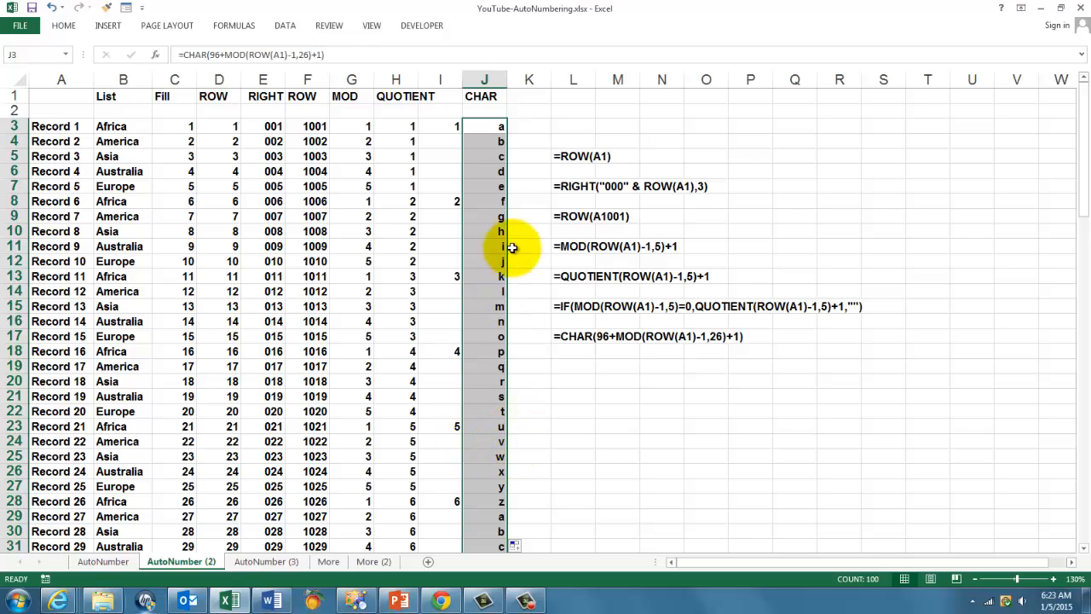
mouse_move(484, 198)
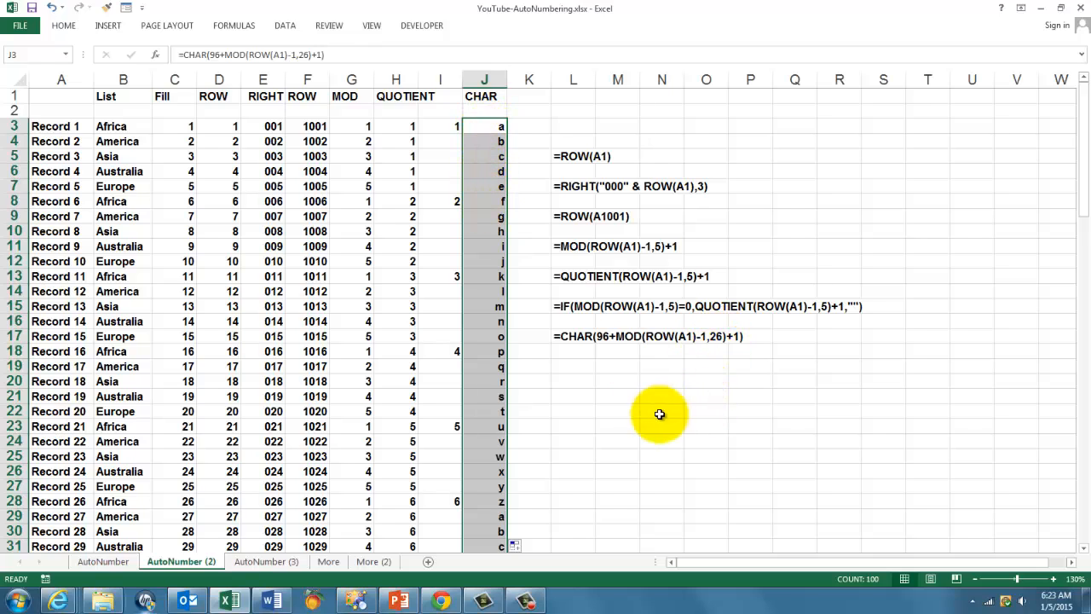
mouse_move(653, 416)
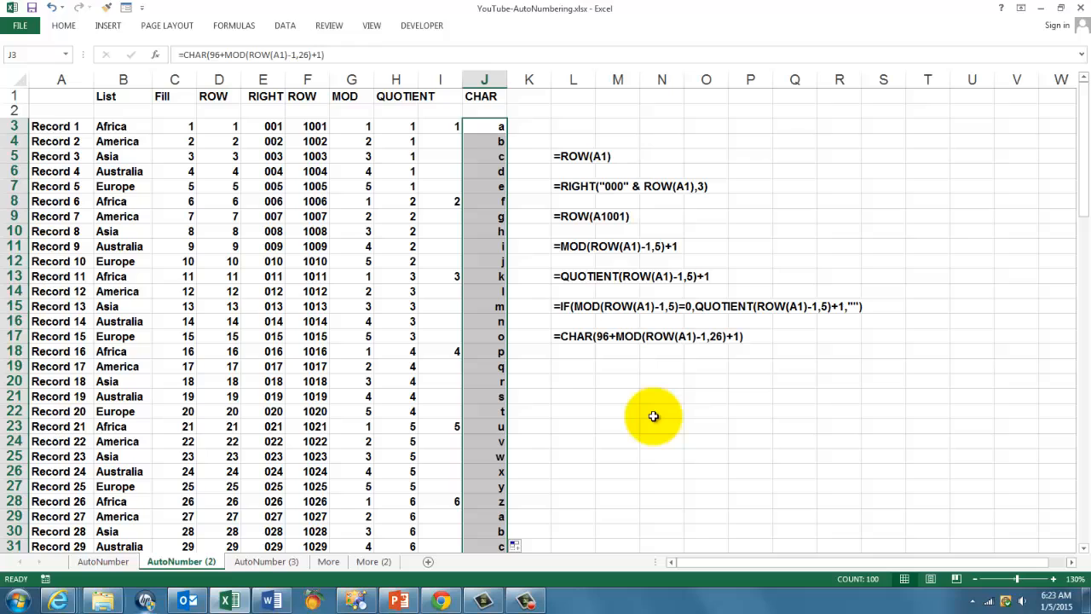
mouse_move(364, 455)
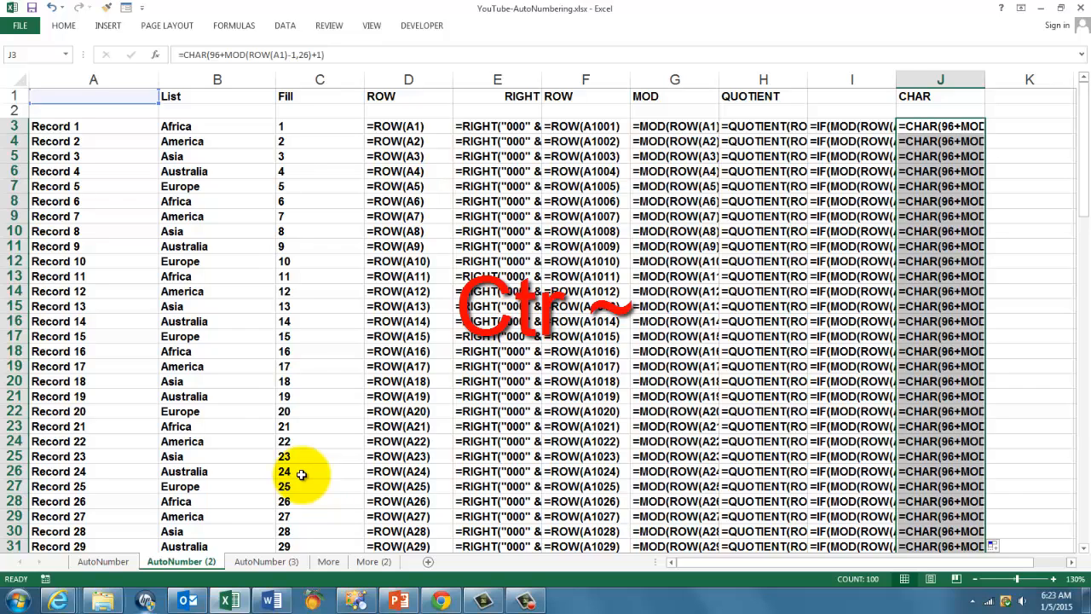
mouse_move(313, 463)
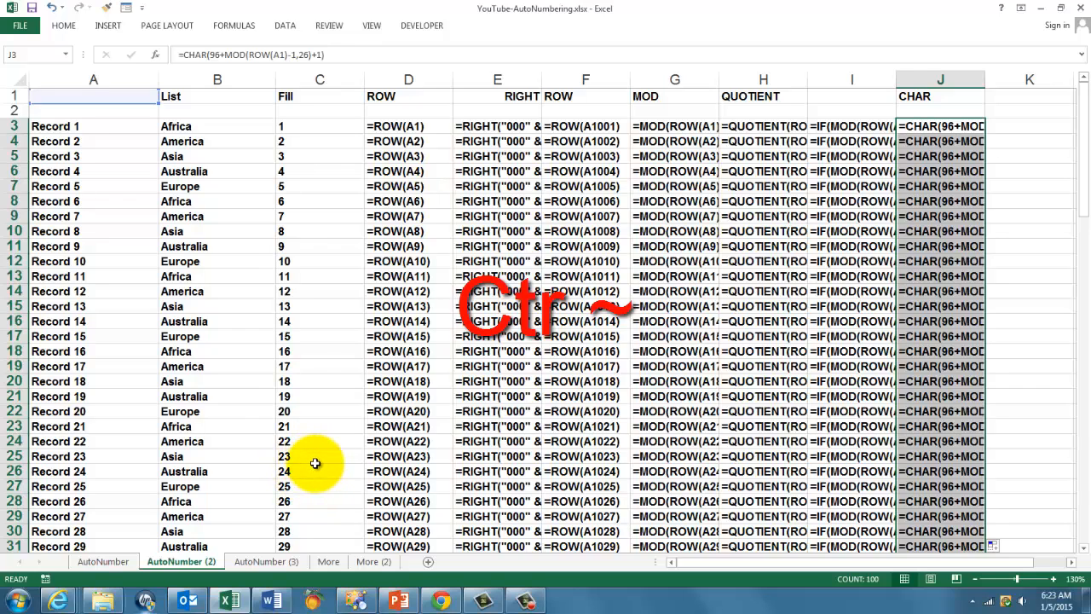
mouse_move(436, 449)
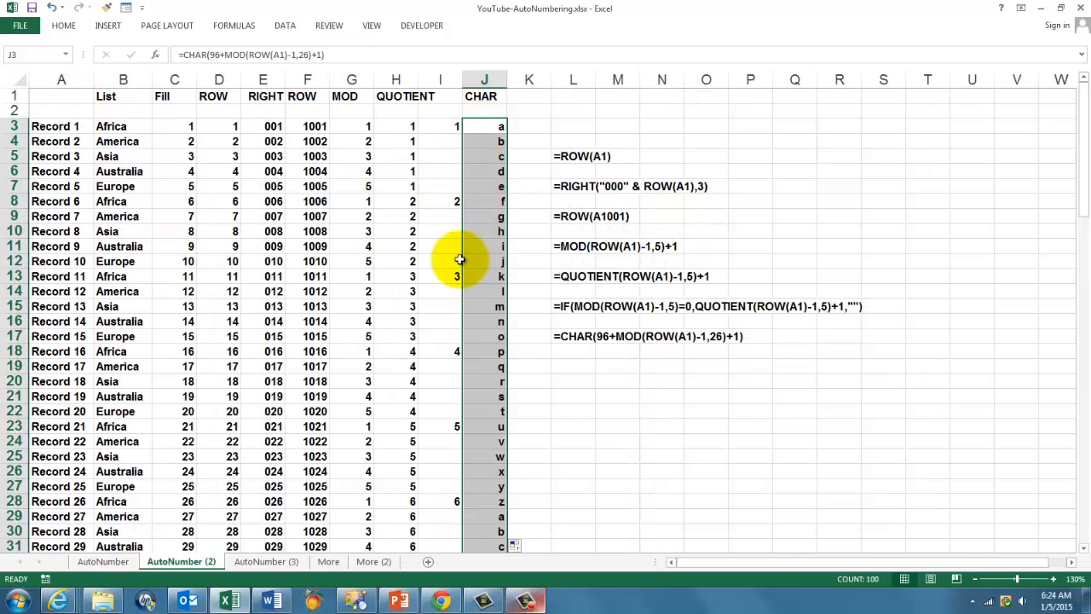
mouse_move(489, 171)
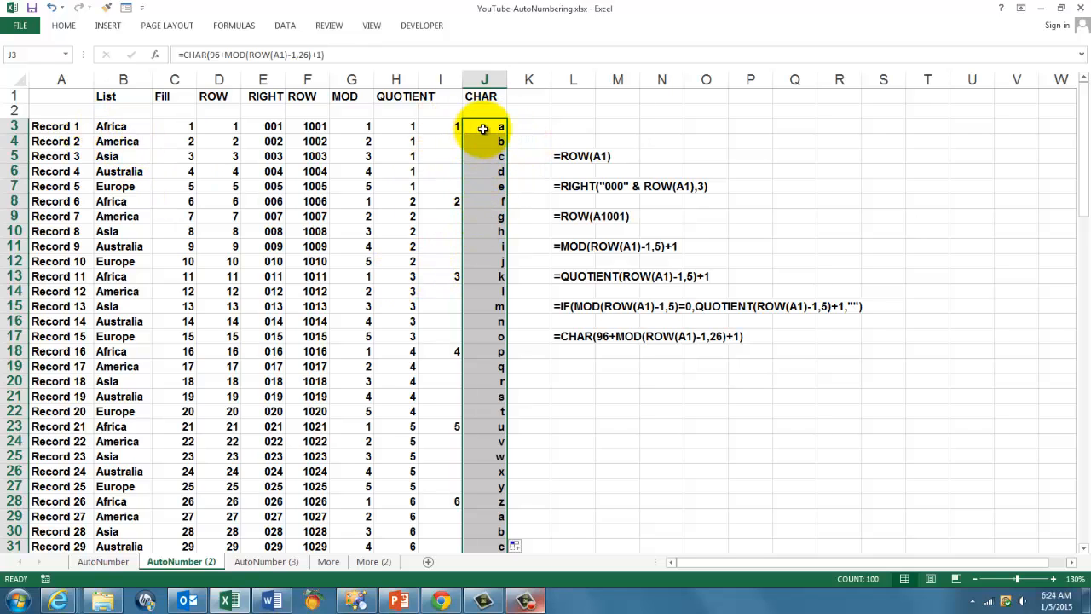
Copy the CHAR letter column J and paste it back over itself as values only.
right_click(483, 127)
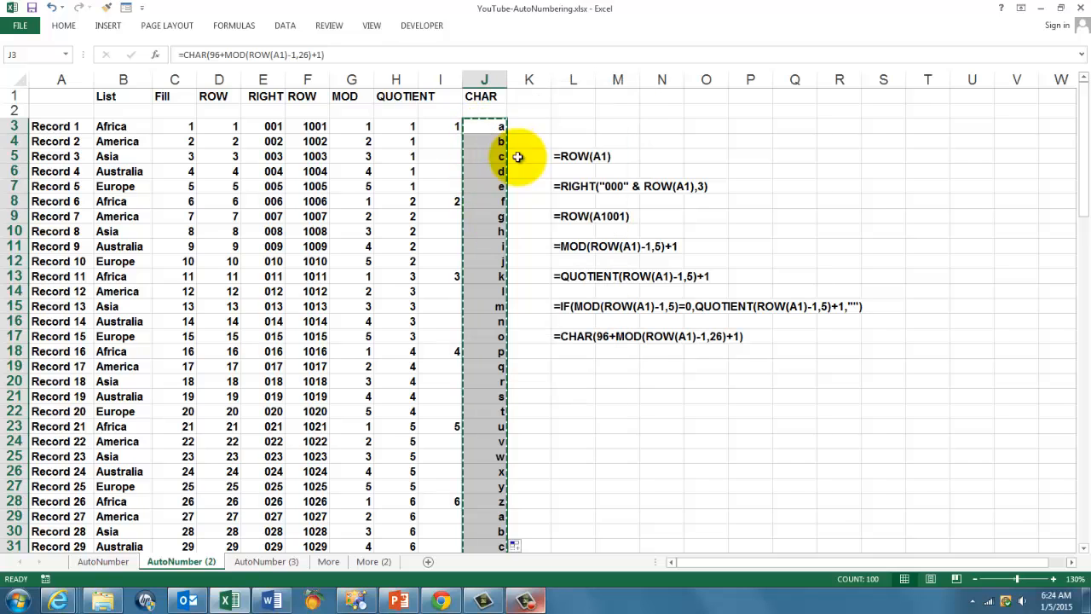
right_click(481, 171)
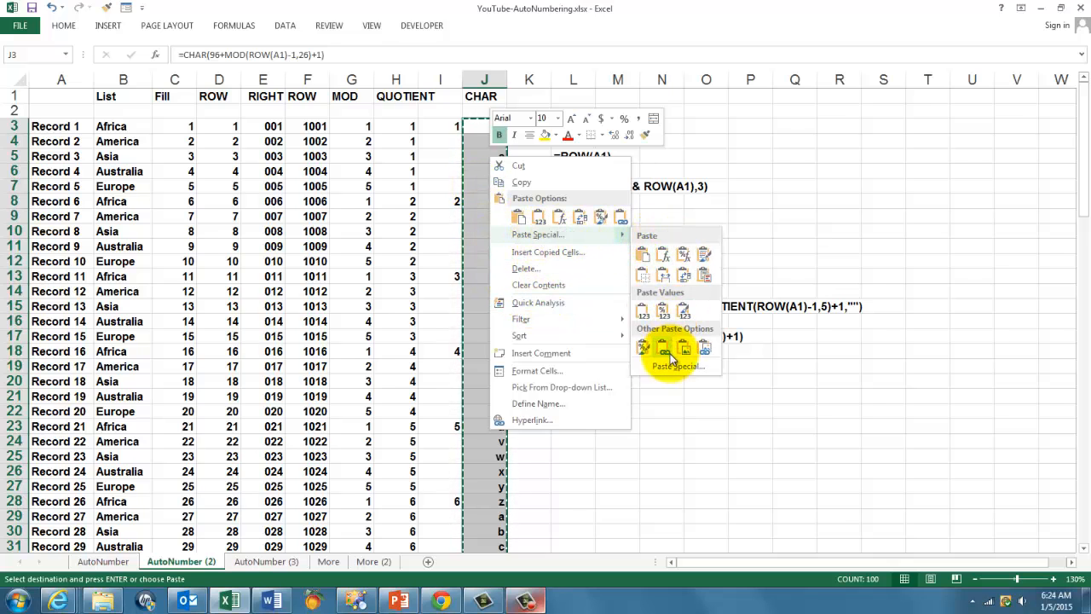
left_click(675, 365)
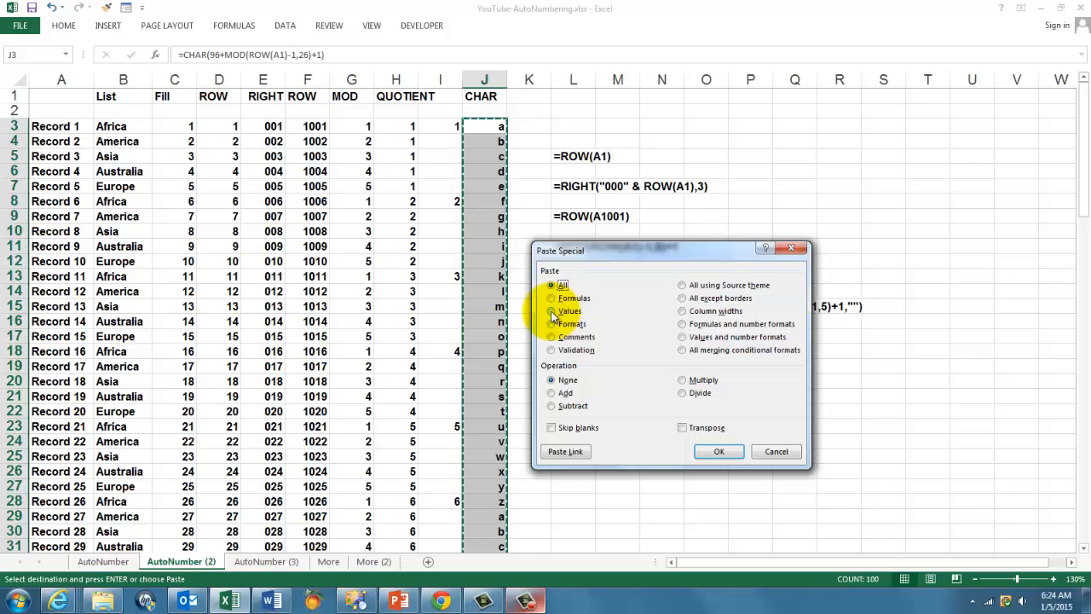
left_click(718, 451)
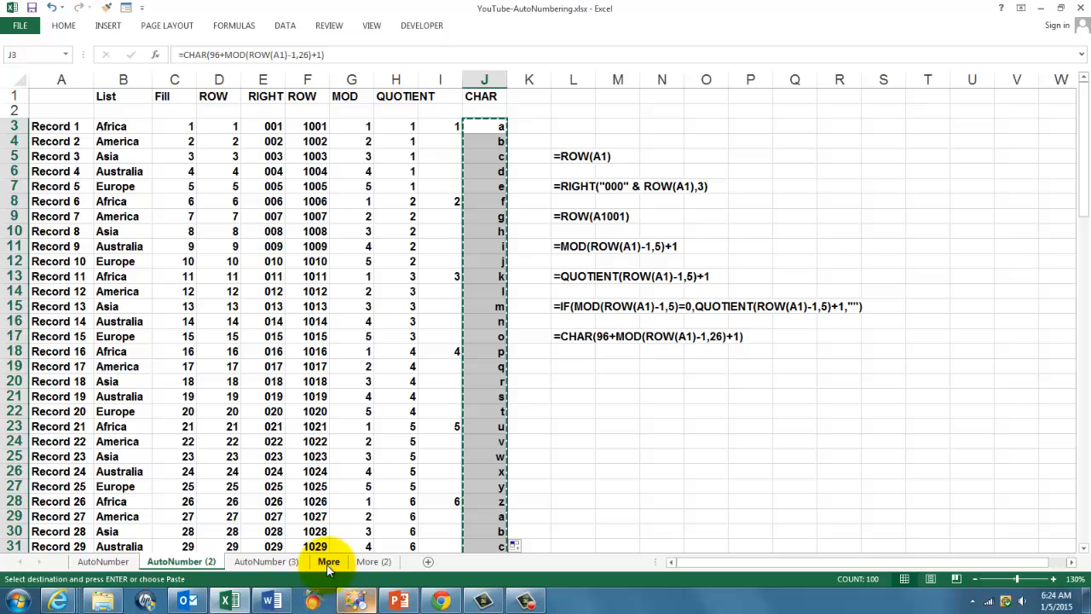
Go to the More sheet showing the three-module course outline.
left_click(374, 562)
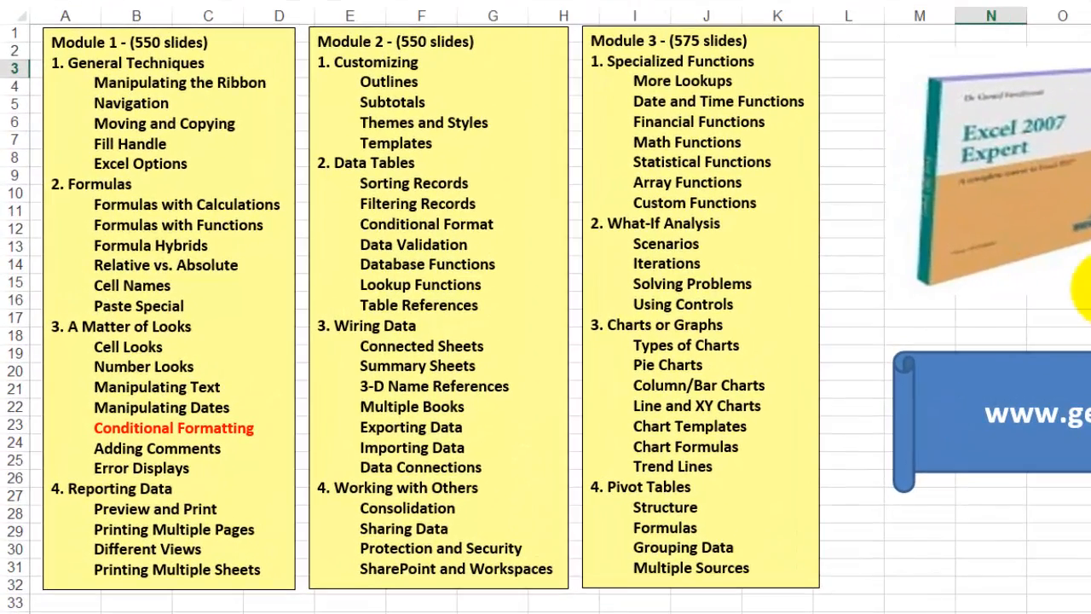
mouse_move(1083, 307)
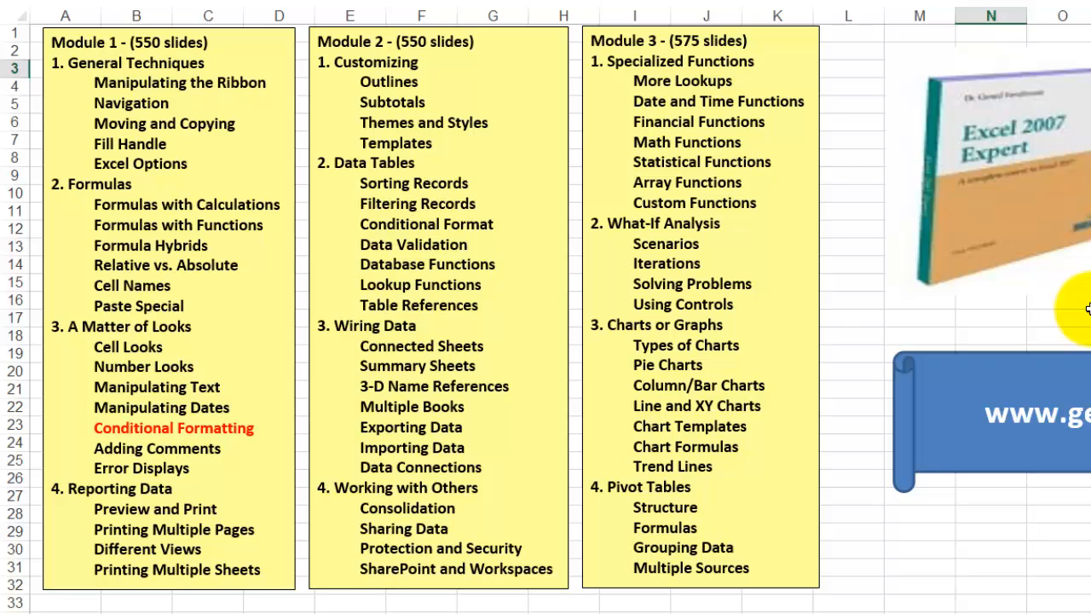
mouse_move(26, 495)
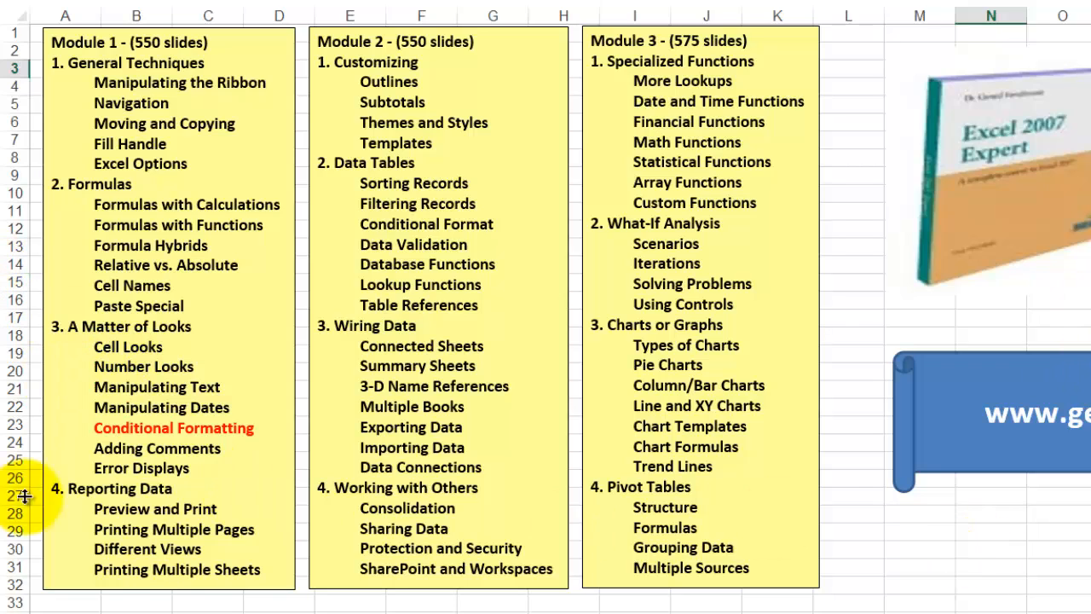
mouse_move(1025, 168)
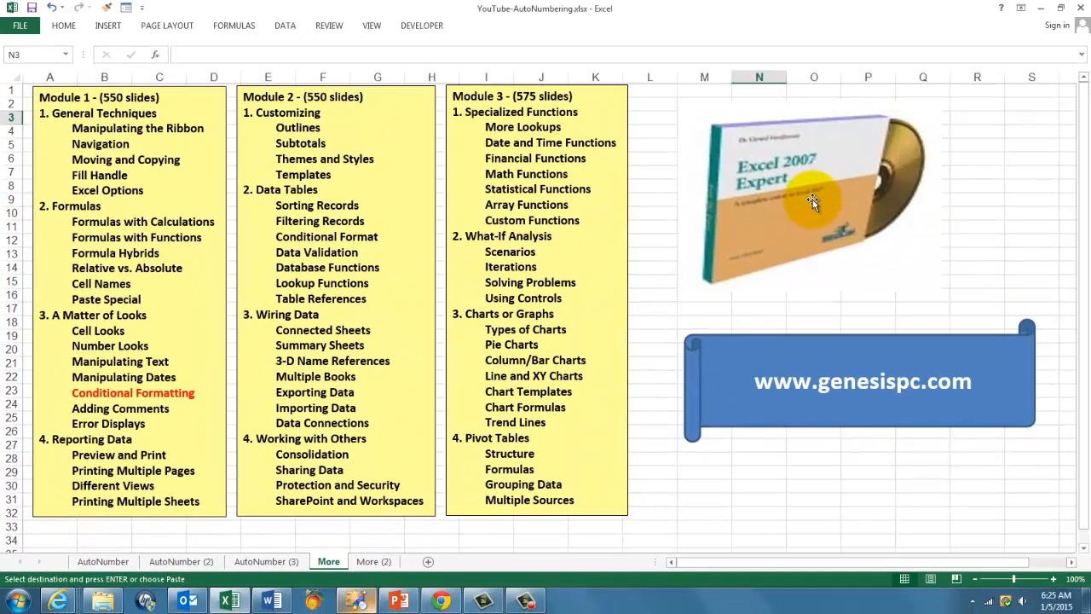
mouse_move(824, 395)
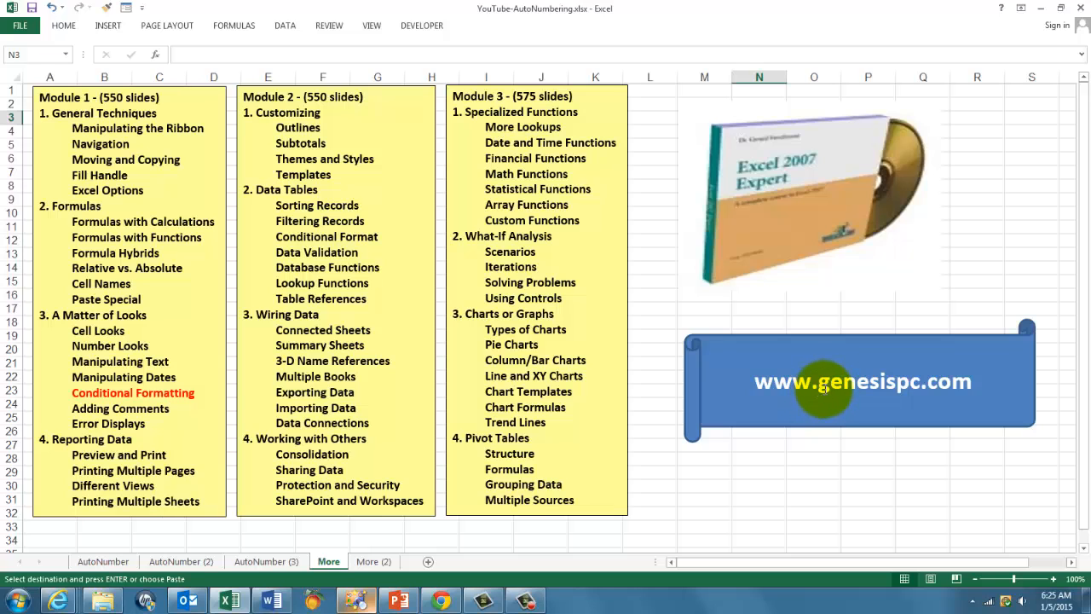
mouse_move(268, 599)
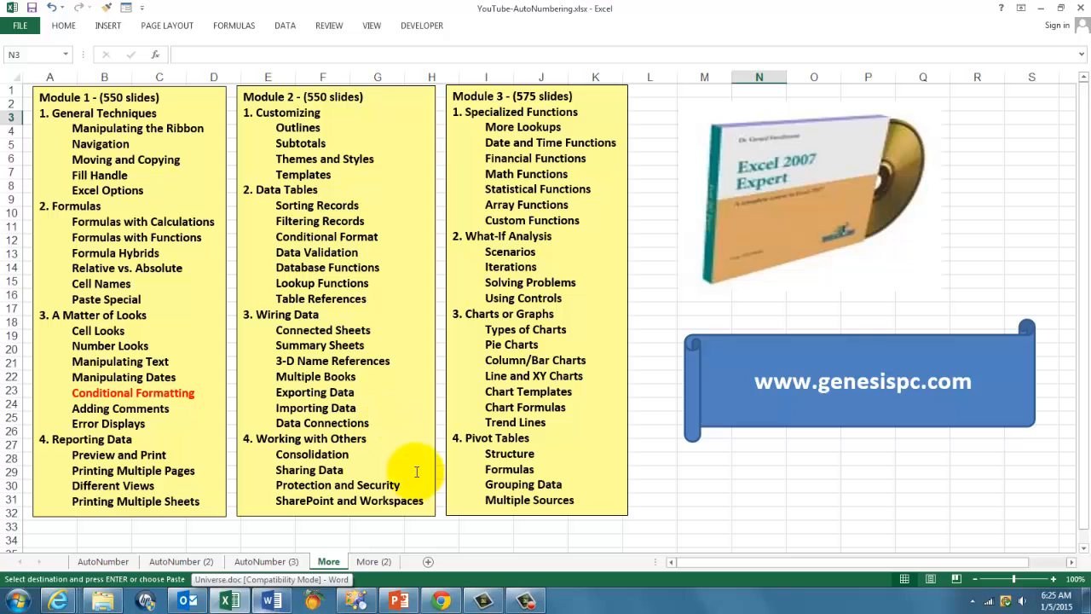
left_click(375, 561)
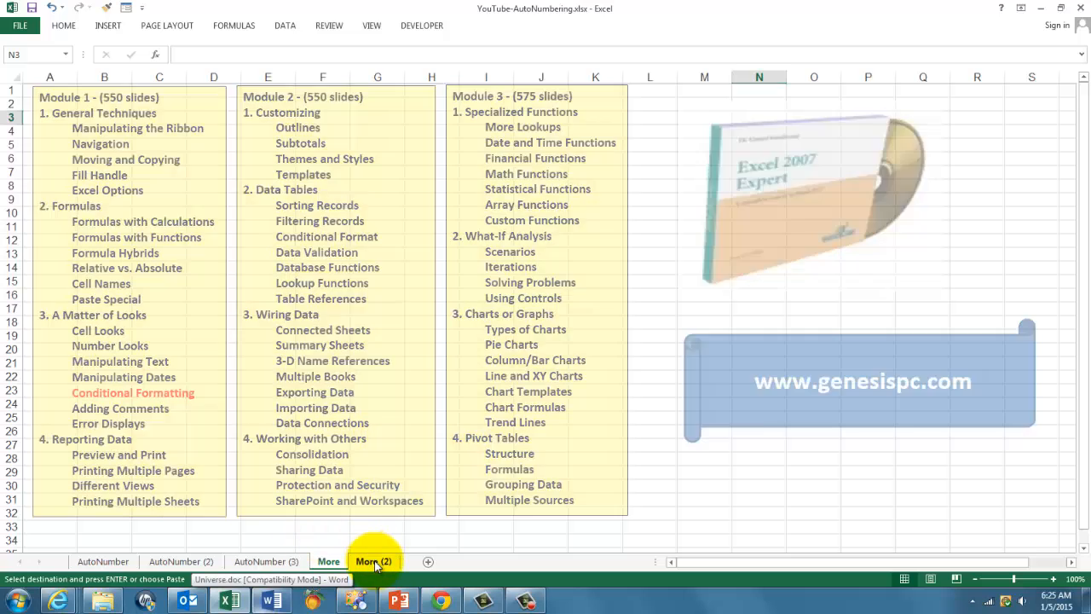
Go to the More (2) sheet showing the five-part book chapter list.
left_click(372, 561)
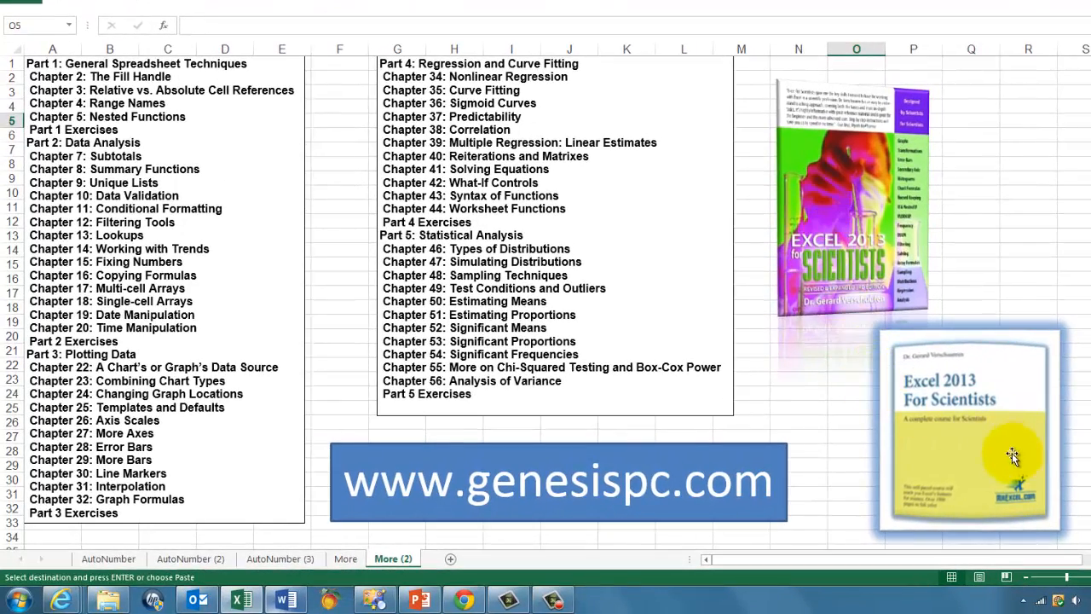
mouse_move(998, 465)
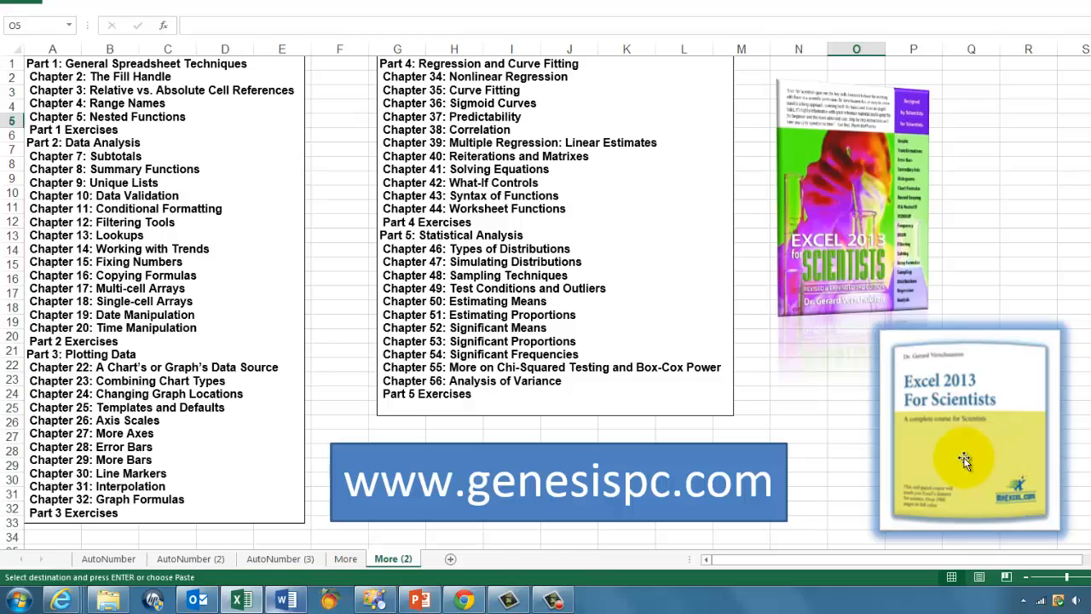
mouse_move(918, 468)
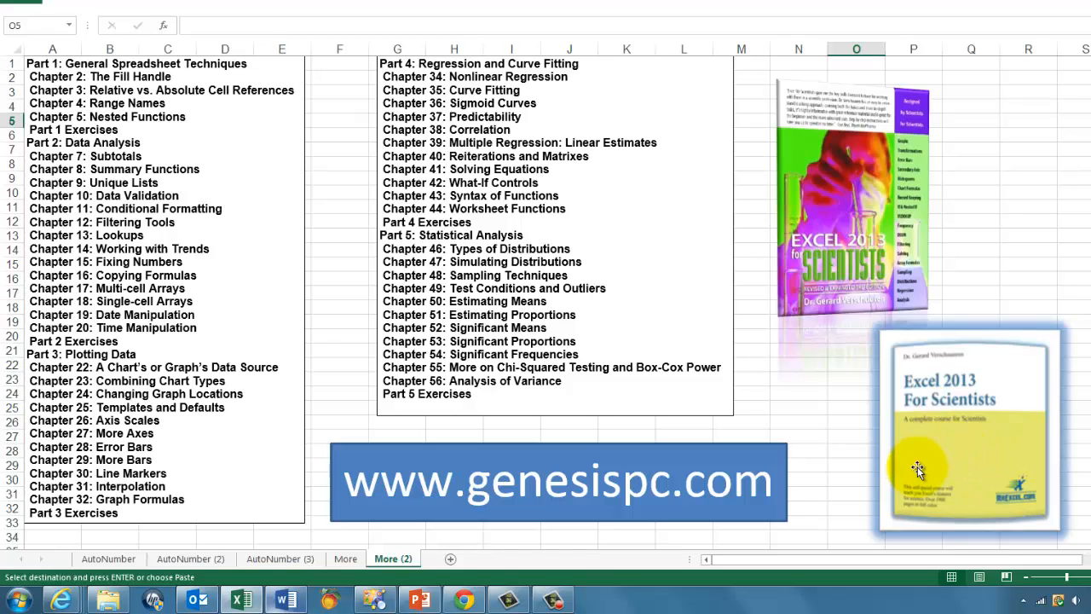